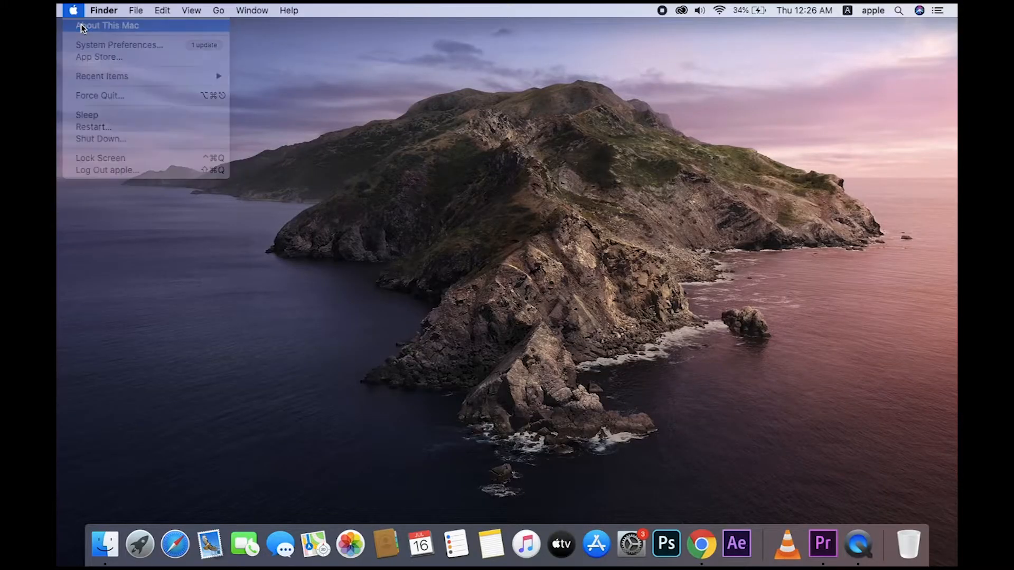
Step: View the About This Mac overview, then browse the Documents and Desktop folders in Finder
left_click(108, 26)
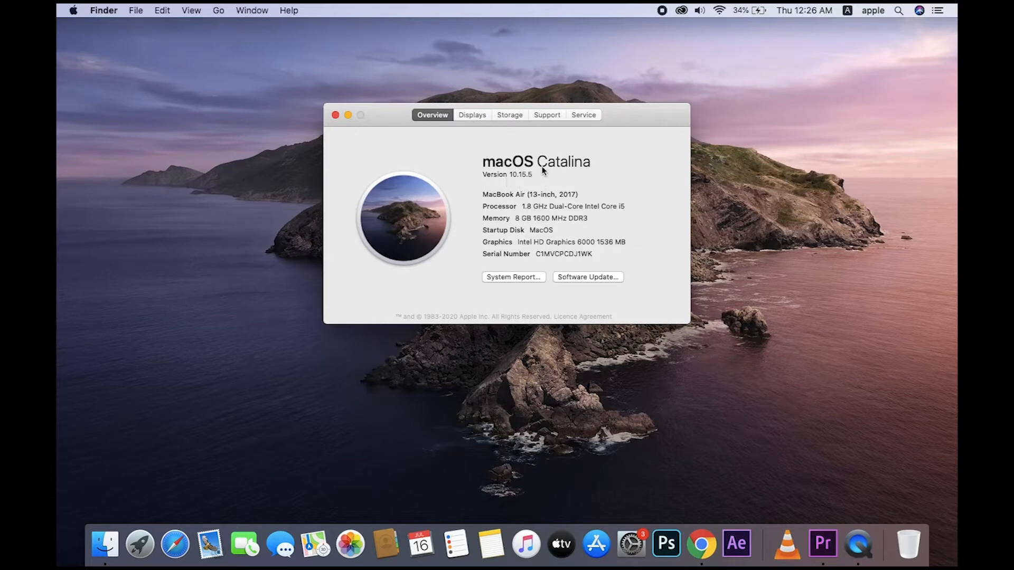
mouse_move(600, 167)
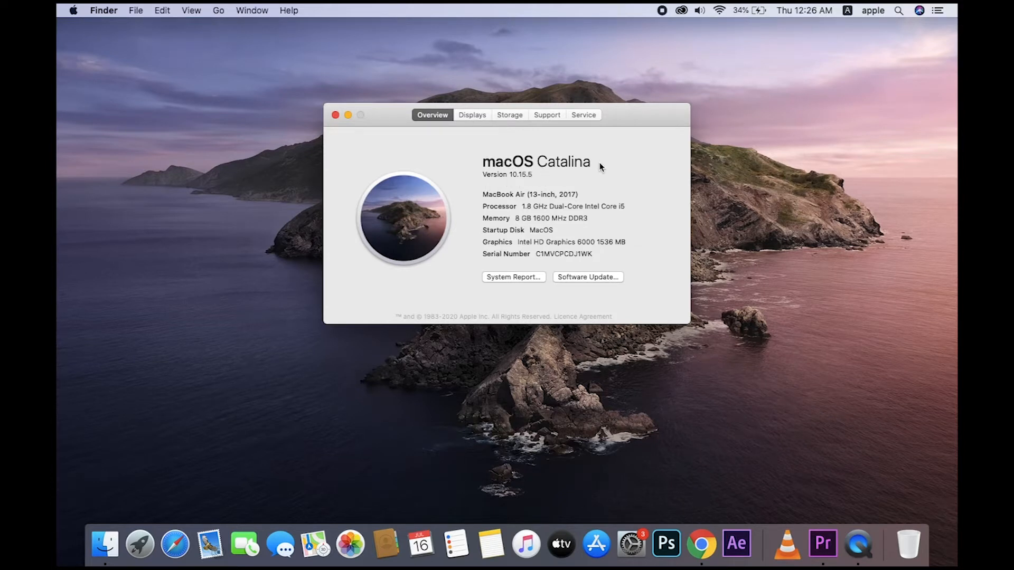
mouse_move(555, 170)
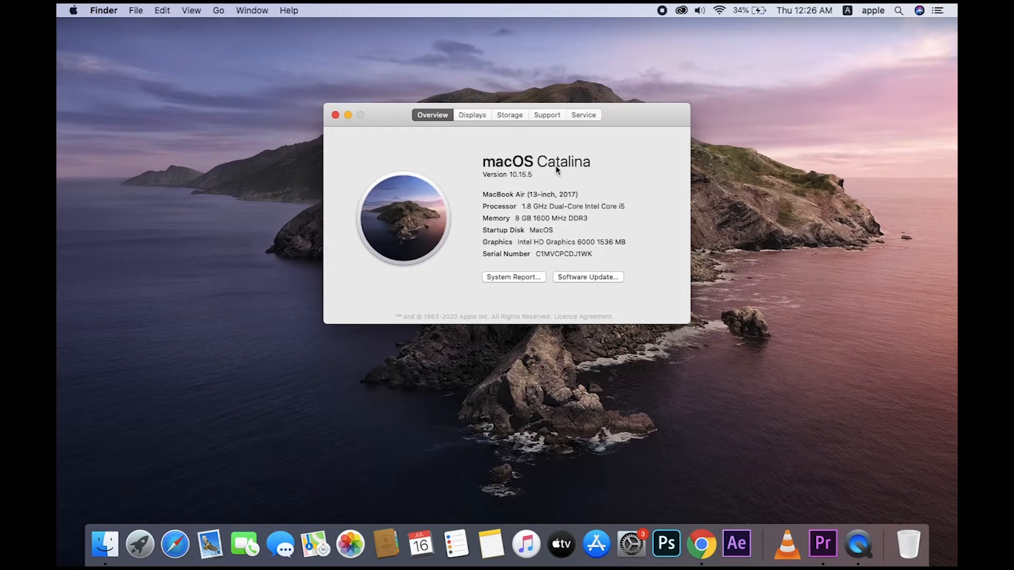
left_click(336, 115)
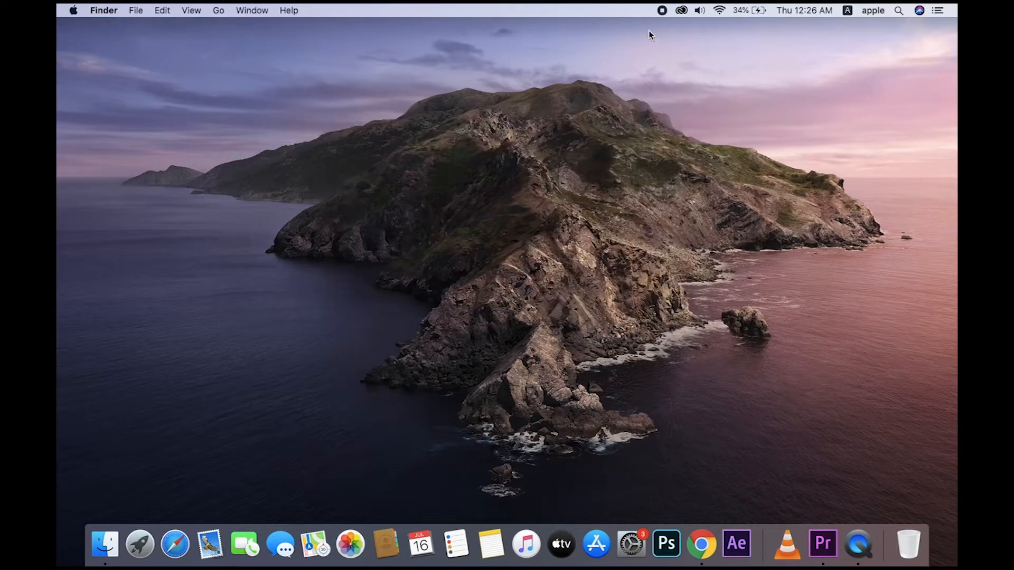
left_click(105, 544)
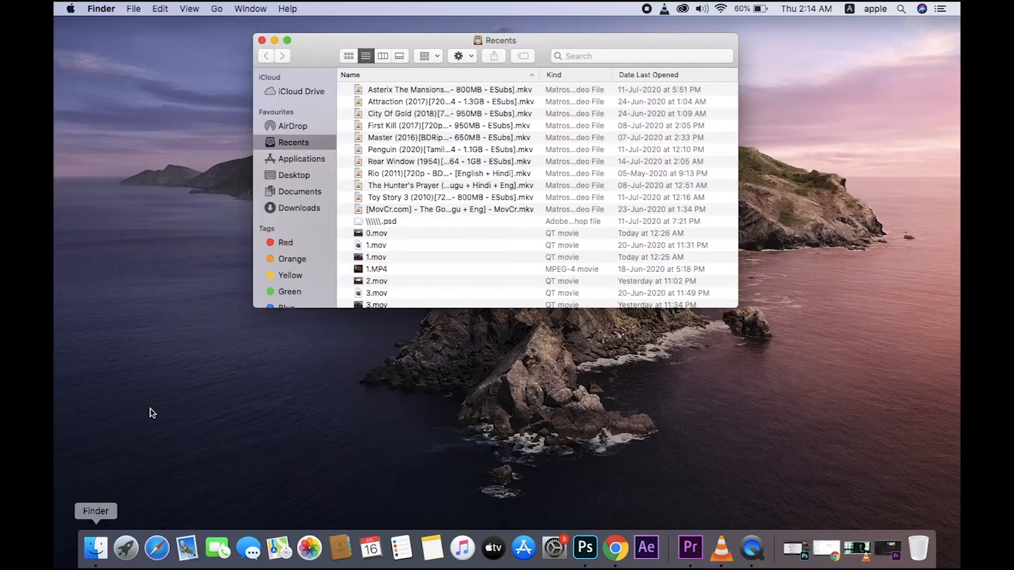
left_click(299, 191)
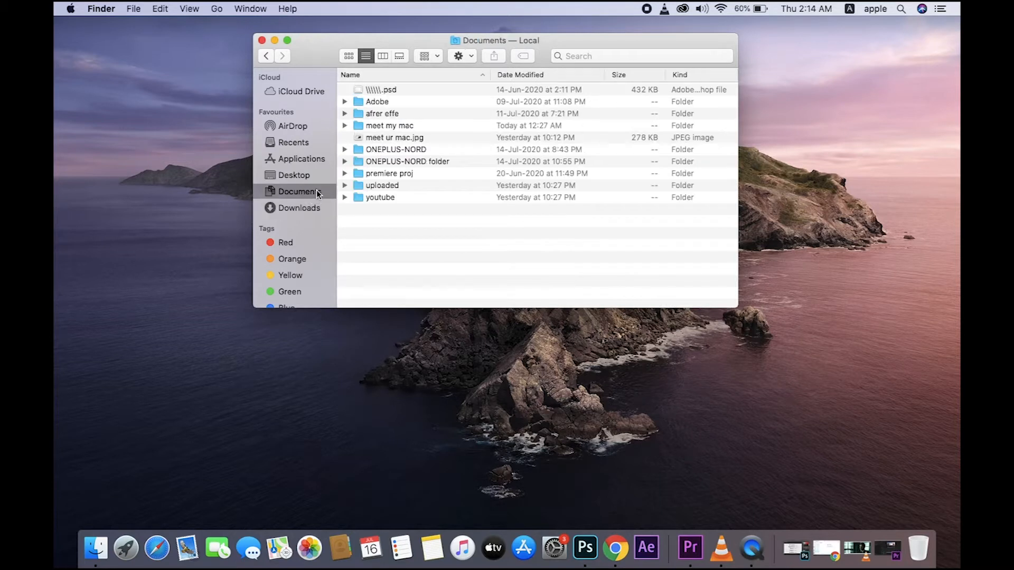
left_click(294, 175)
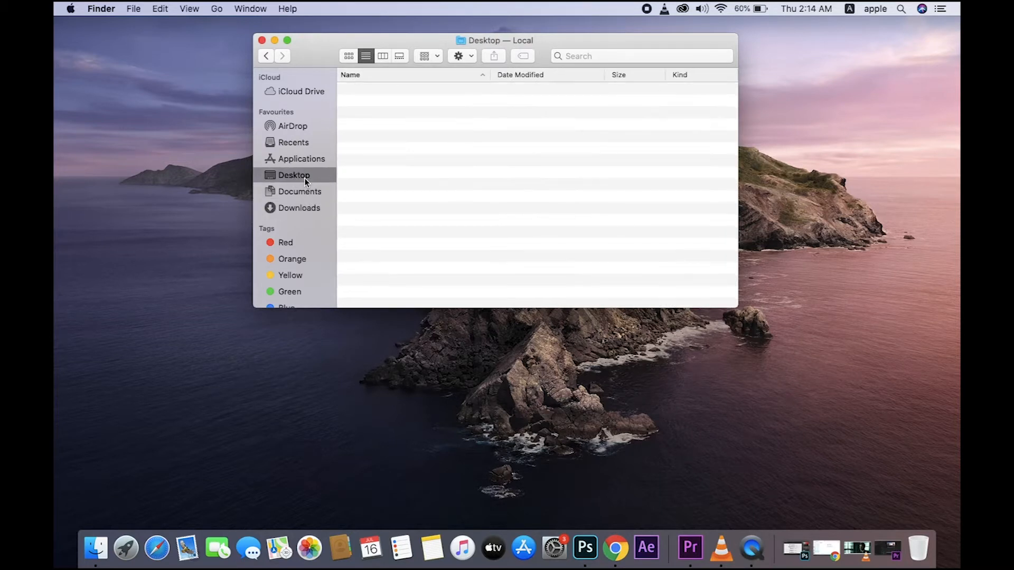
left_click(251, 8)
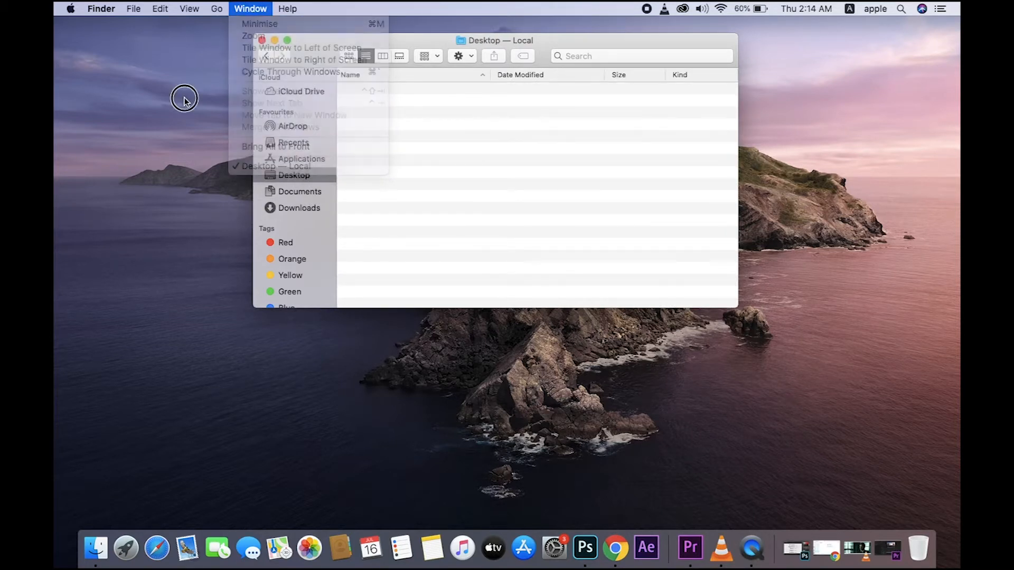
left_click(251, 9)
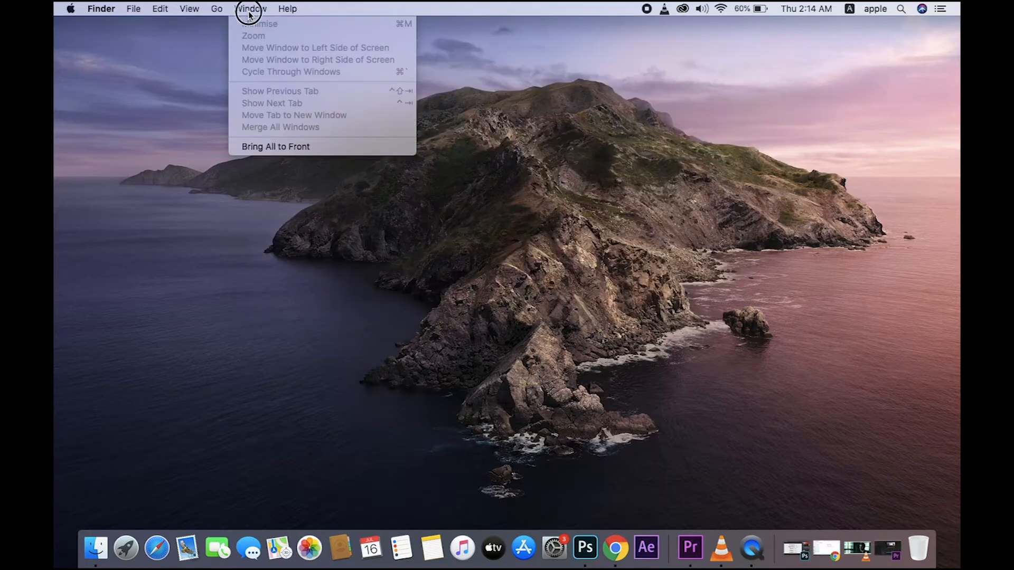
Step: Go to the Computer view of drives as icons and look inside the MacOS volume
left_click(217, 8)
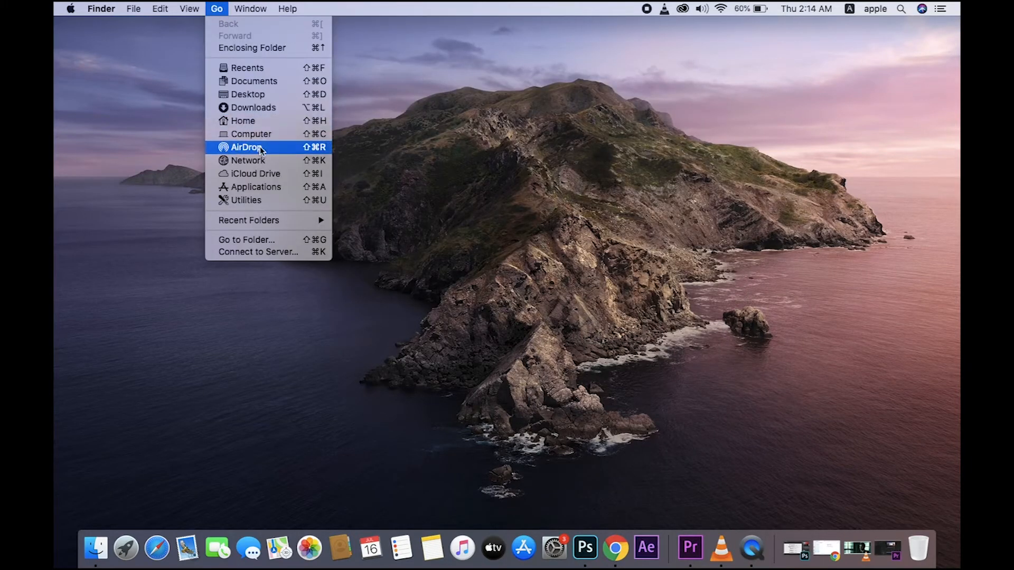
left_click(251, 134)
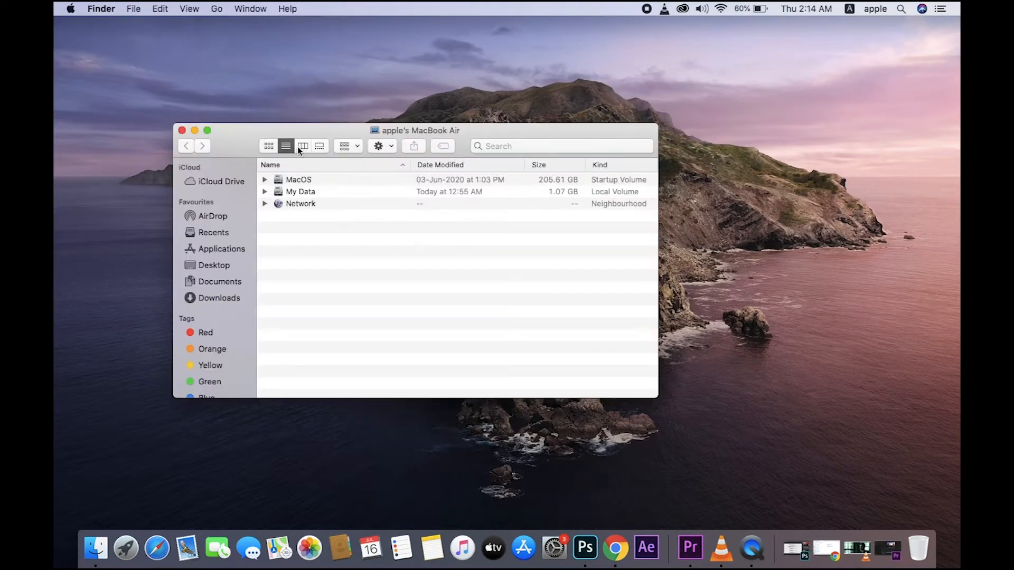
left_click(268, 145)
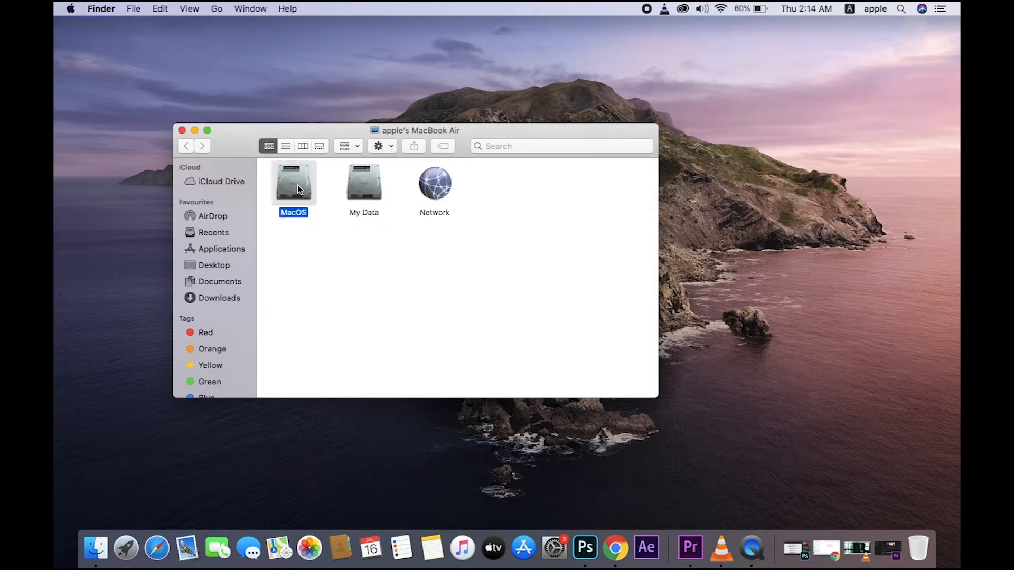
double_click(293, 183)
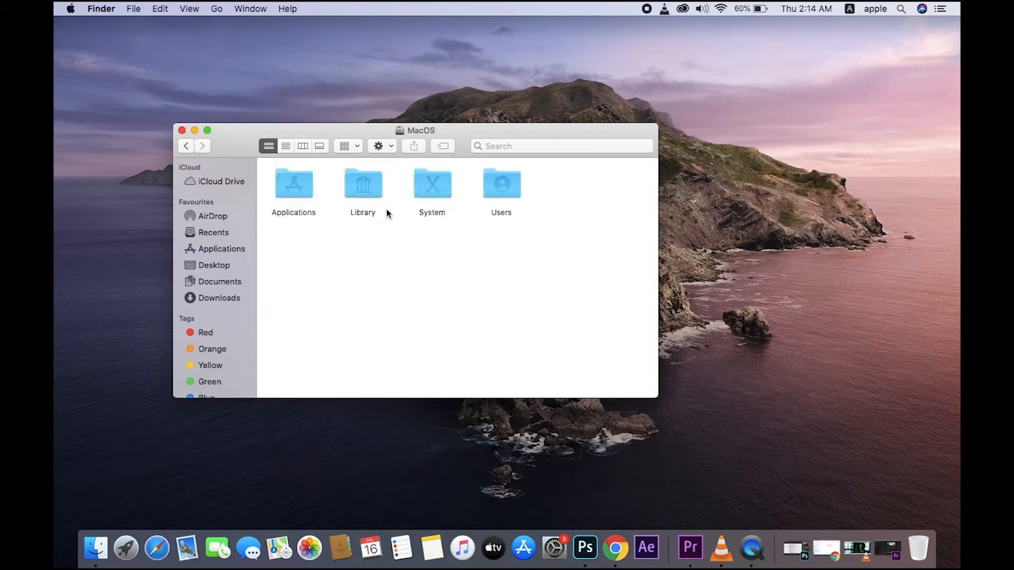
left_click(186, 146)
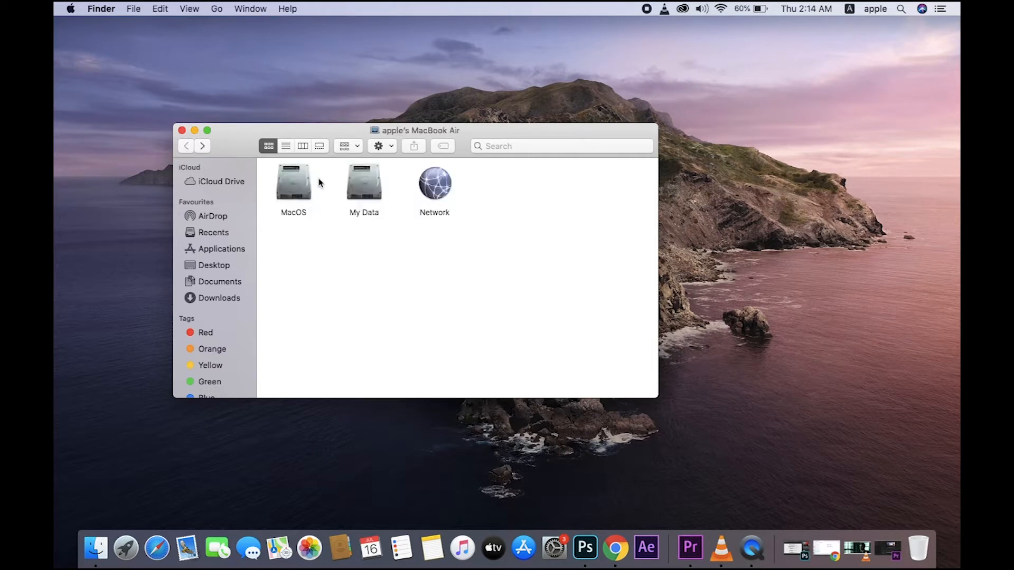
Step: Open the My Data volume, return to the drives list, then reopen My Data
double_click(364, 185)
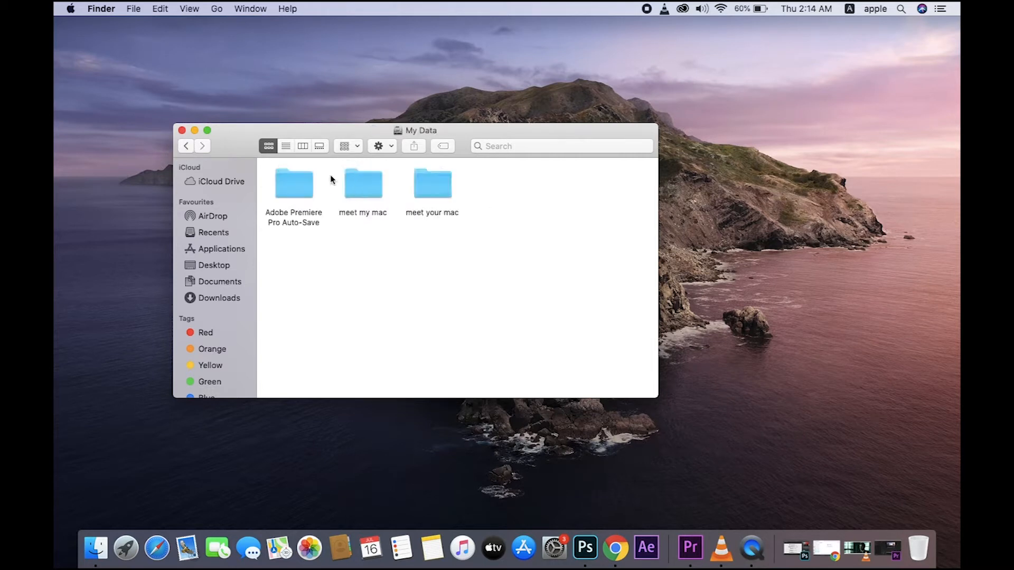
left_click(186, 146)
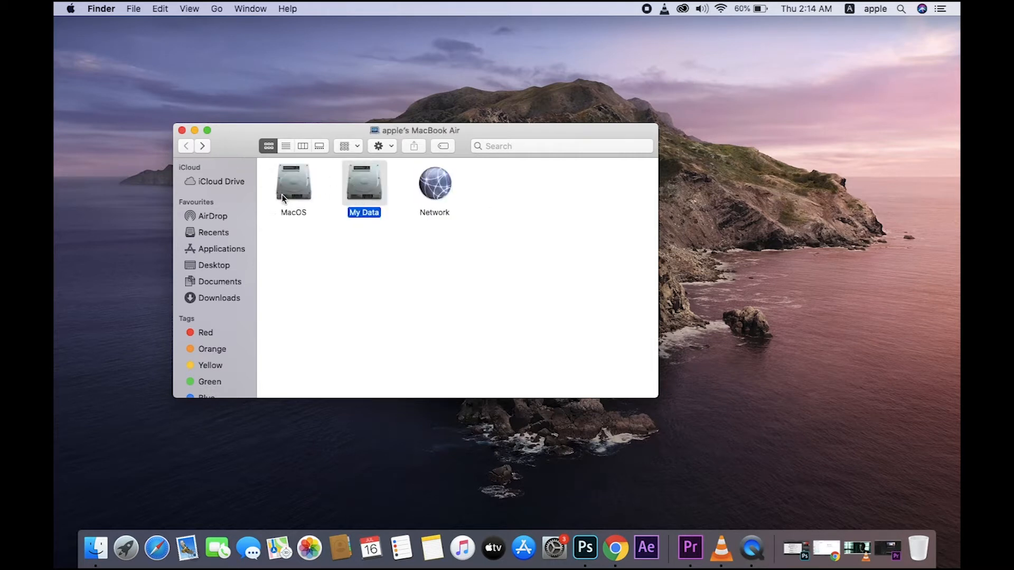
mouse_move(375, 199)
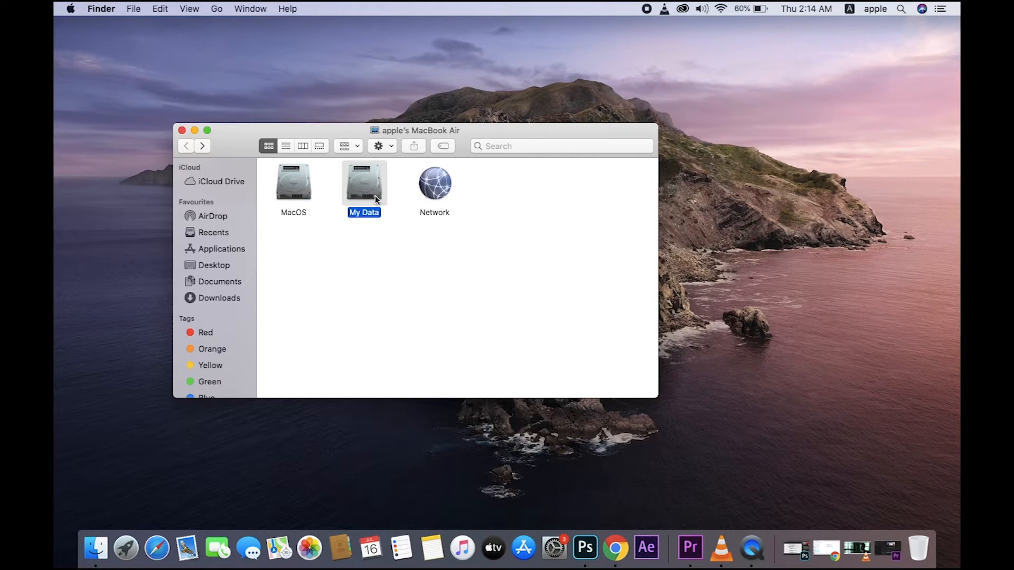
left_click(293, 185)
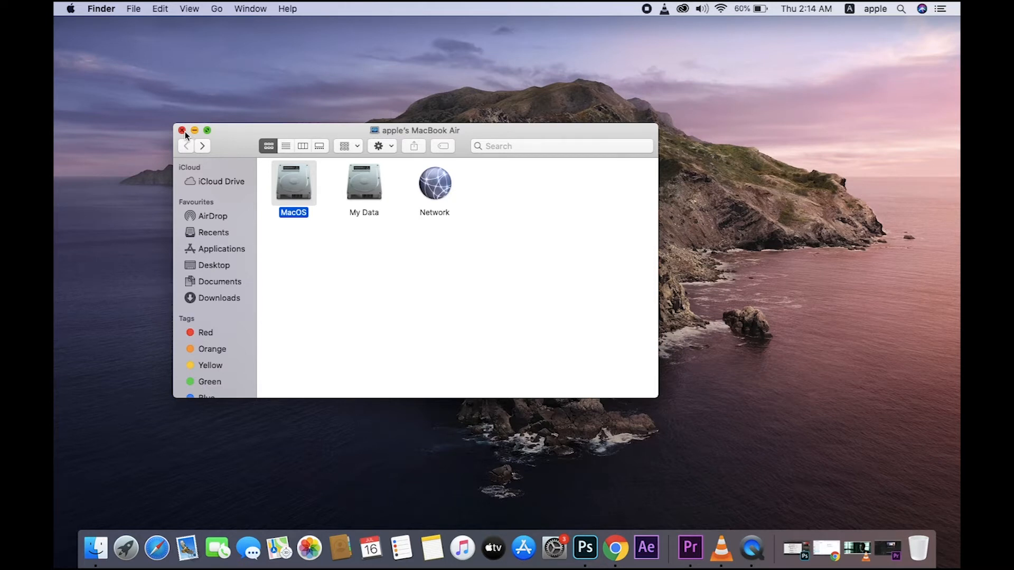
double_click(364, 184)
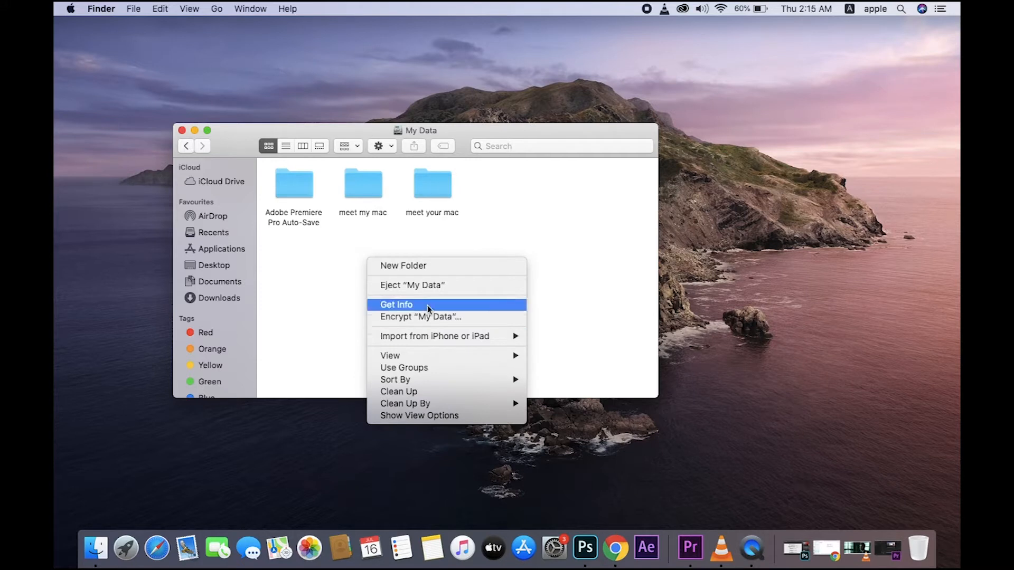
Step: Create a new folder in My Data named 'hai' and close the window
left_click(403, 266)
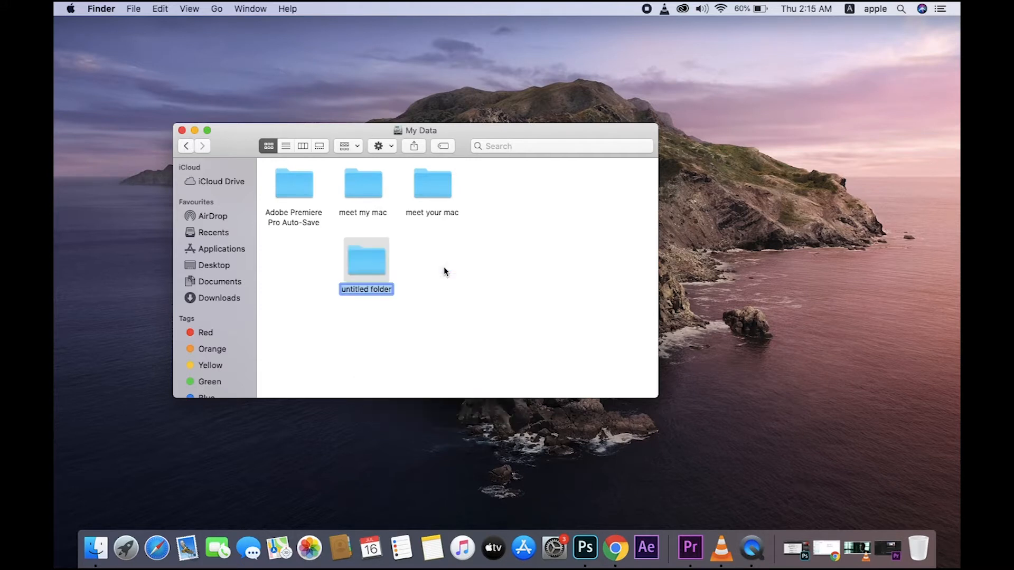
type("iamsvinu")
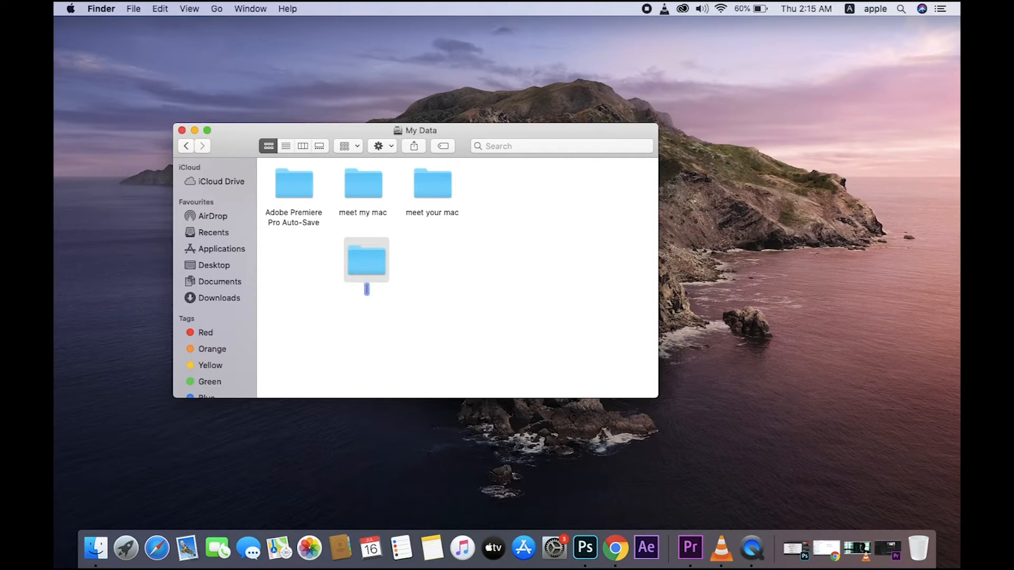
type("hai ths")
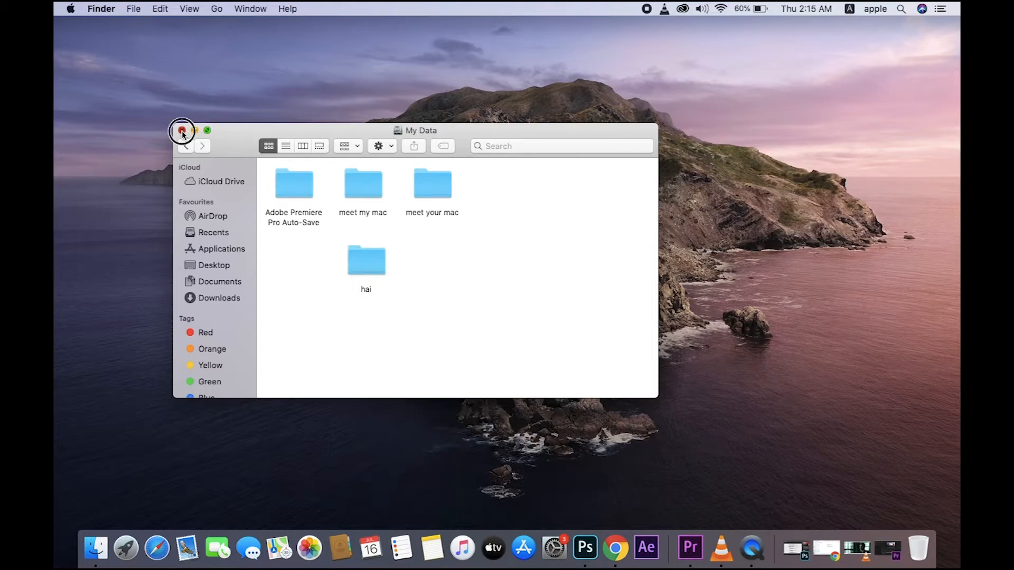
left_click(182, 130)
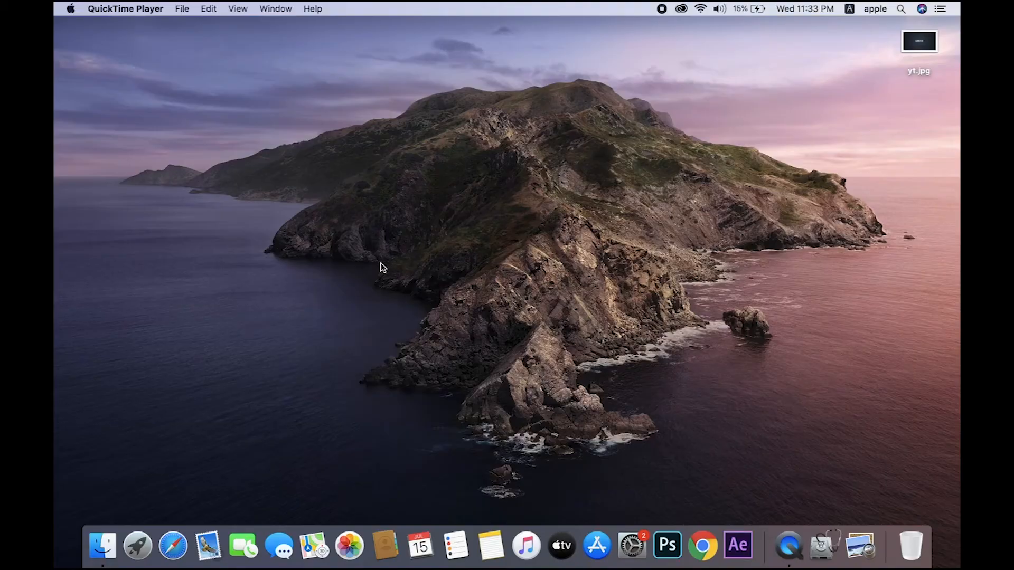
mouse_move(137, 547)
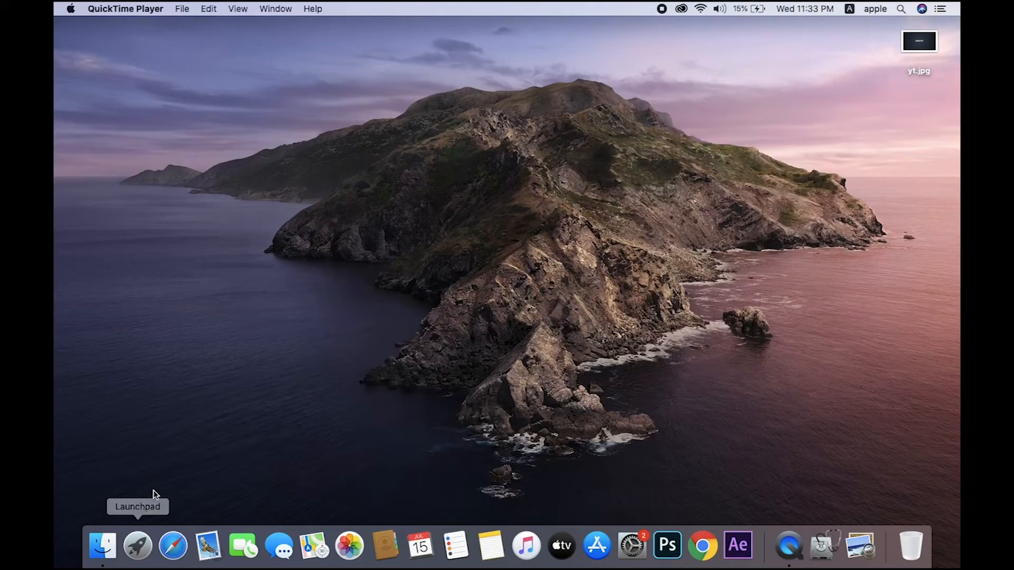
Step: Show Launchpad's grid of installed apps from the Dock
left_click(136, 545)
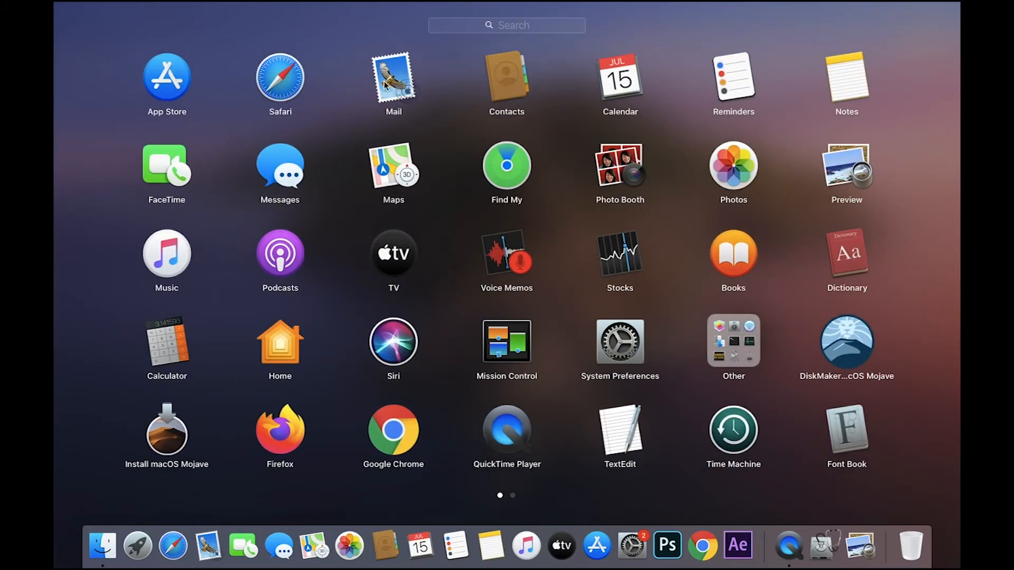
mouse_move(624, 165)
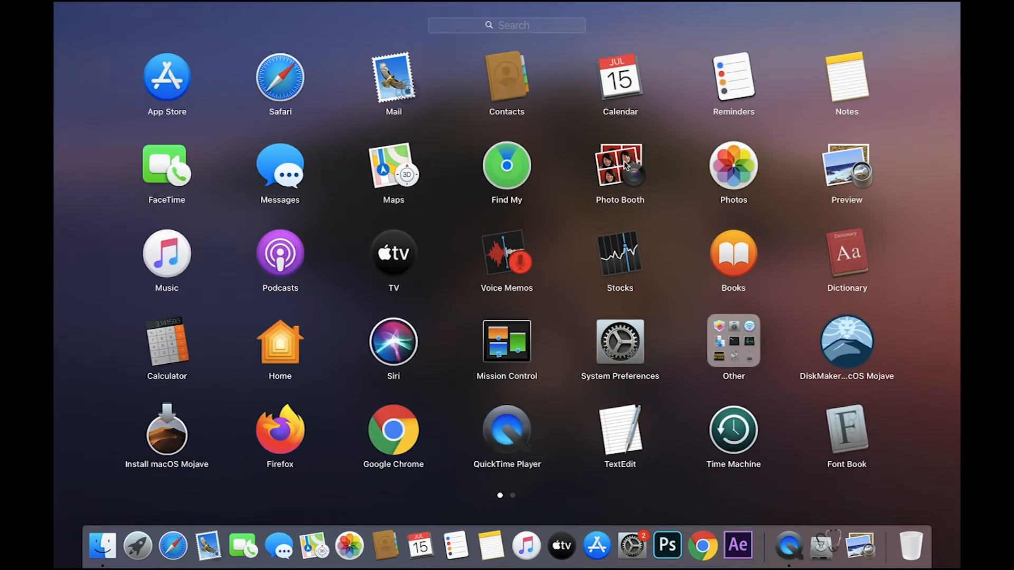
mouse_move(393, 265)
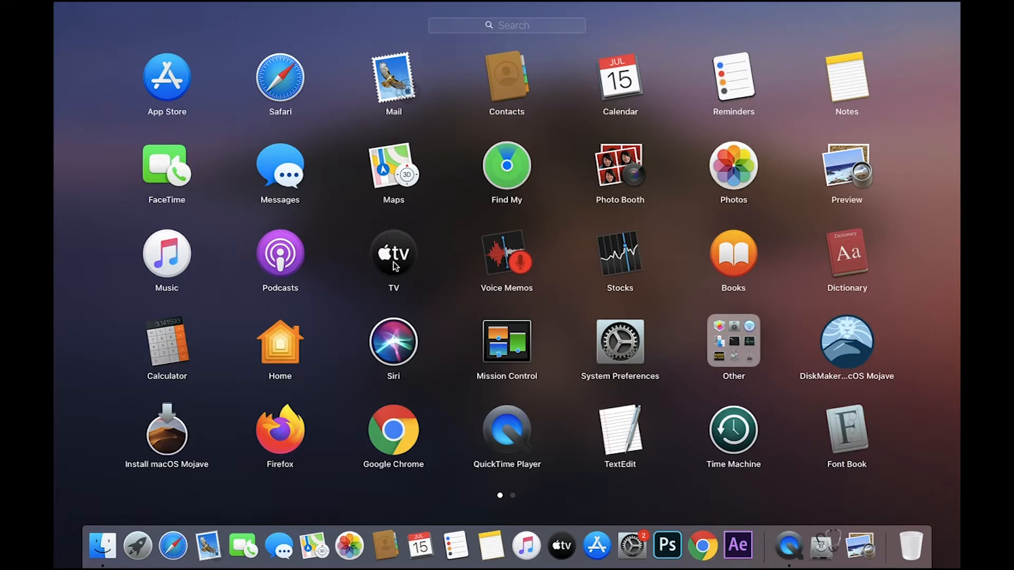
mouse_move(414, 468)
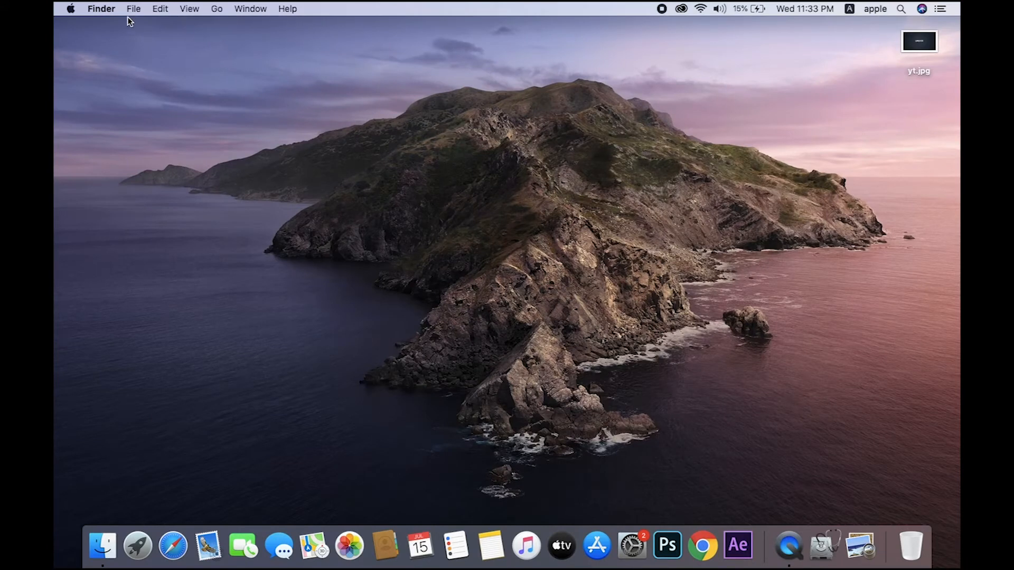
mouse_move(213, 16)
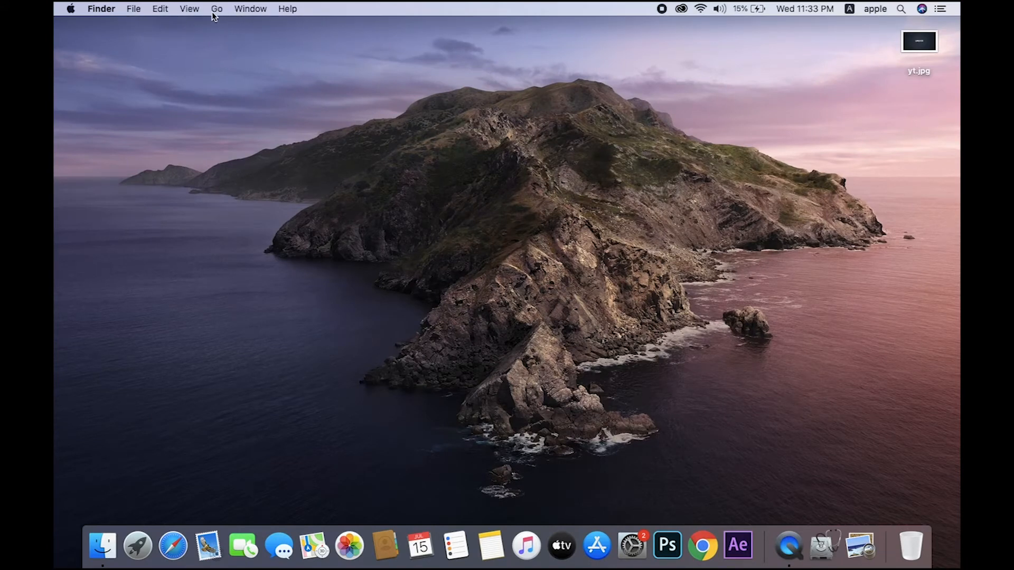
Step: Go to Applications, enlarge the window to full size and show the apps as icons
left_click(217, 9)
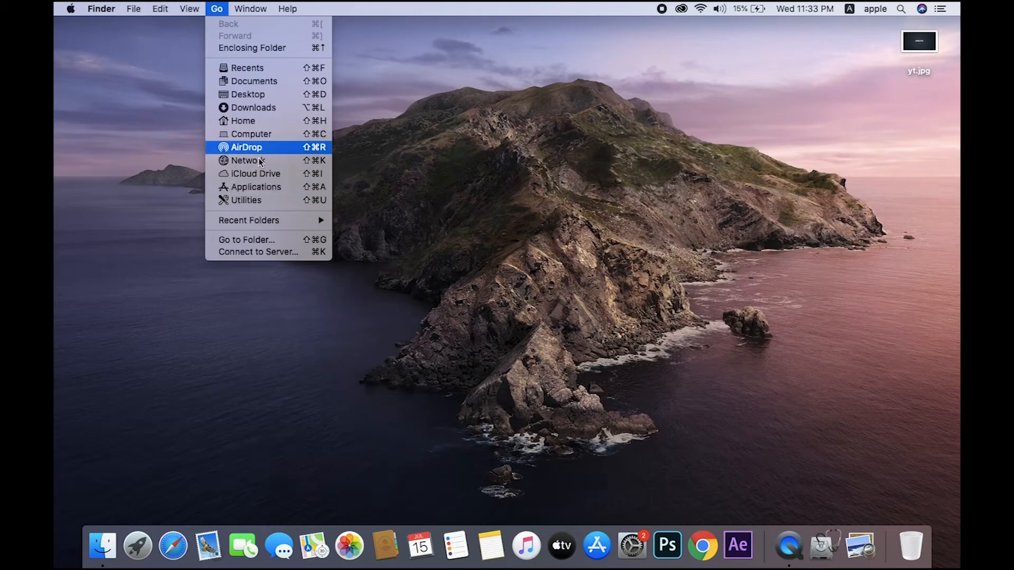
left_click(254, 187)
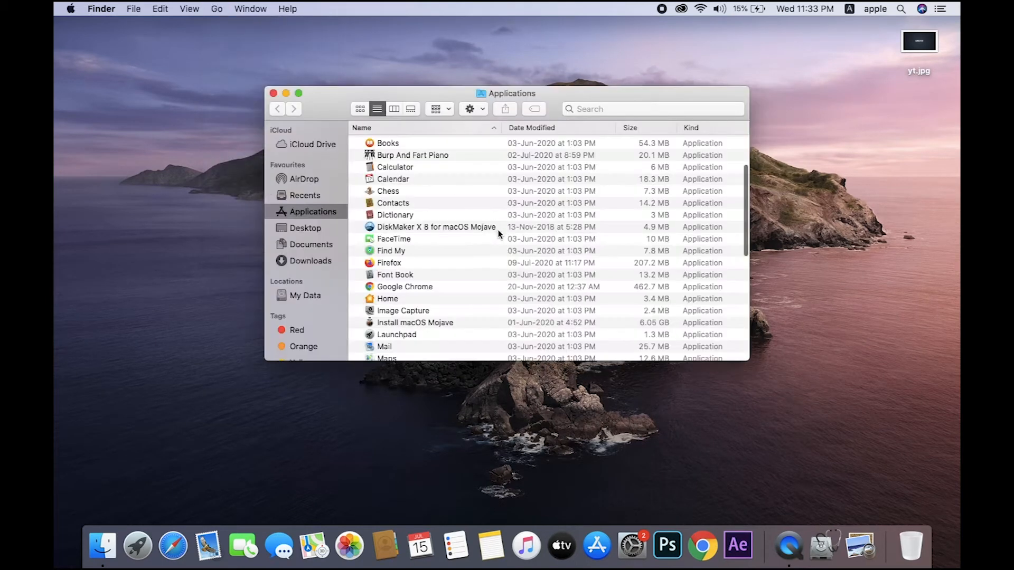
scroll("down", 3)
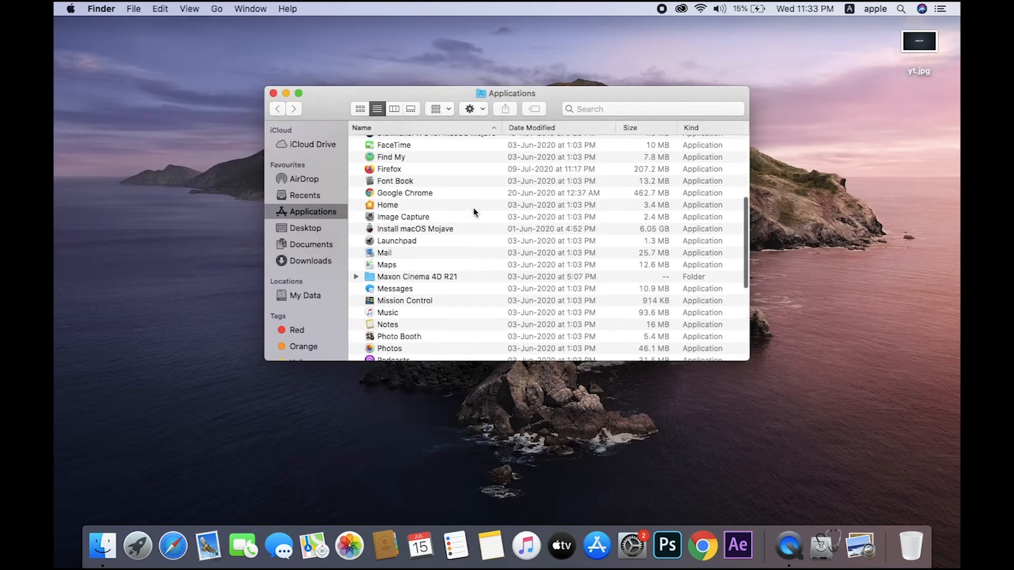
left_click(298, 93)
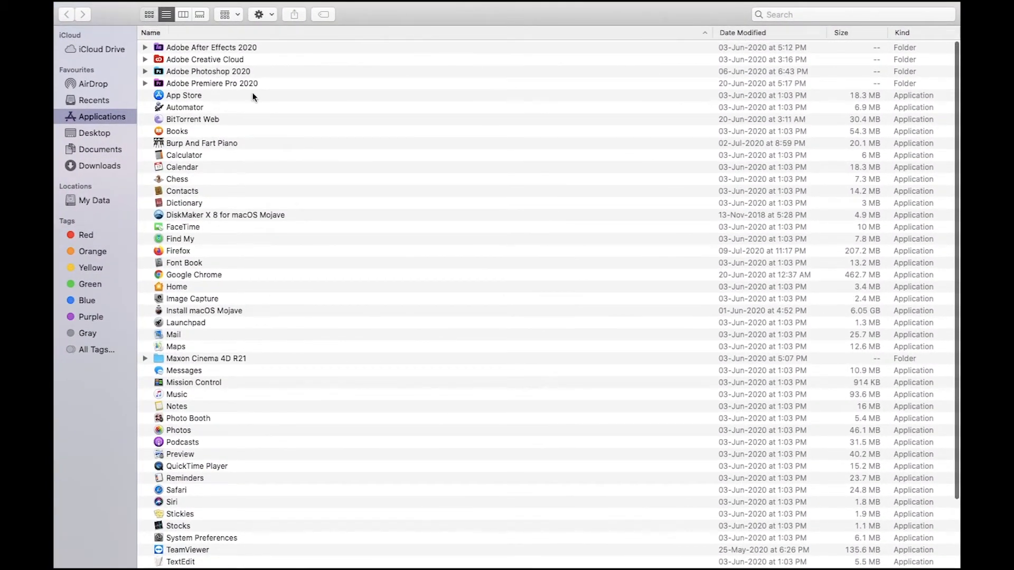
left_click(148, 15)
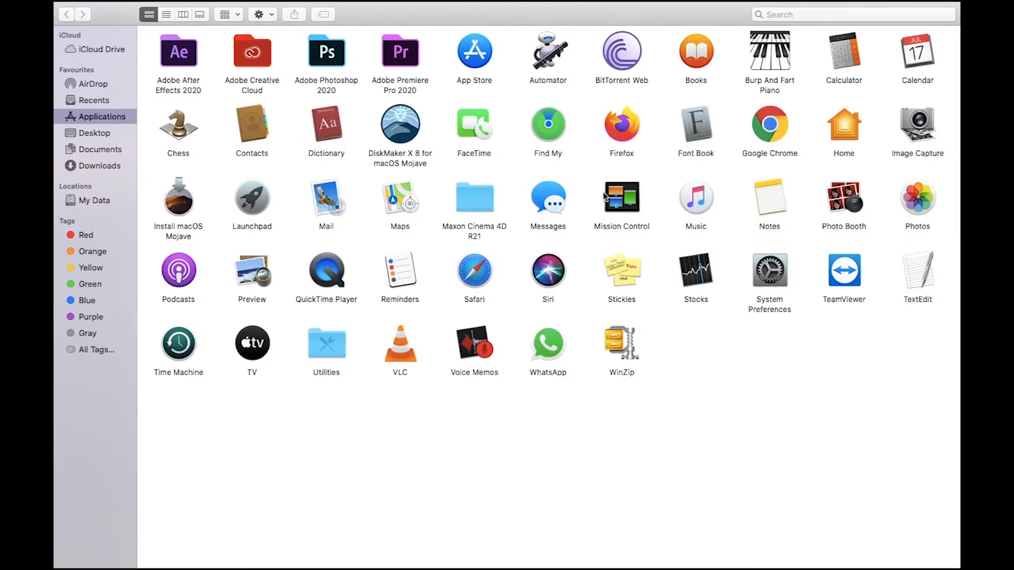
mouse_move(388, 51)
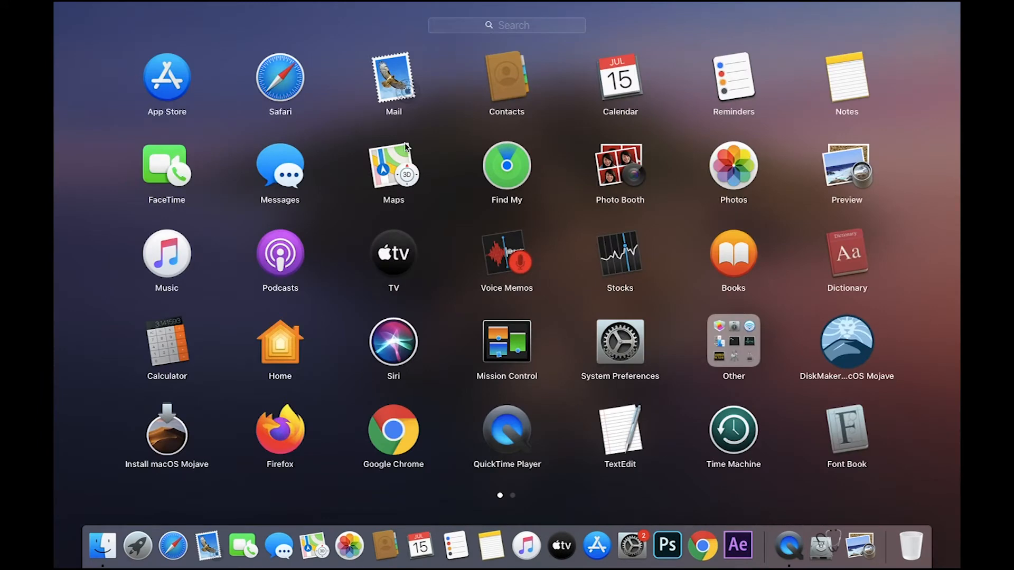
mouse_move(407, 173)
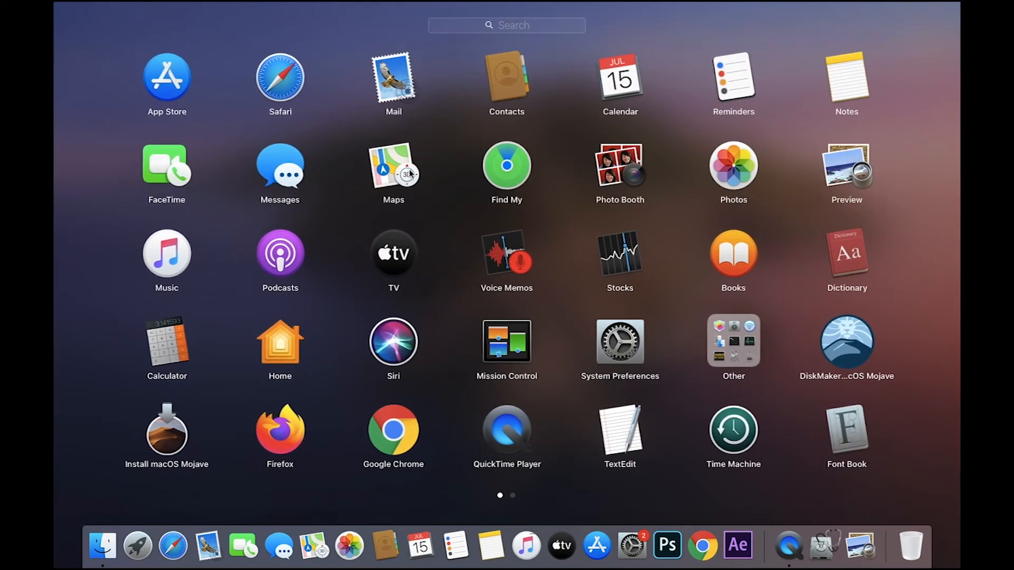
Step: Launch Maps, search for 'india', then close the Maps window
left_click(393, 164)
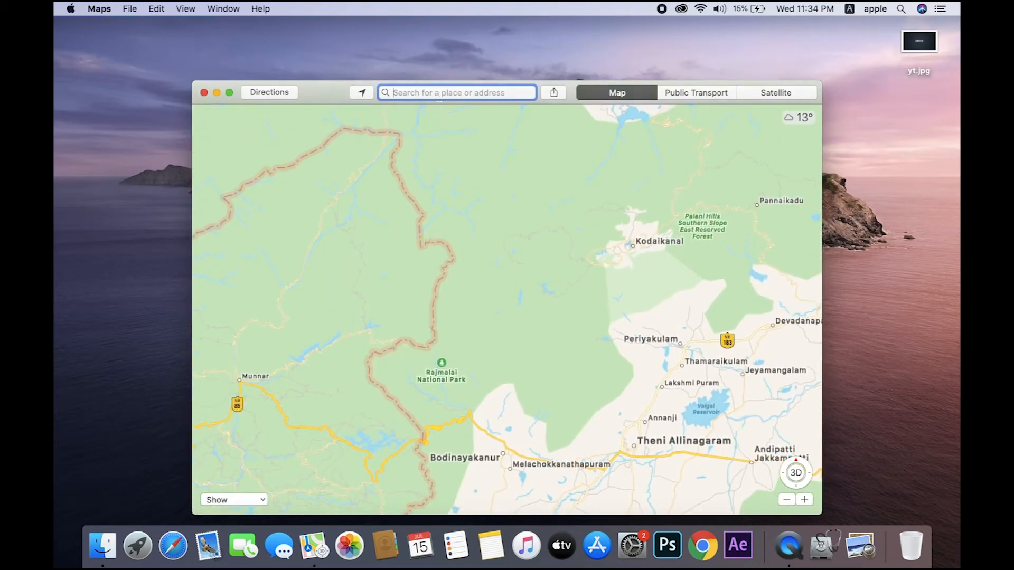
type("india")
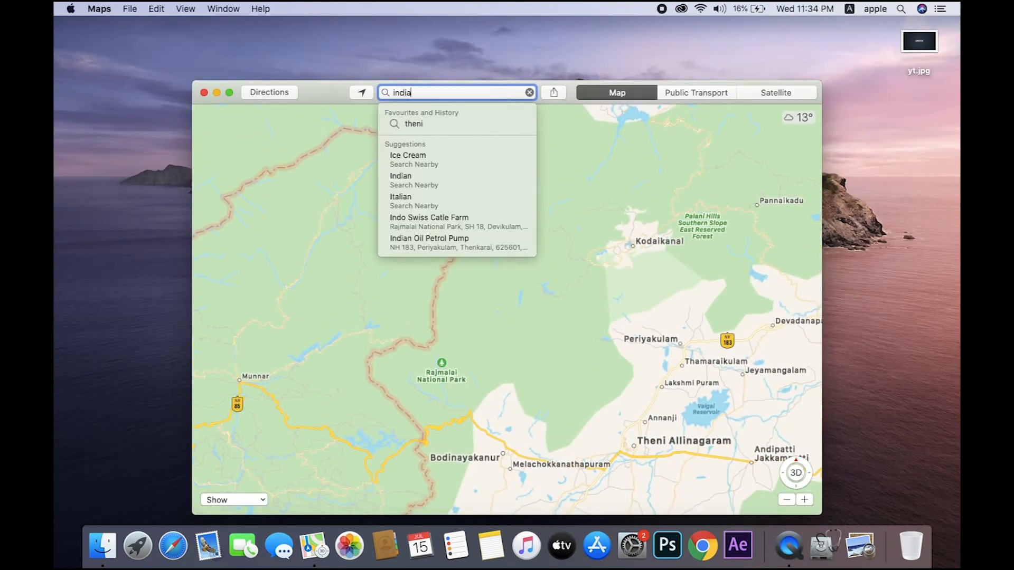
key("Return")
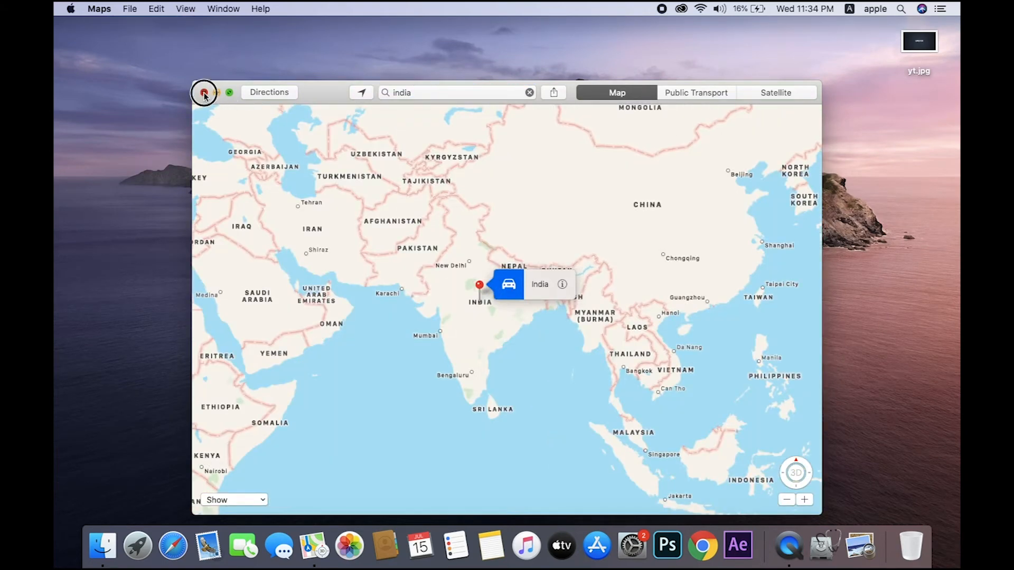
left_click(204, 92)
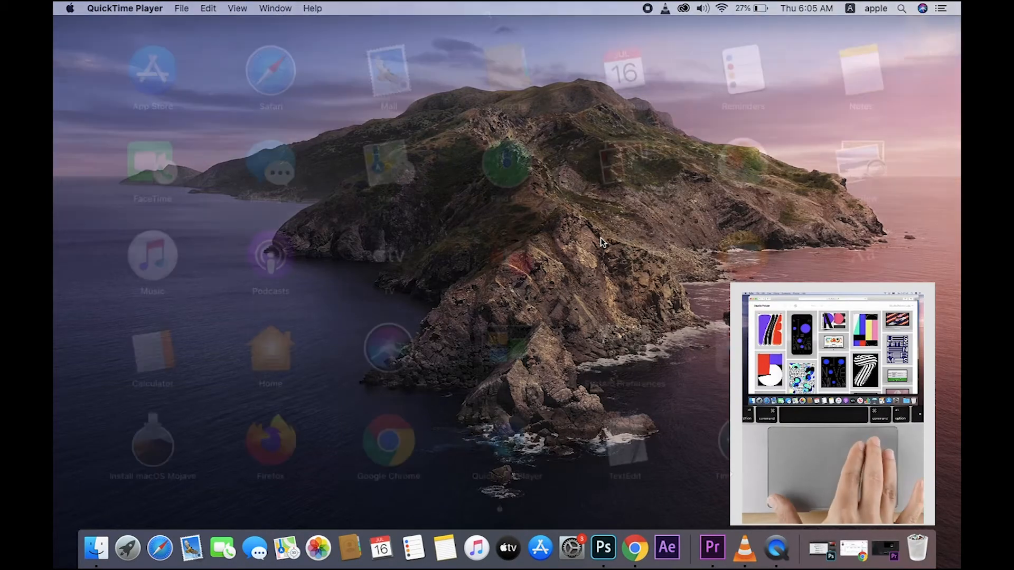
Step: Dismiss Launchpad and return to the desktop
left_click(128, 549)
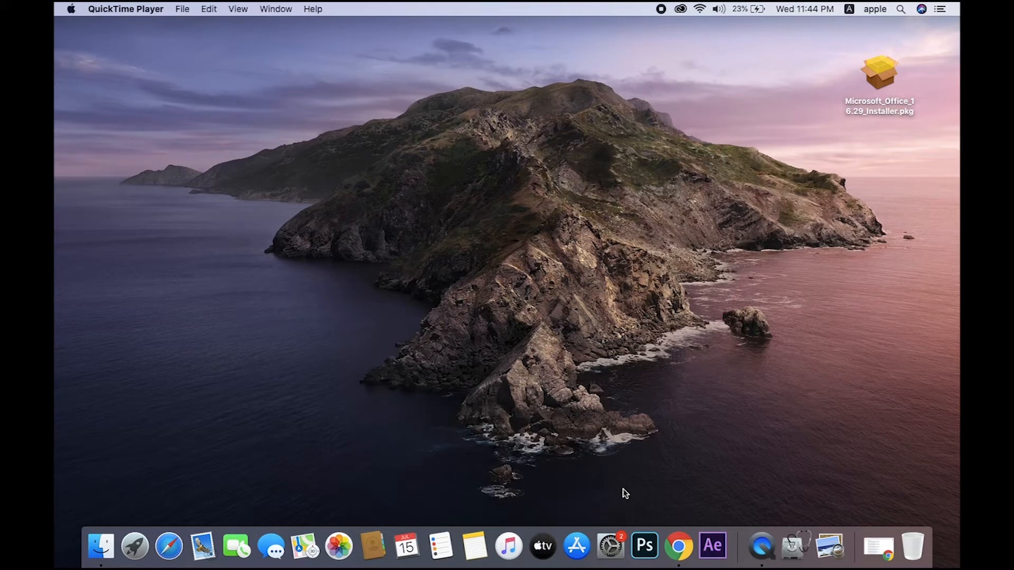
mouse_move(800, 165)
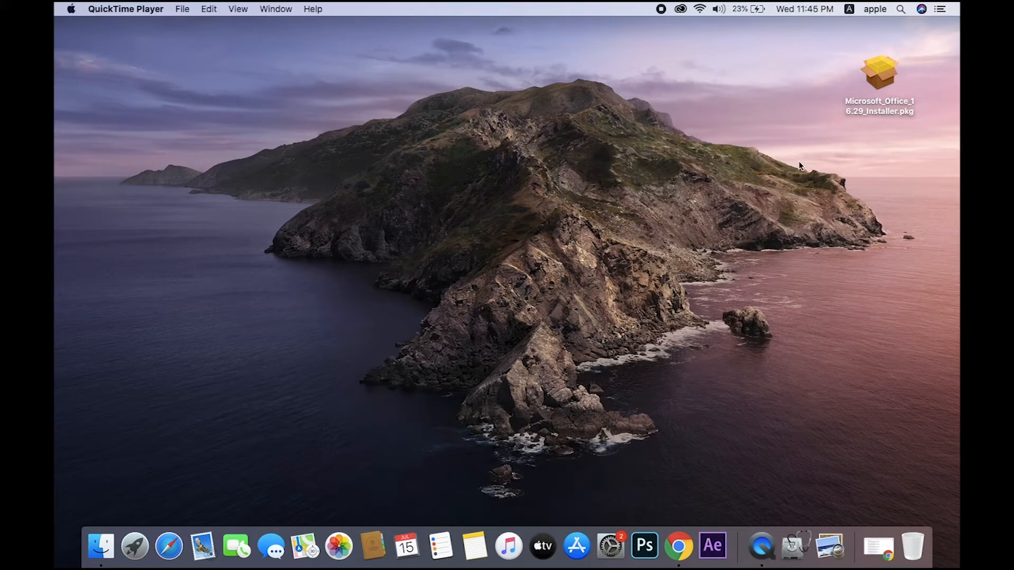
Step: Launch the Microsoft Office .pkg installer and accept the licence agreement
left_click(879, 71)
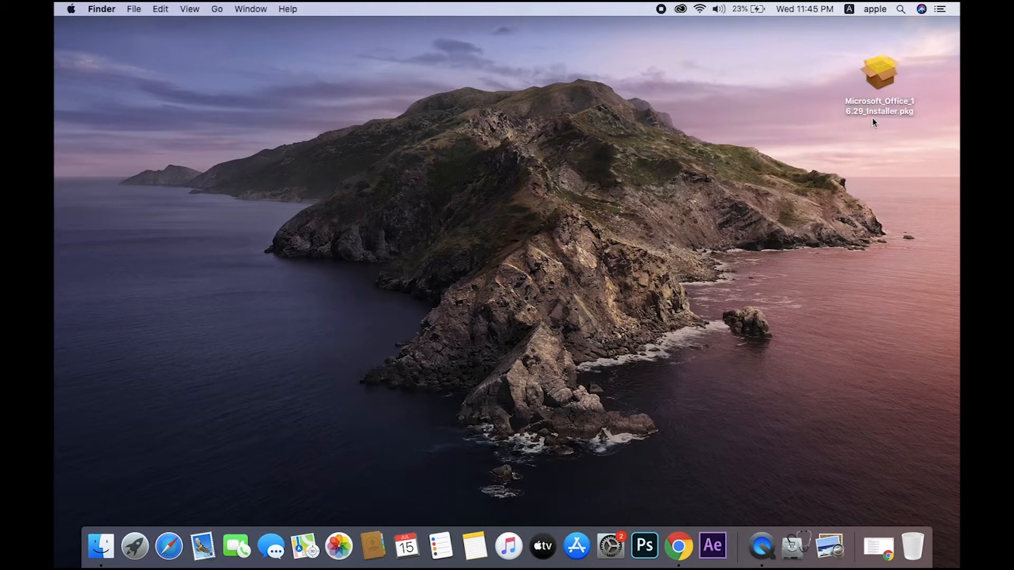
double_click(880, 72)
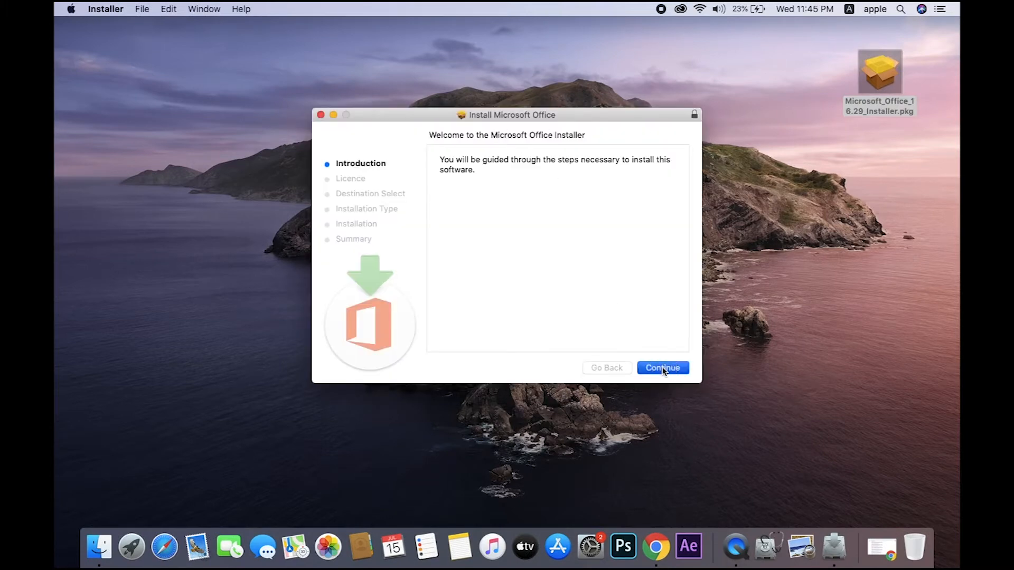
left_click(663, 368)
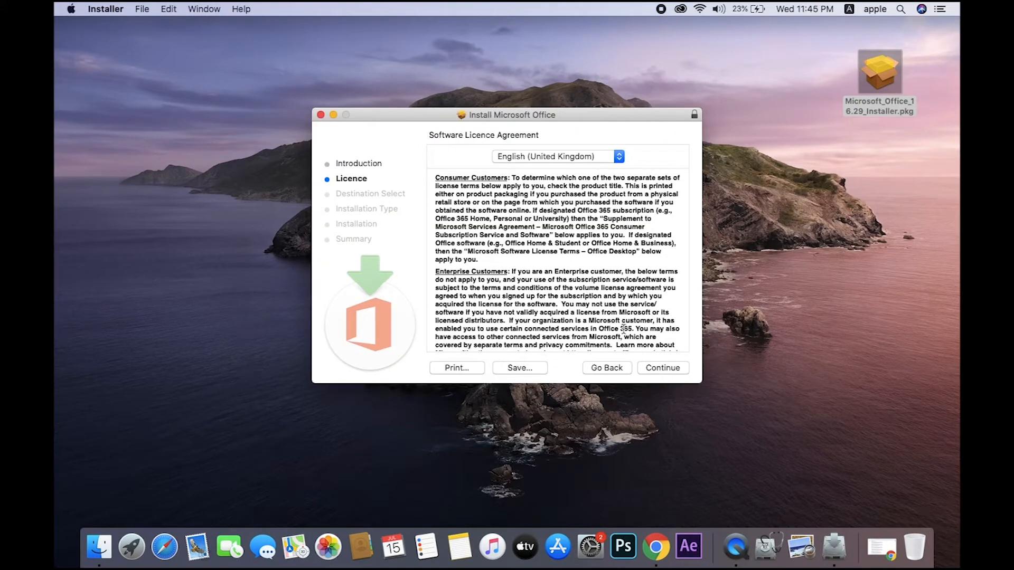
left_click(662, 368)
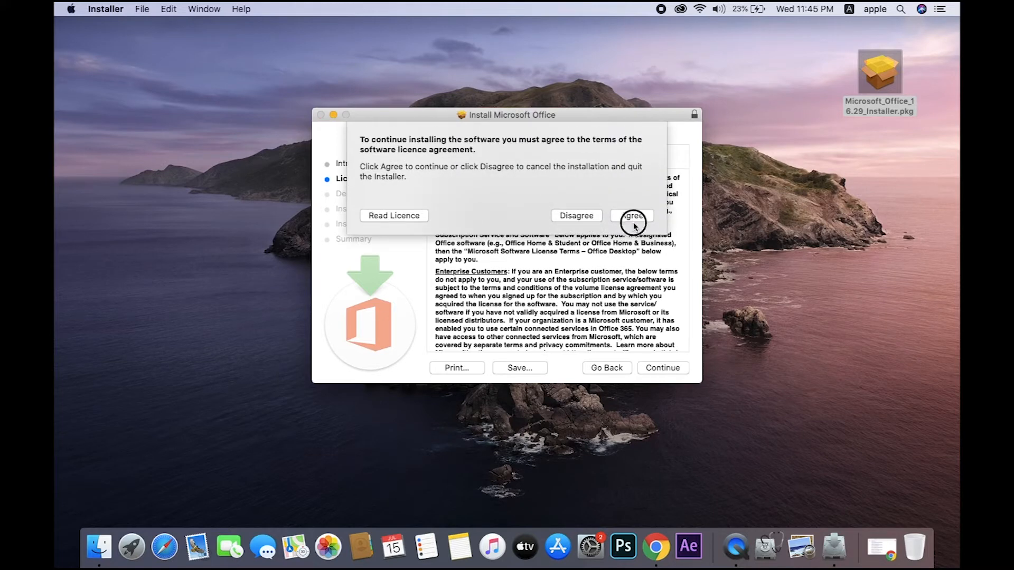
left_click(632, 216)
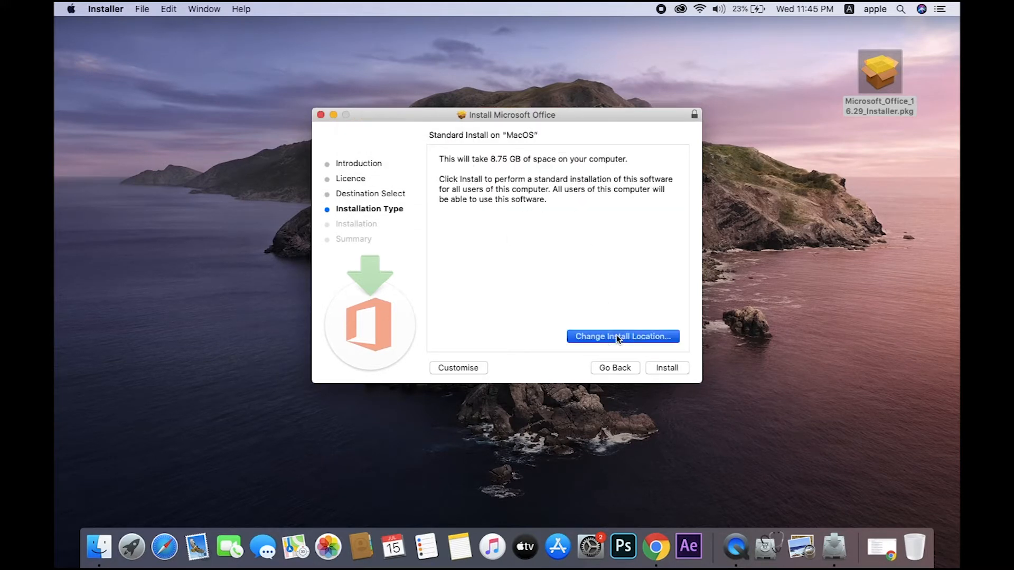
Step: Review the install location, keep installing for all users and begin the standard installation
left_click(621, 337)
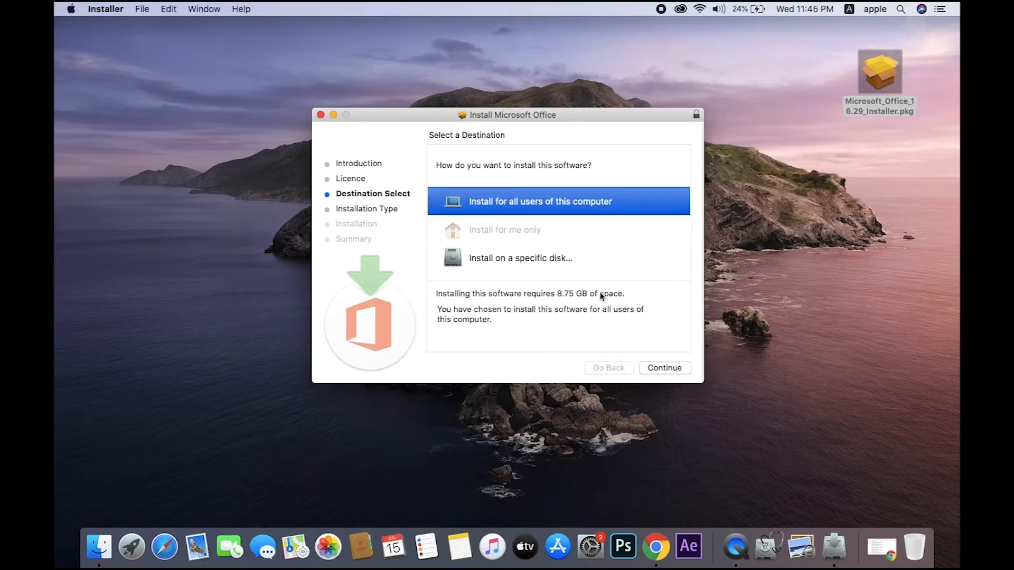
mouse_move(571, 264)
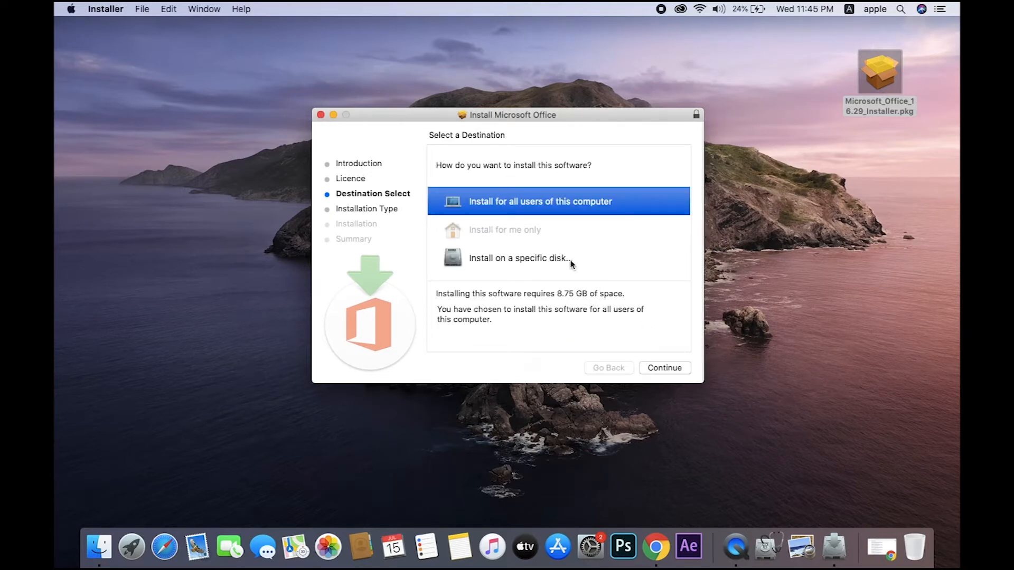
left_click(518, 257)
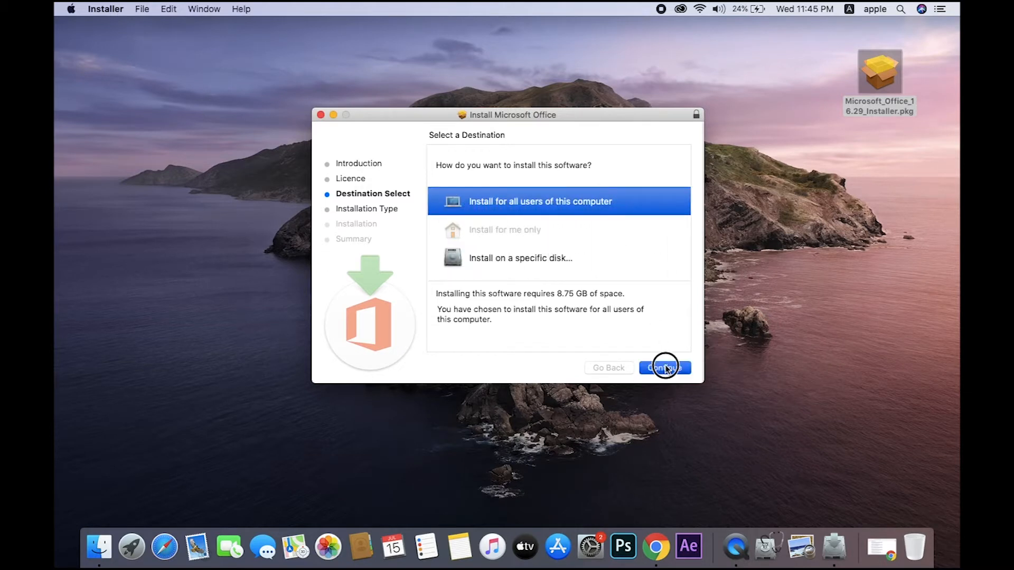
left_click(665, 368)
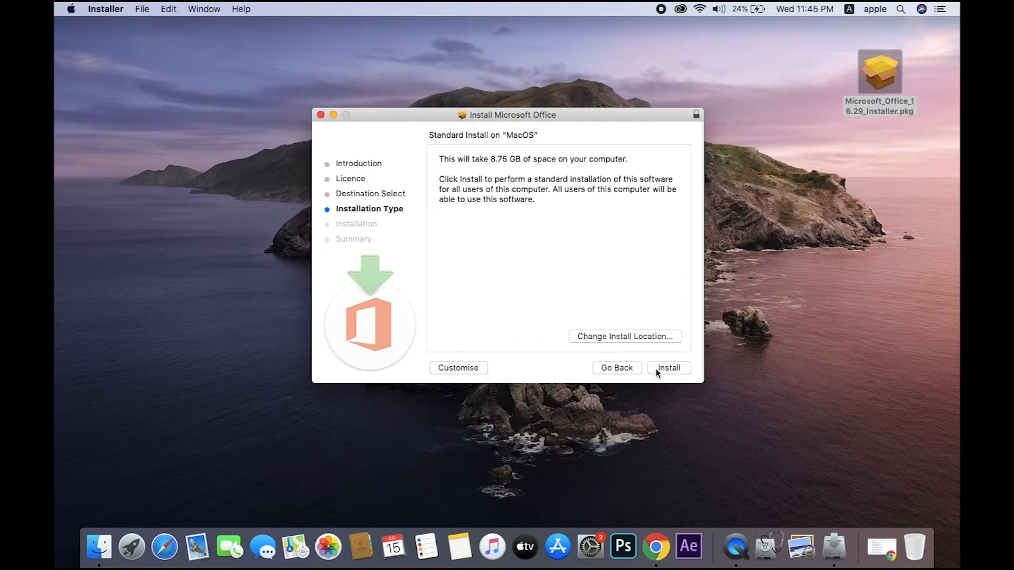
left_click(668, 368)
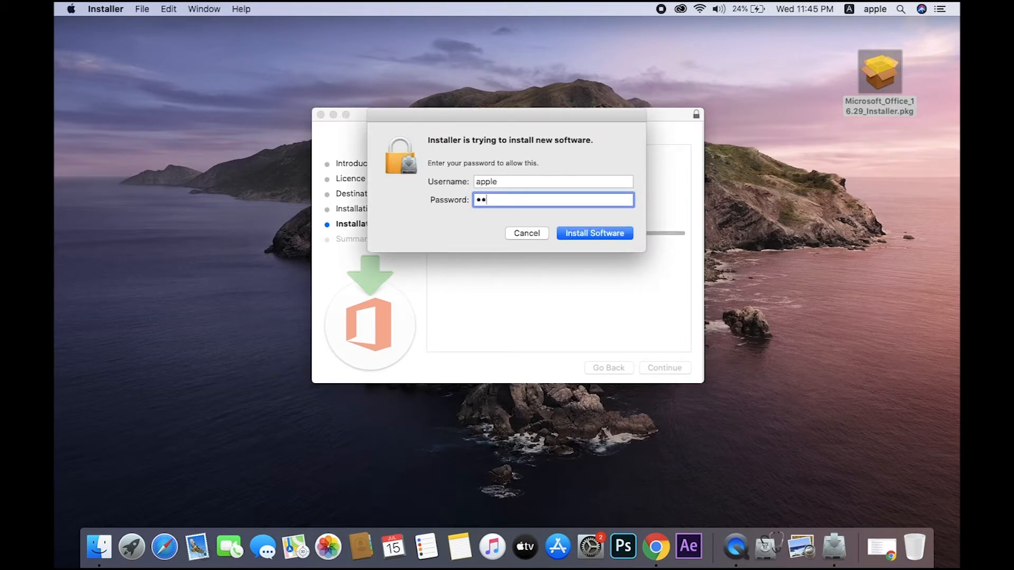
Step: Authorise the installation with the administrator password via Install Software
left_click(593, 233)
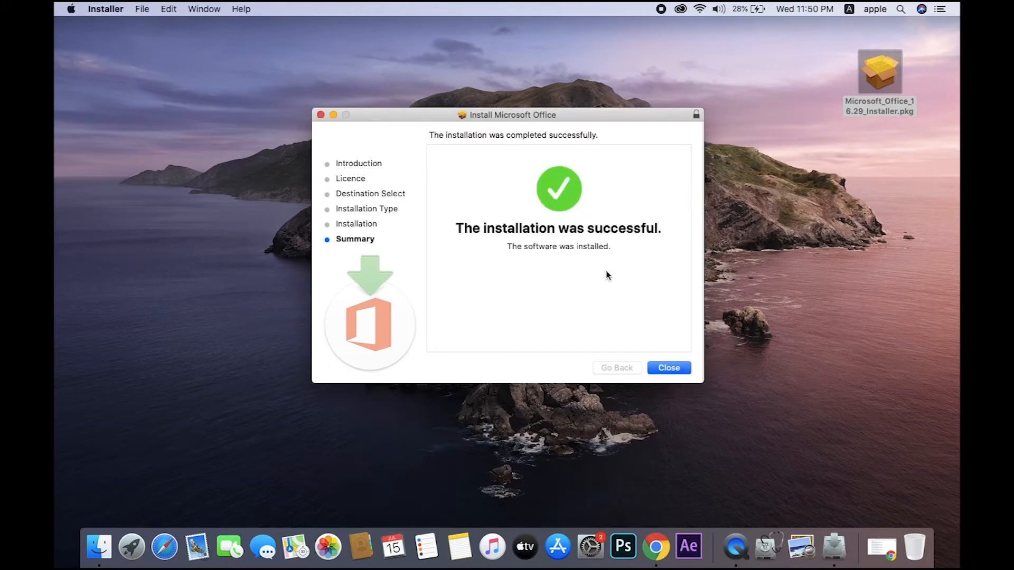
Step: Close the installer, launch Word from Launchpad and finish setup skipping sign-in
left_click(669, 368)
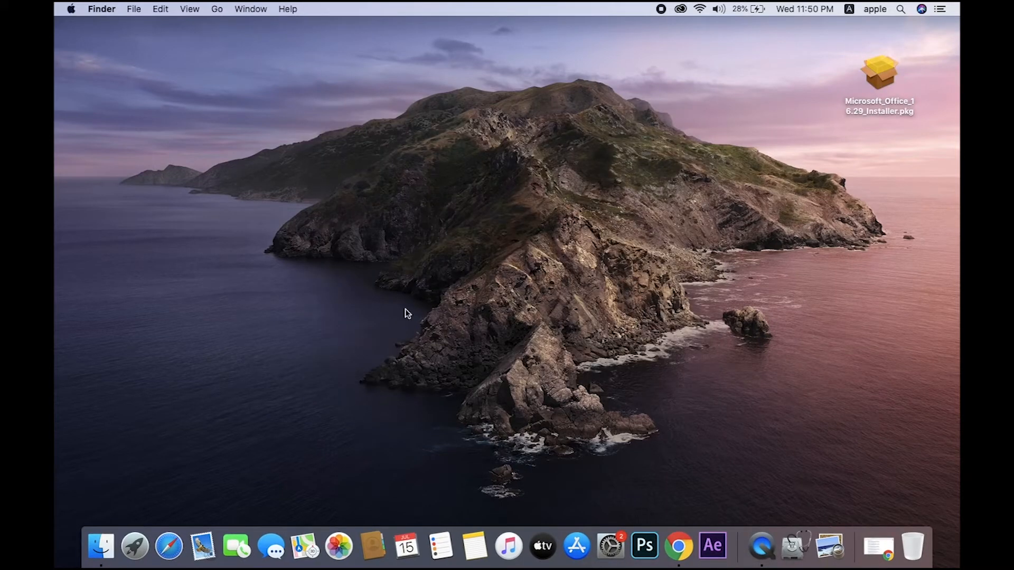
left_click(134, 547)
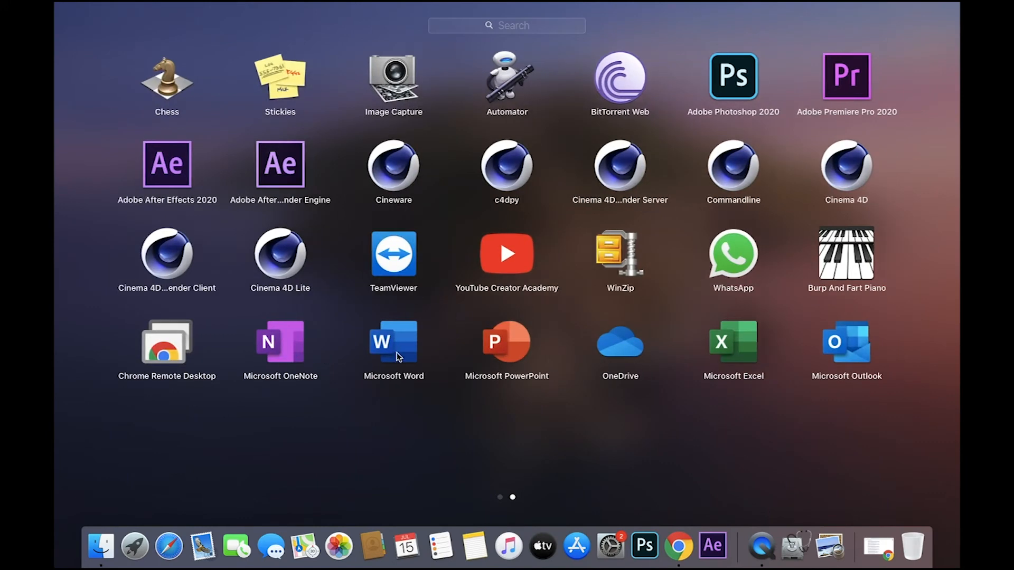
mouse_move(514, 337)
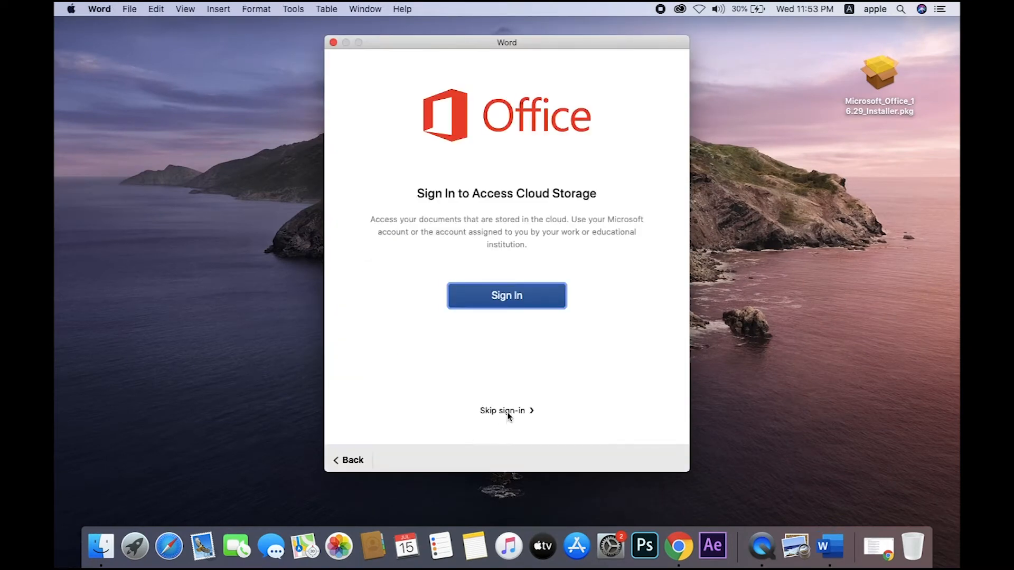
left_click(502, 411)
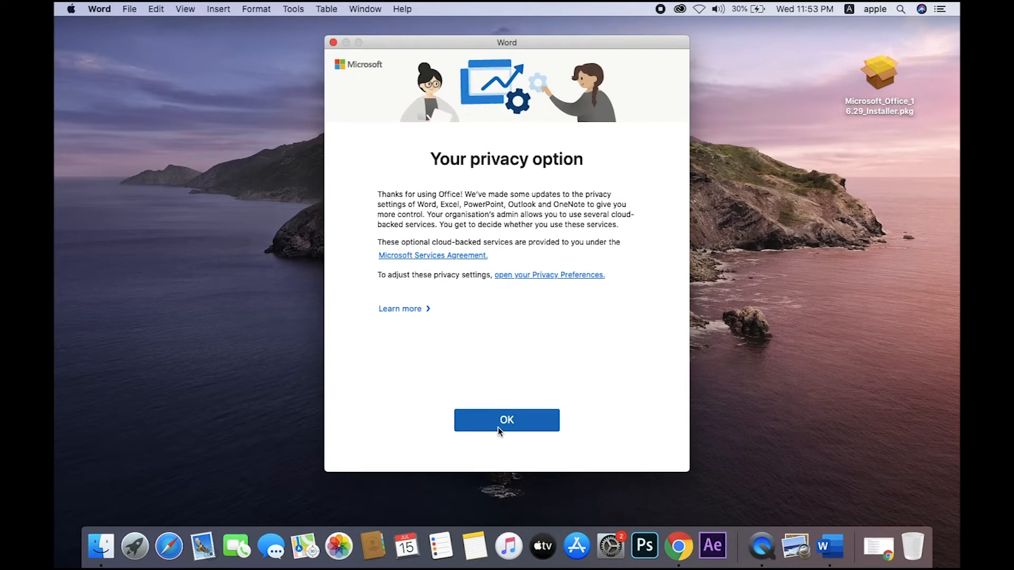
left_click(507, 420)
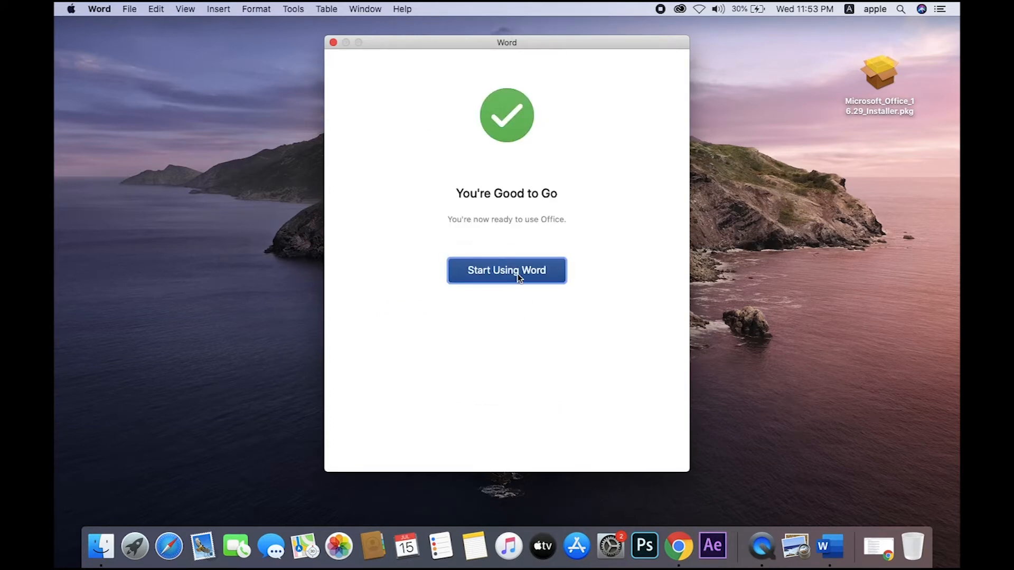
left_click(507, 270)
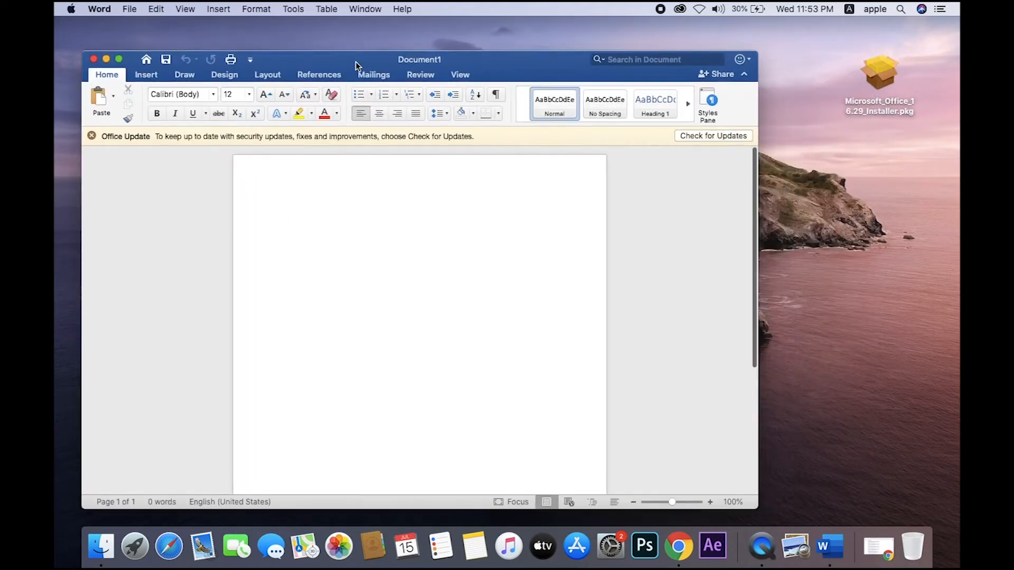
Step: Toggle the Word window size with the green button, then close the blank document
left_click(119, 26)
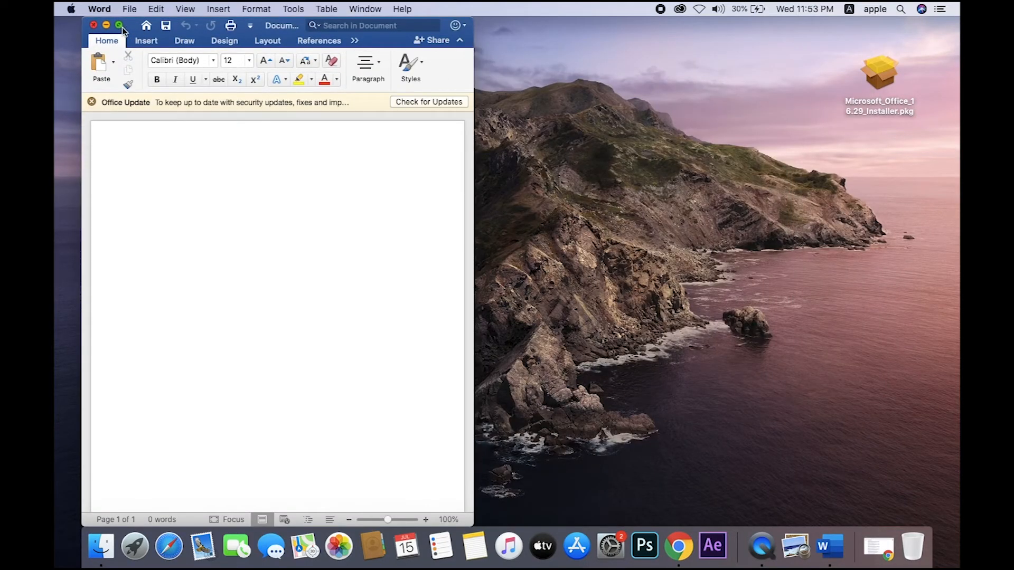
left_click(119, 25)
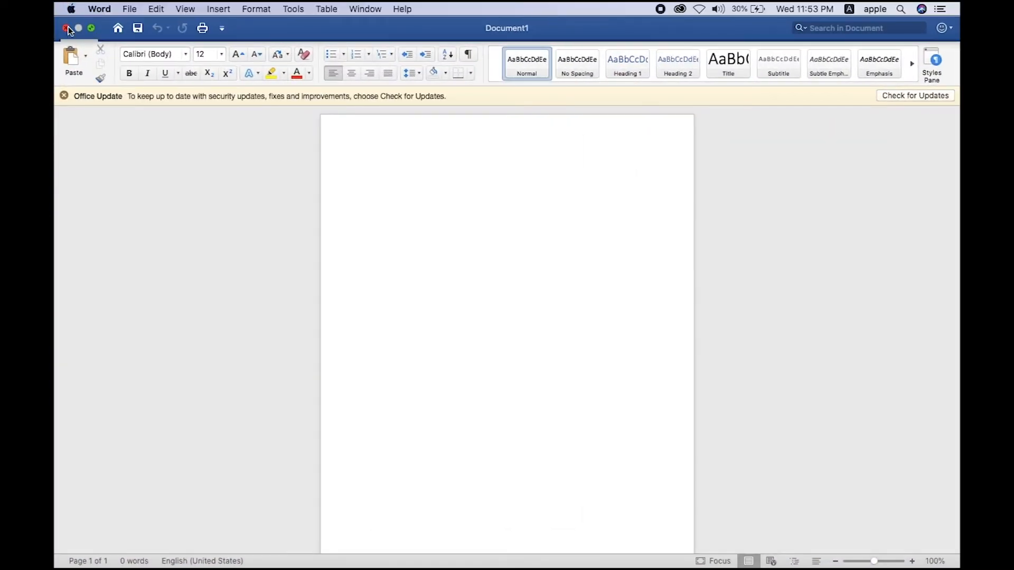
left_click(66, 28)
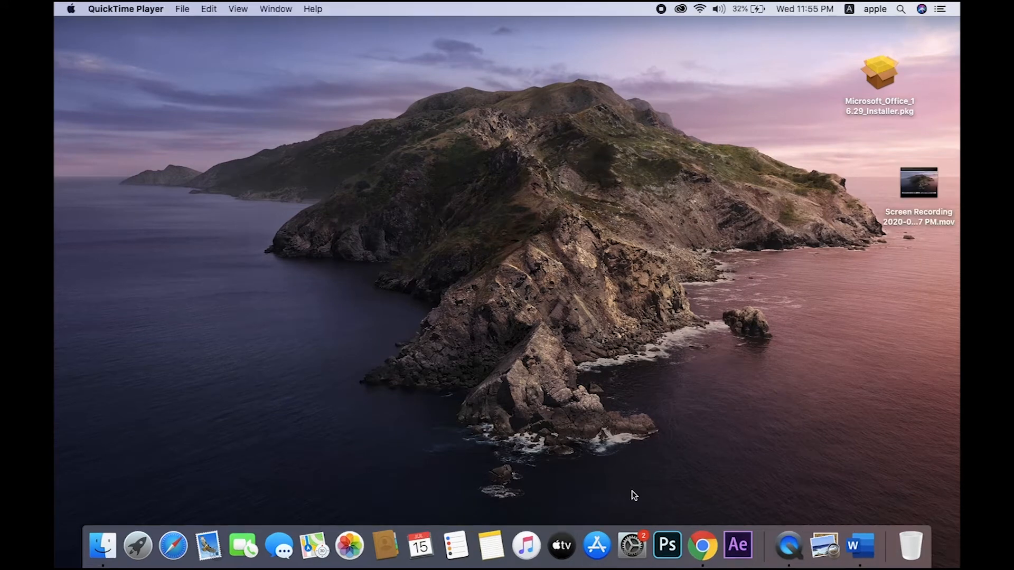
Step: Search Chrome for 'vlc player for mac', open VideoLAN's page and download VLC for macOS
left_click(703, 545)
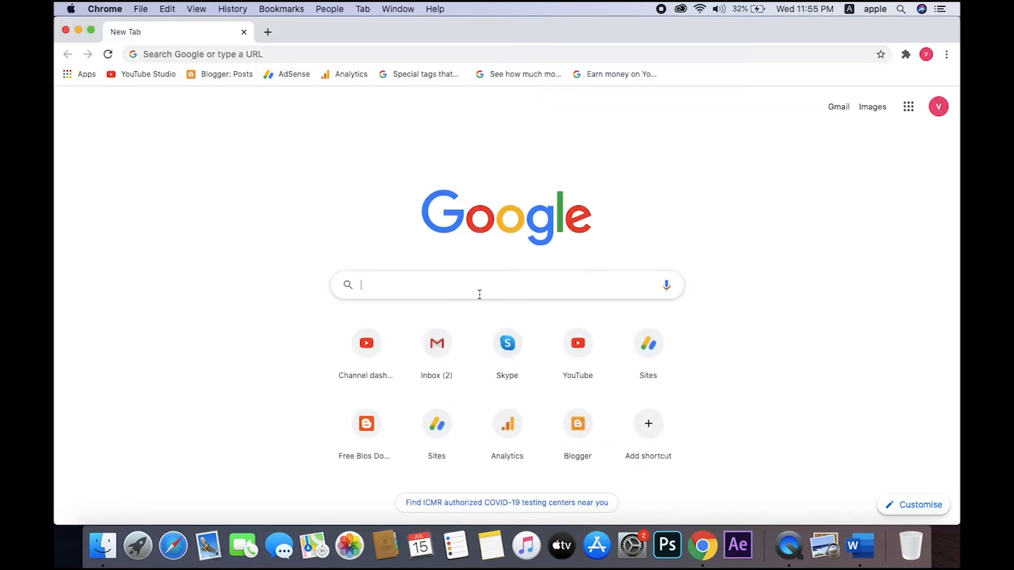
type("vlc player")
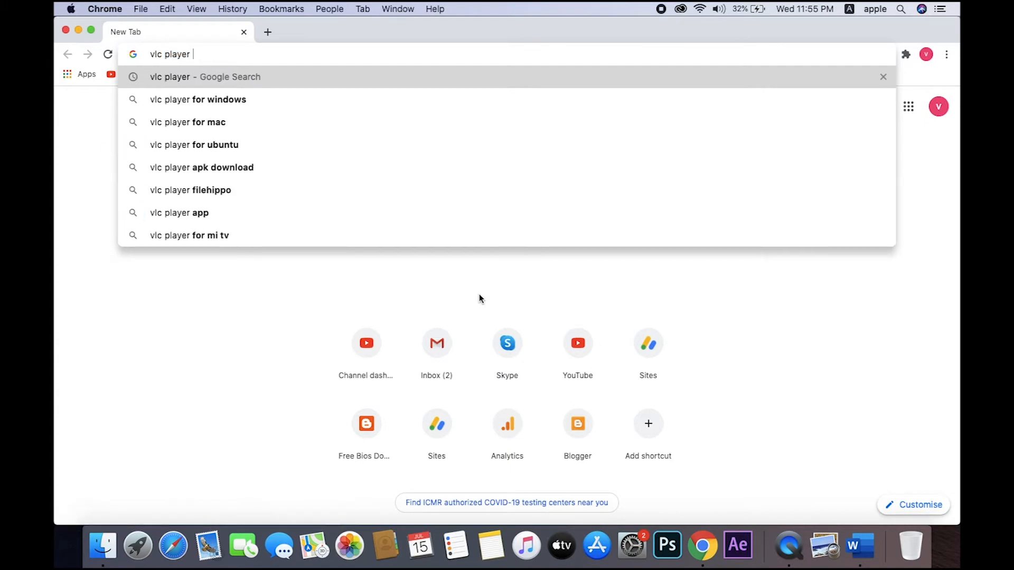
left_click(187, 121)
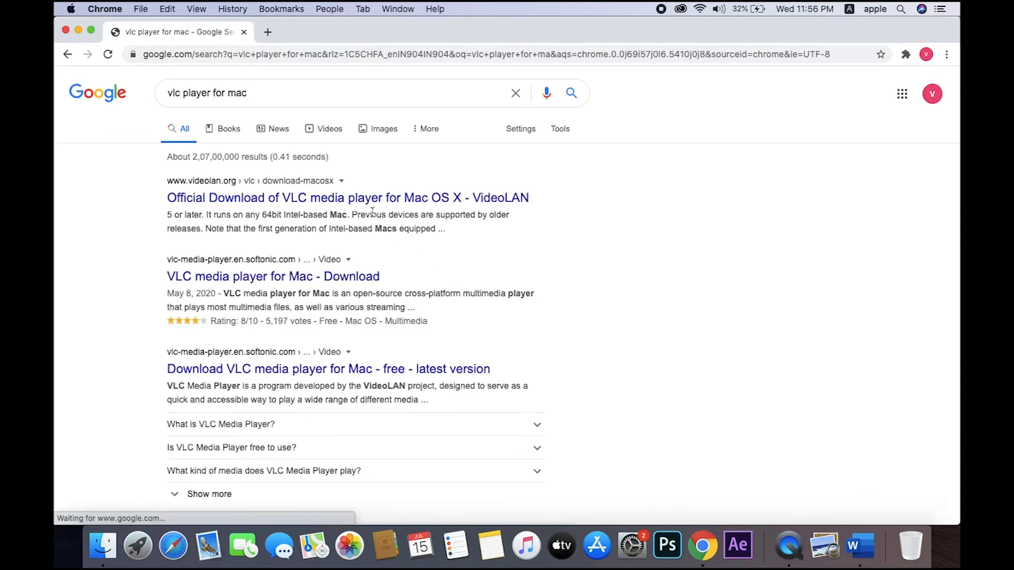
left_click(347, 197)
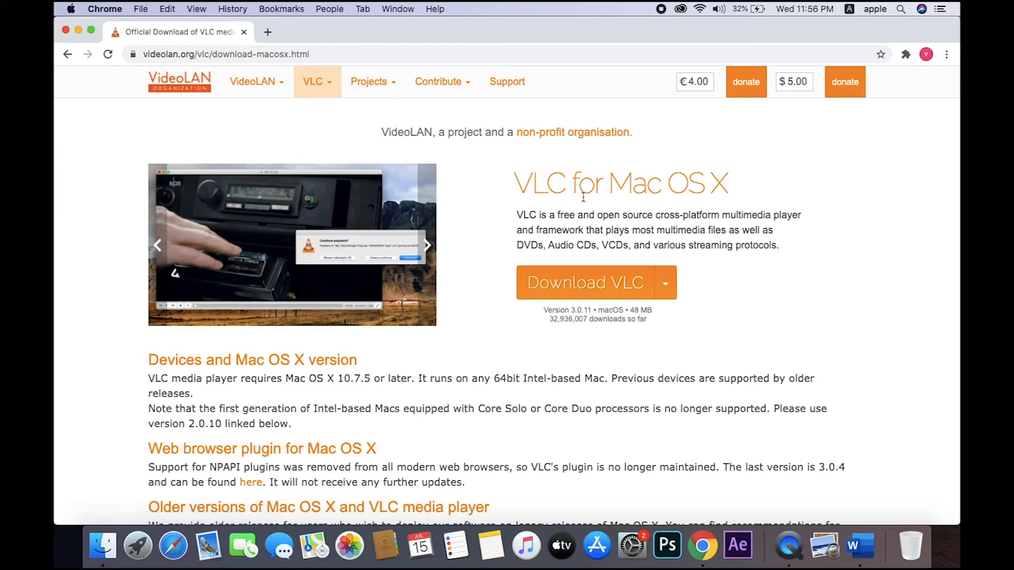
left_click(582, 282)
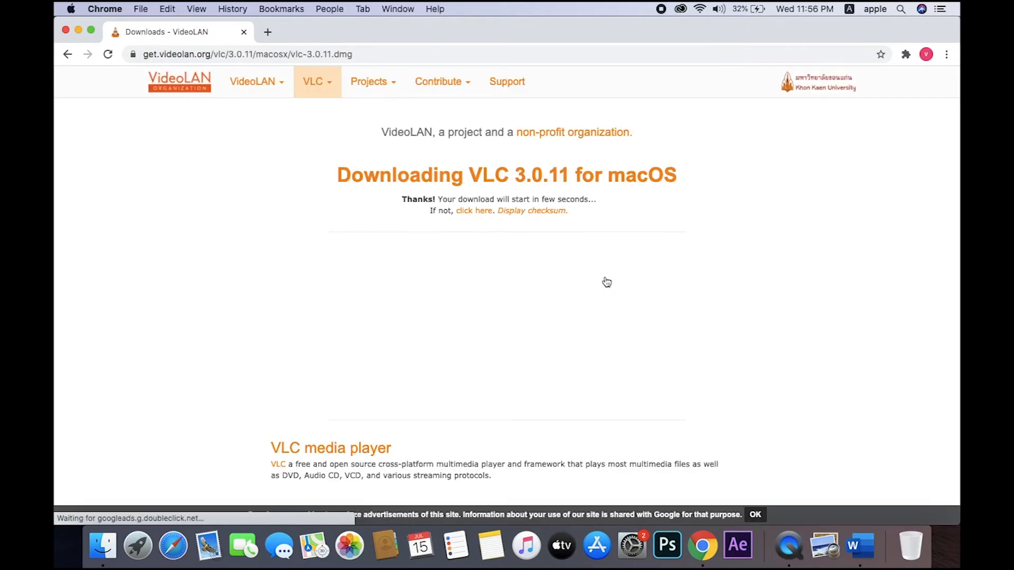
mouse_move(456, 356)
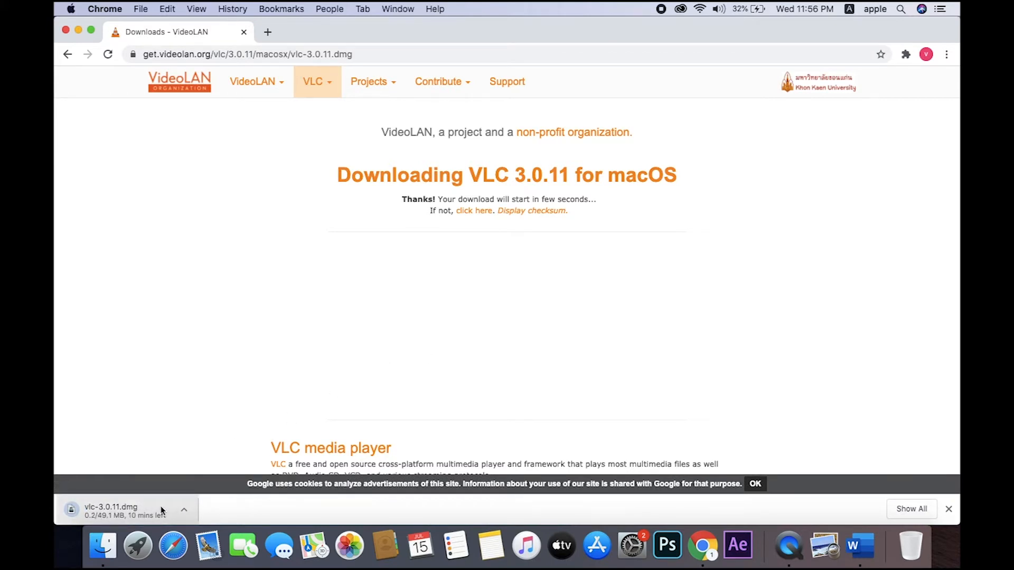
Step: Bring up Chrome's list of downloads containing vlc-3.0.11.dmg
left_click(911, 509)
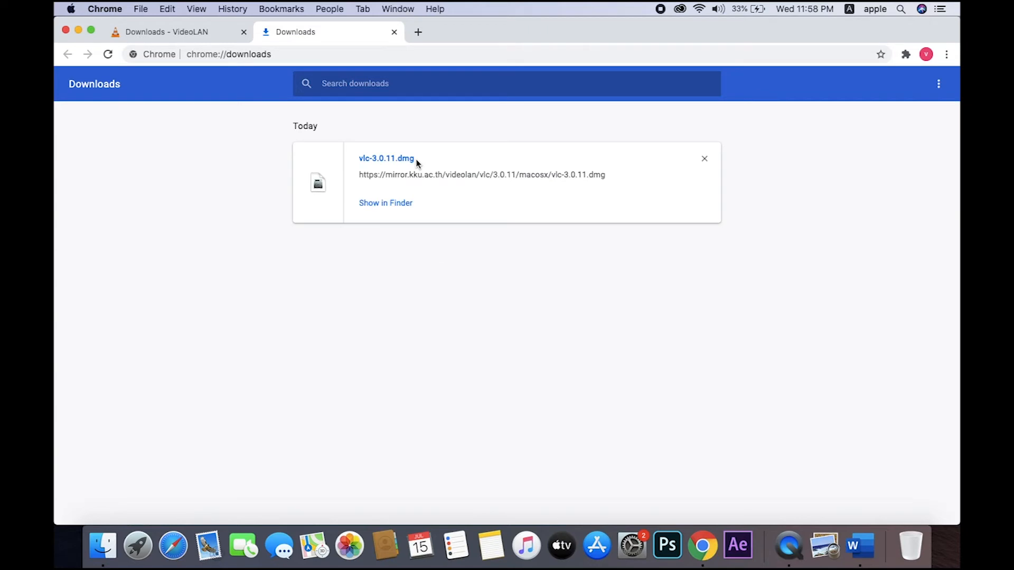
mouse_move(386, 158)
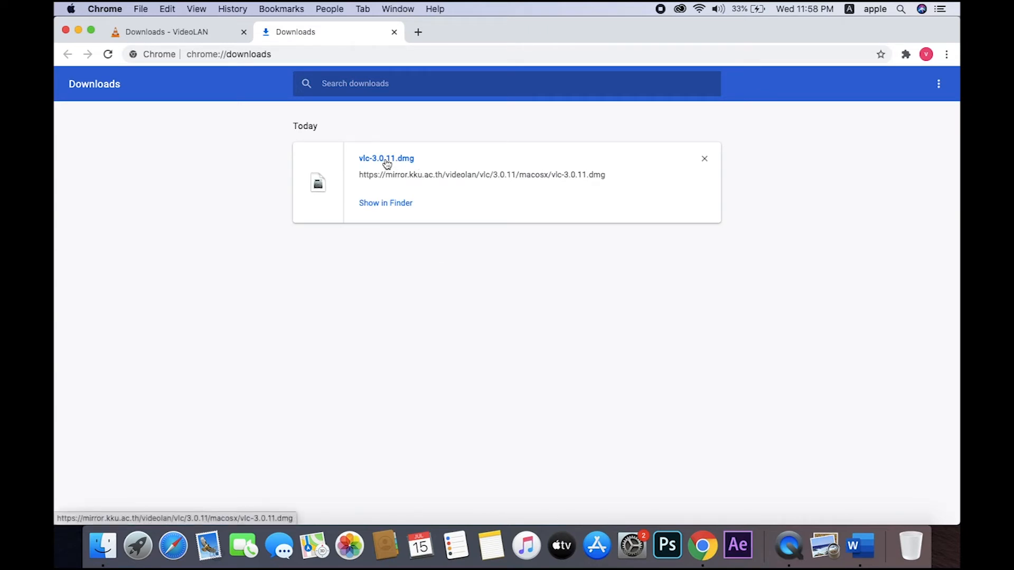
mouse_move(380, 308)
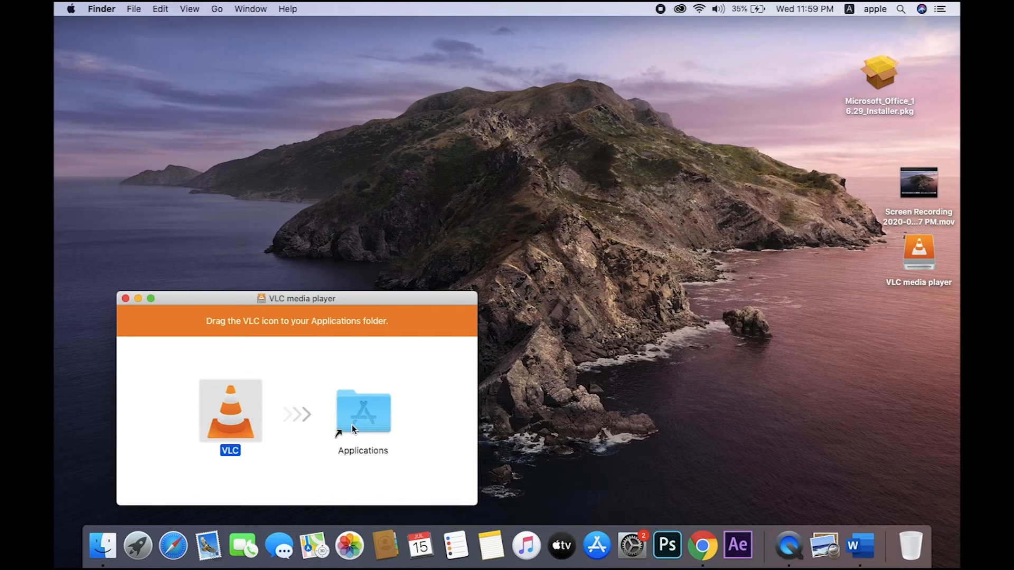
mouse_move(163, 316)
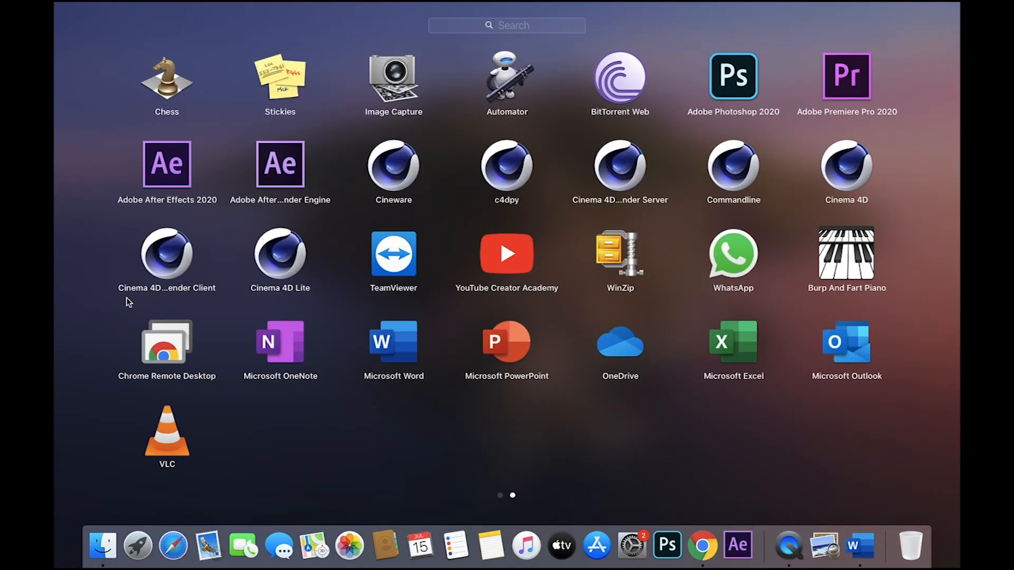
Step: Launch the newly installed VLC from Launchpad once, then quit it via VLC > Quit VLC
scroll("left", 3)
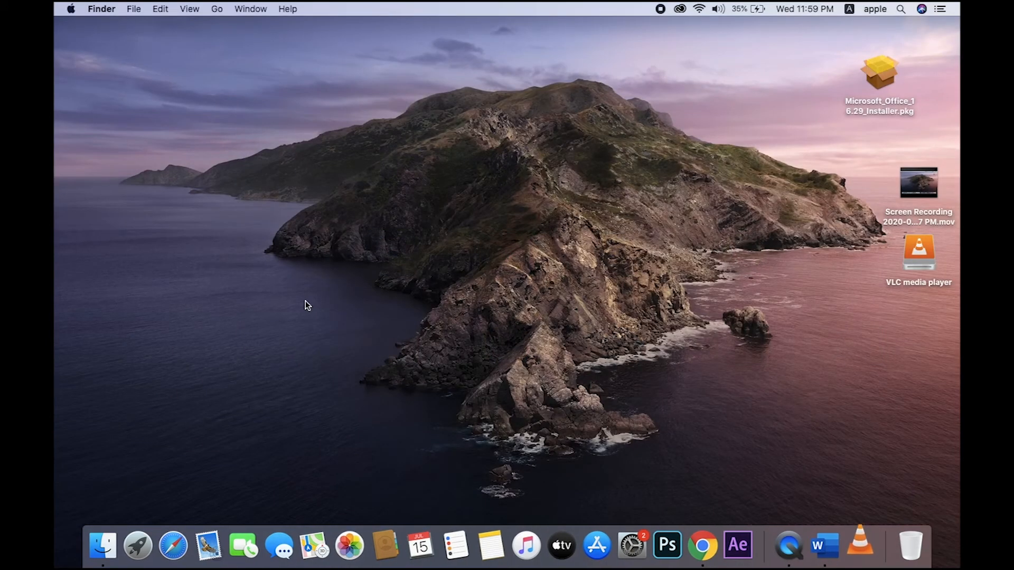
double_click(919, 253)
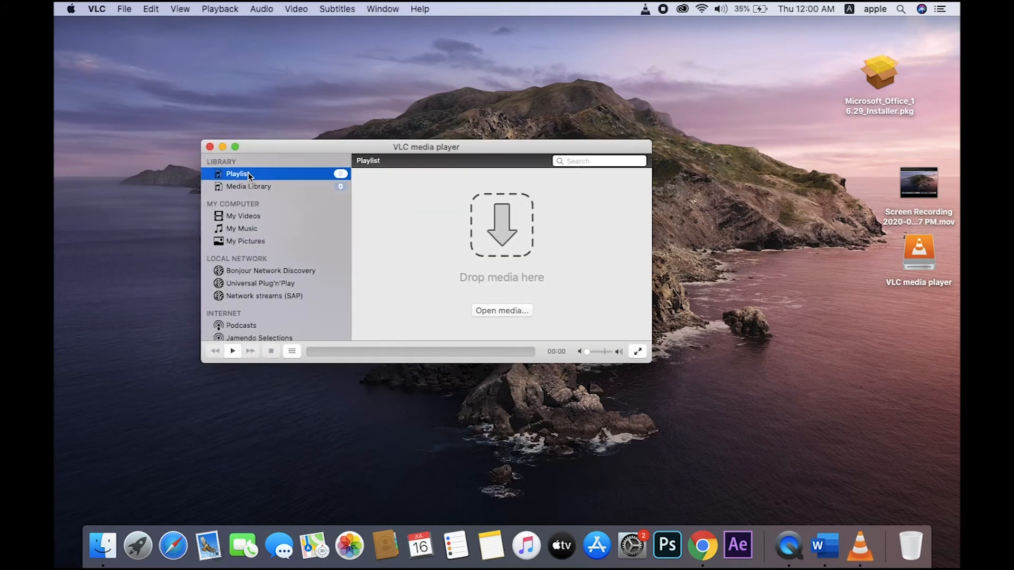
left_click(96, 8)
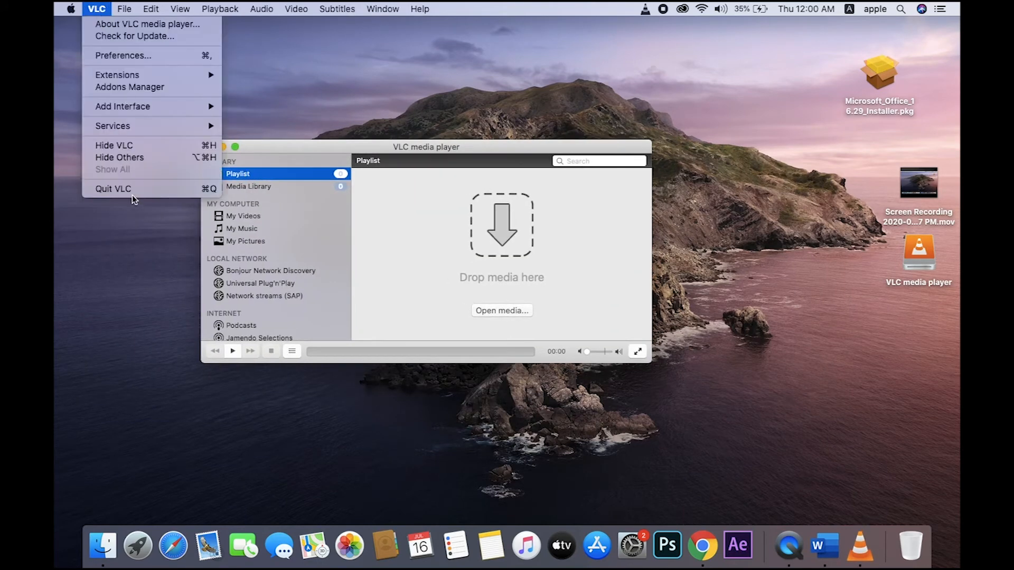
left_click(113, 188)
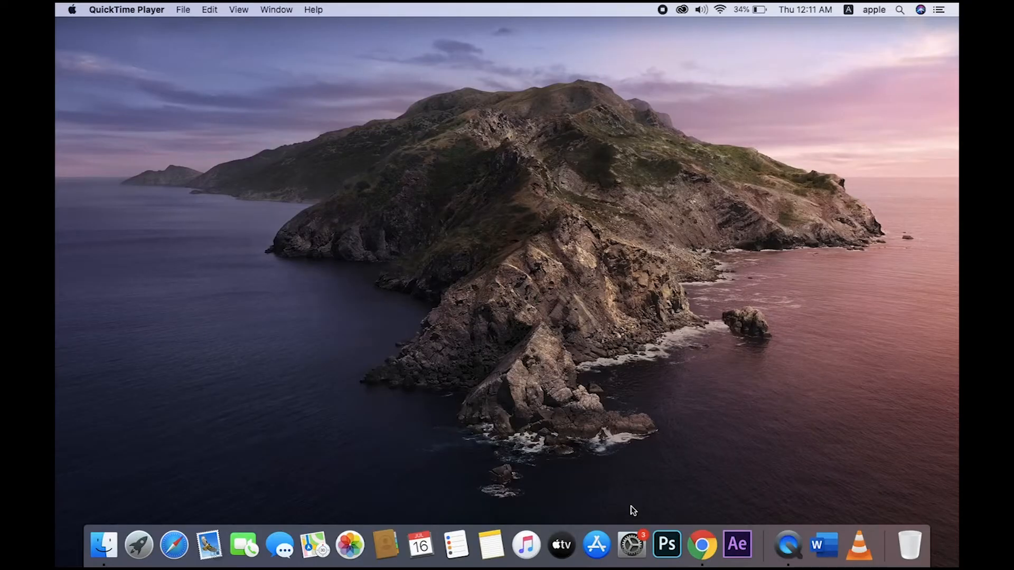
mouse_move(631, 545)
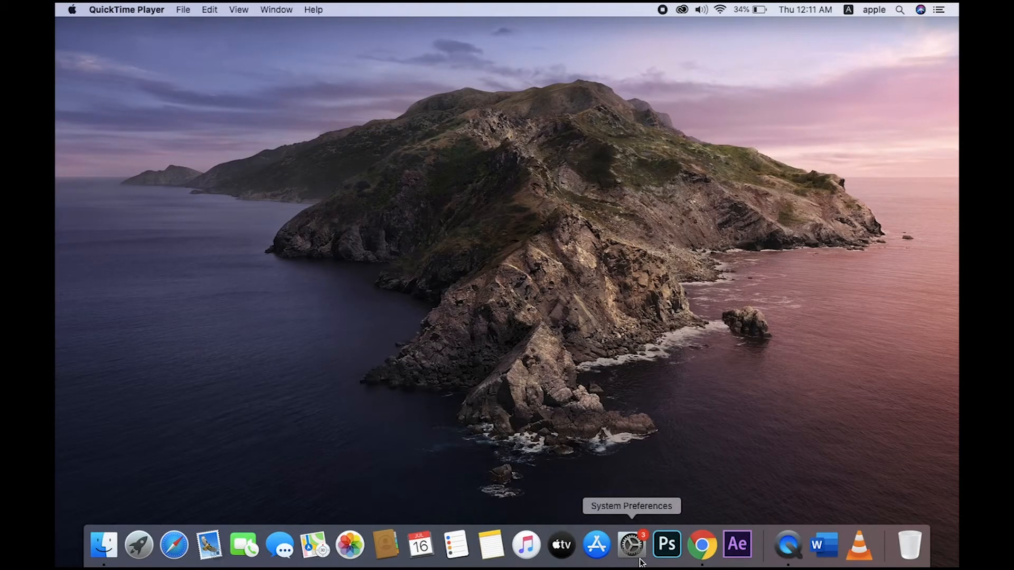
Step: Launch System Preferences, view Apple ID, then set General appearance back to Light
left_click(631, 544)
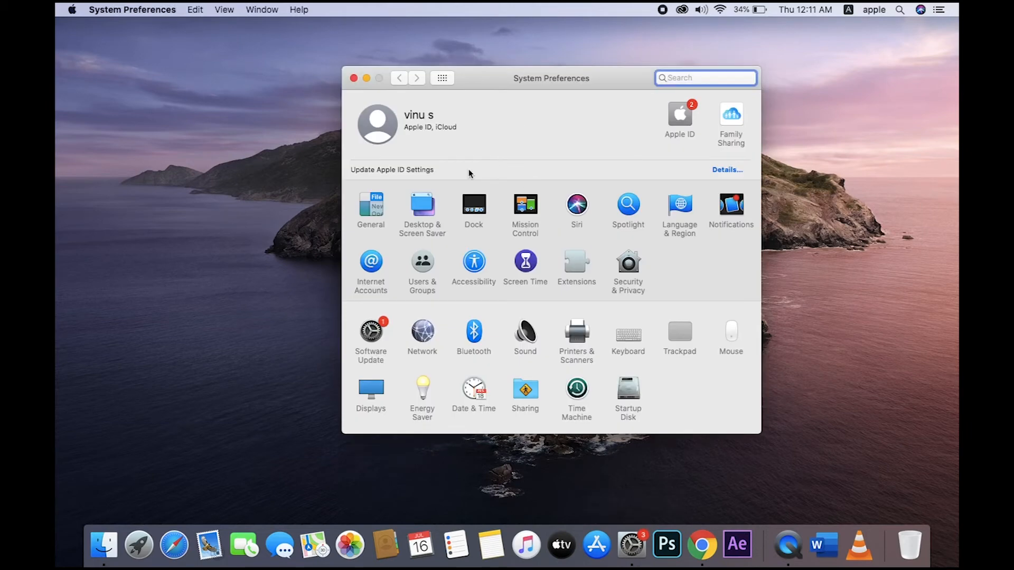
mouse_move(650, 126)
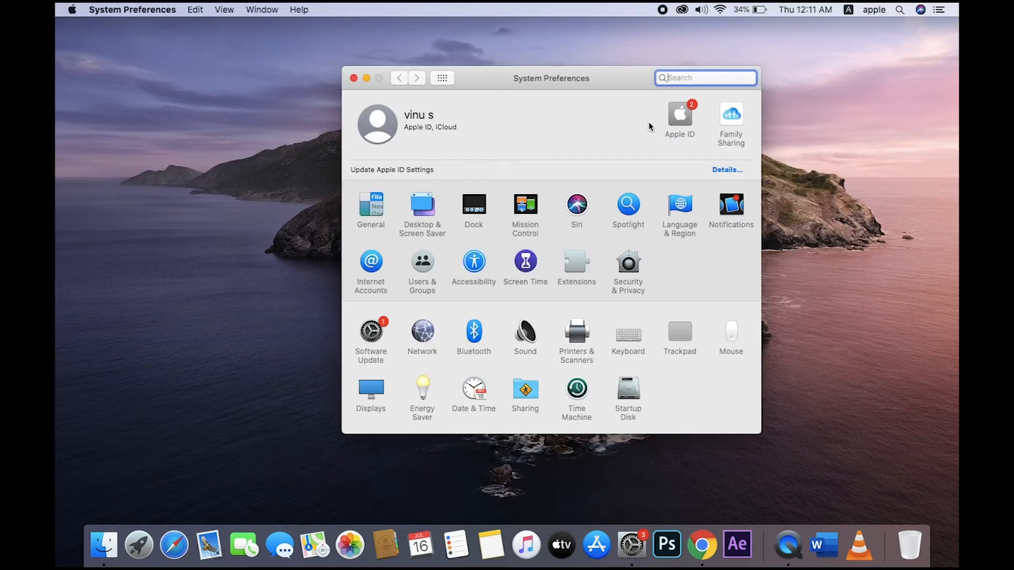
mouse_move(679, 124)
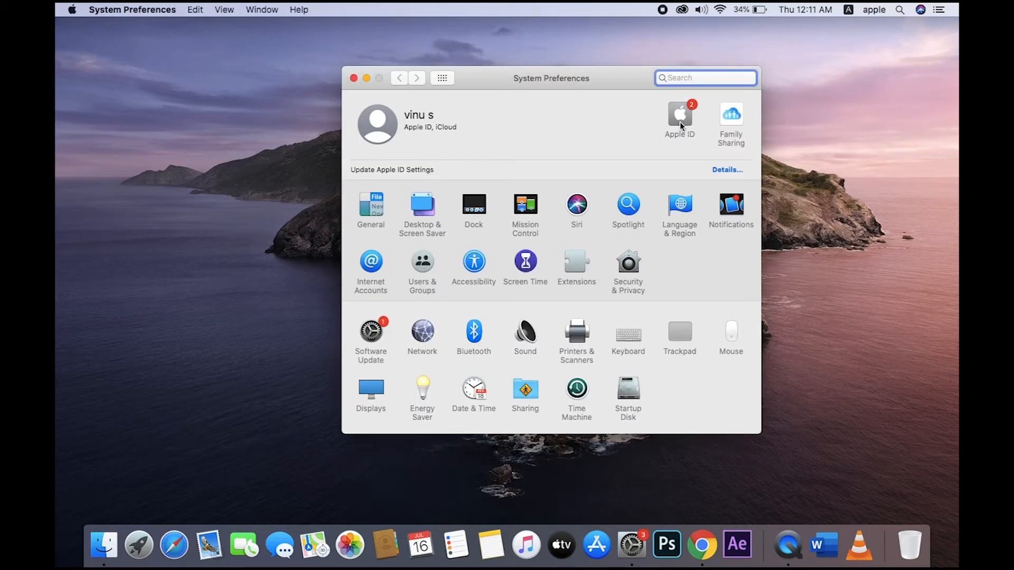
left_click(680, 120)
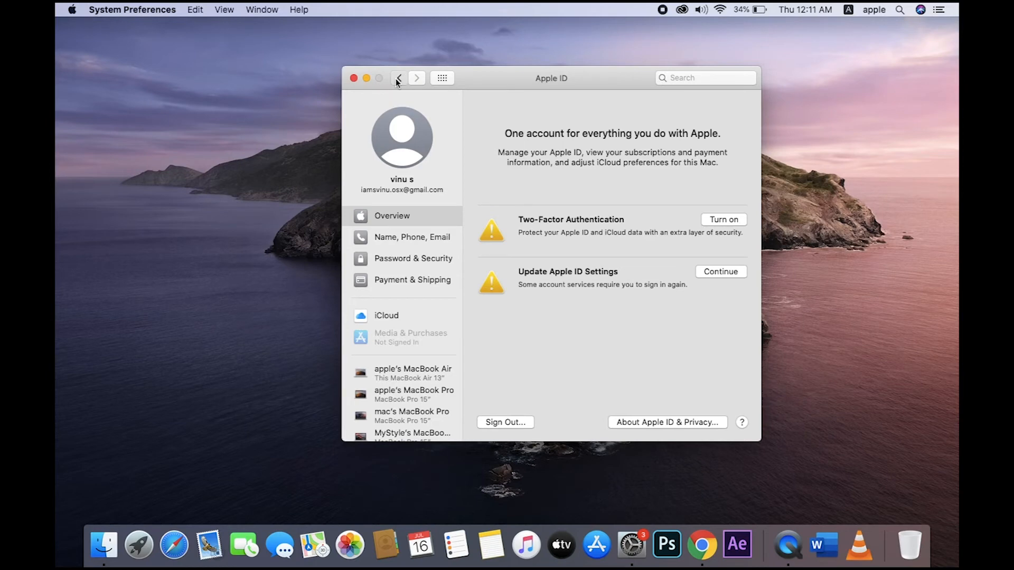
left_click(399, 78)
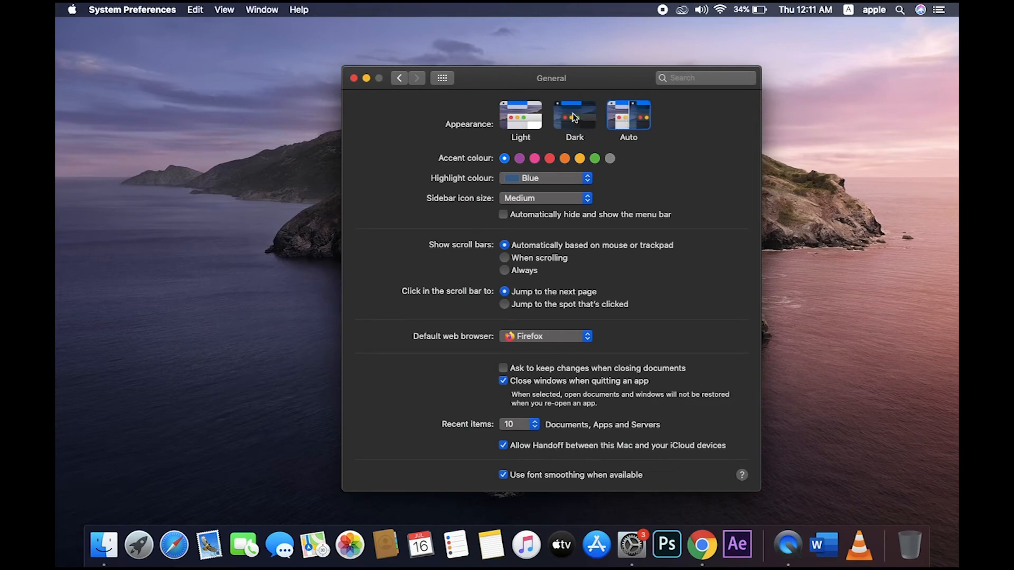
left_click(521, 116)
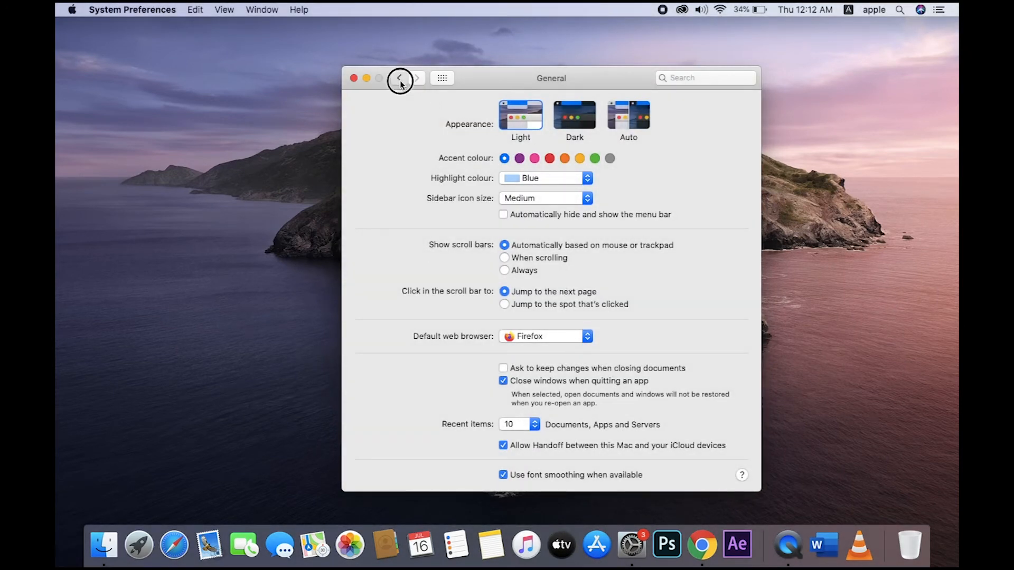
left_click(399, 78)
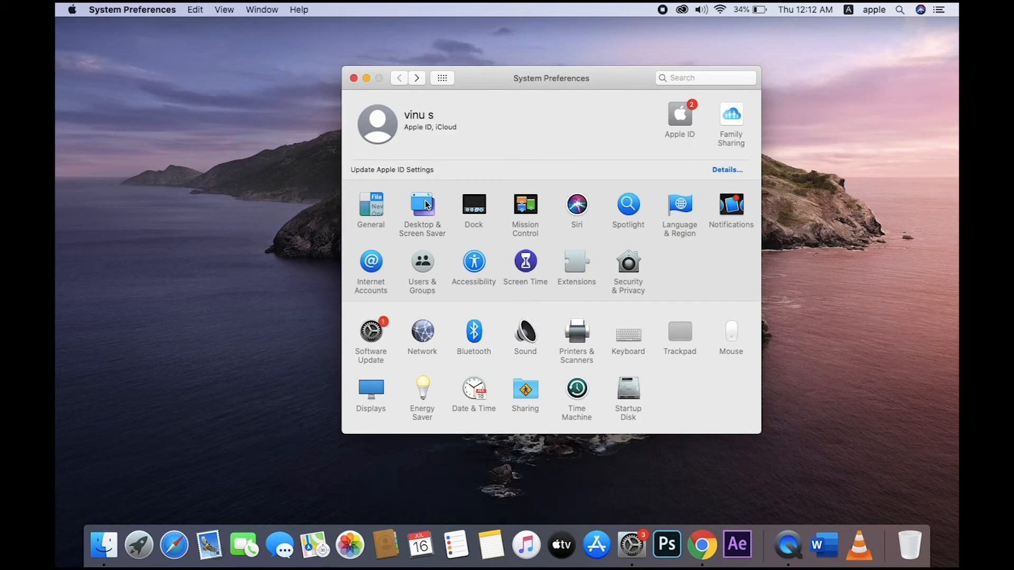
Step: View the Desktop & Screen Saver wallpaper choices and return to the main grid
left_click(422, 205)
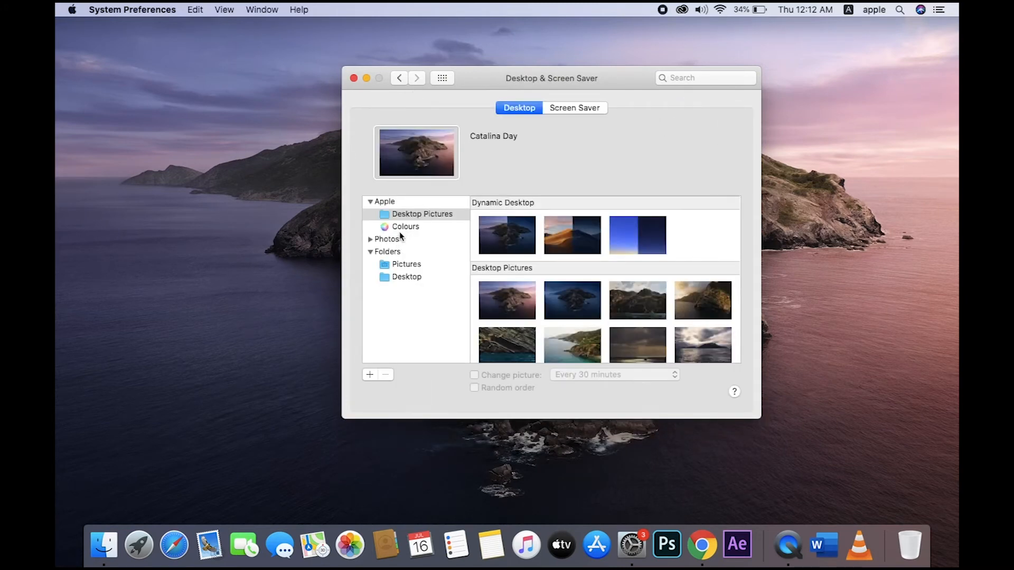
left_click(384, 201)
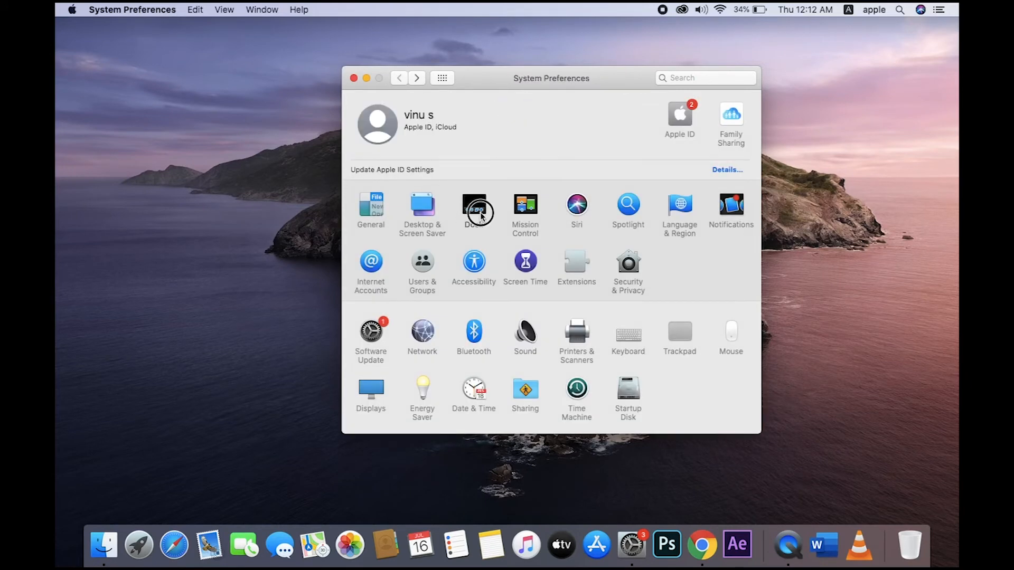
left_click(478, 209)
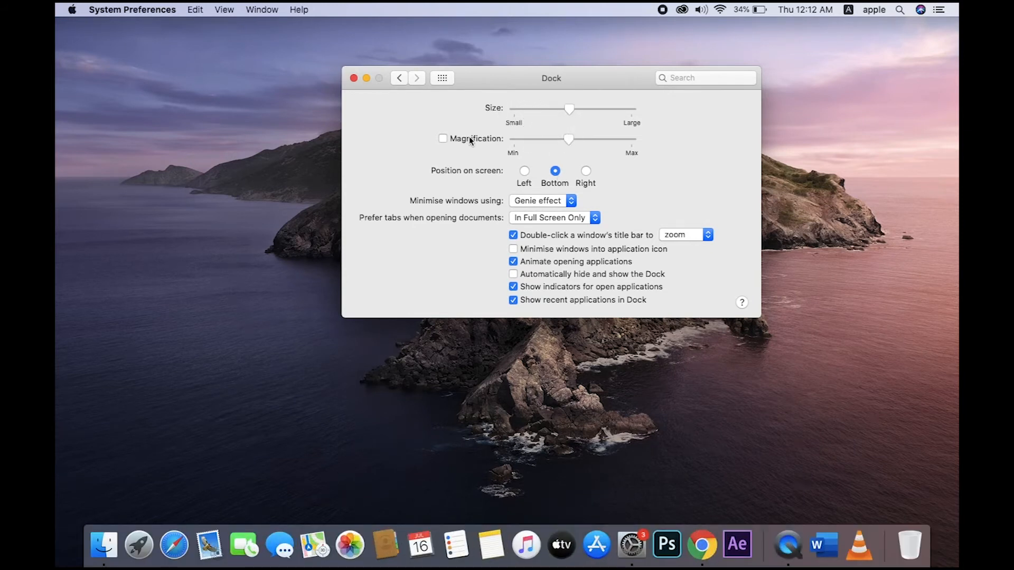
left_click(443, 138)
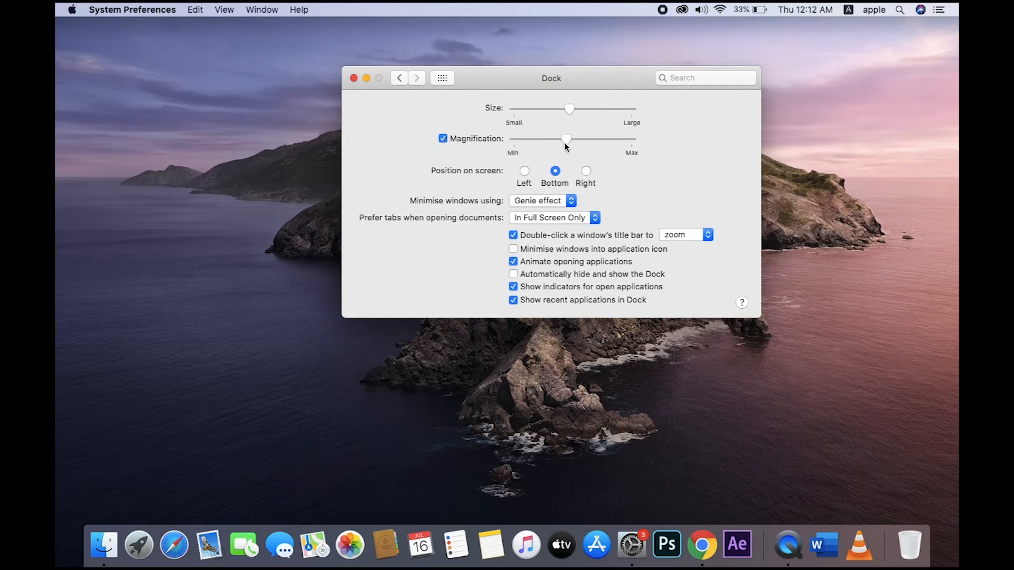
left_click(524, 171)
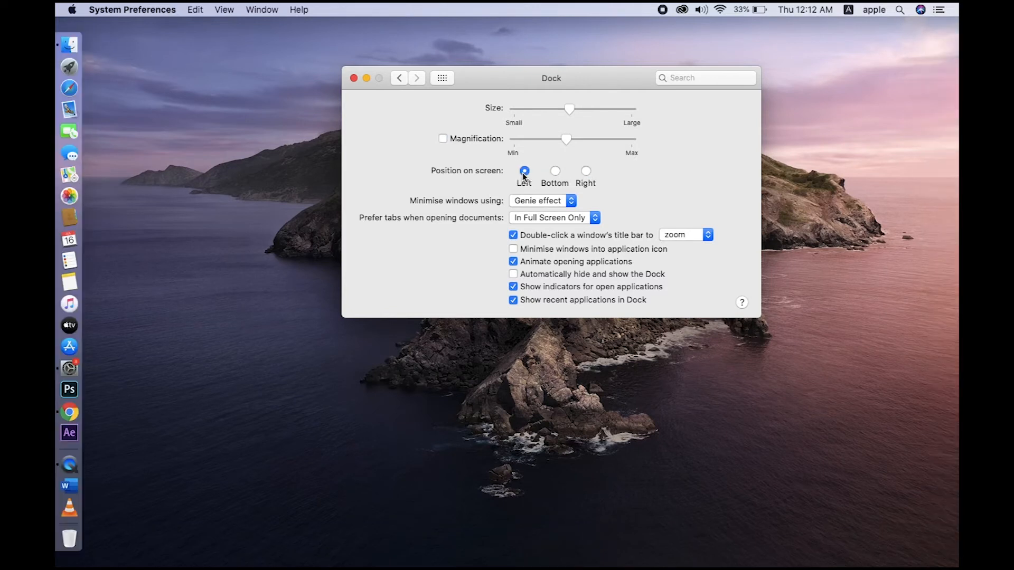
mouse_move(556, 171)
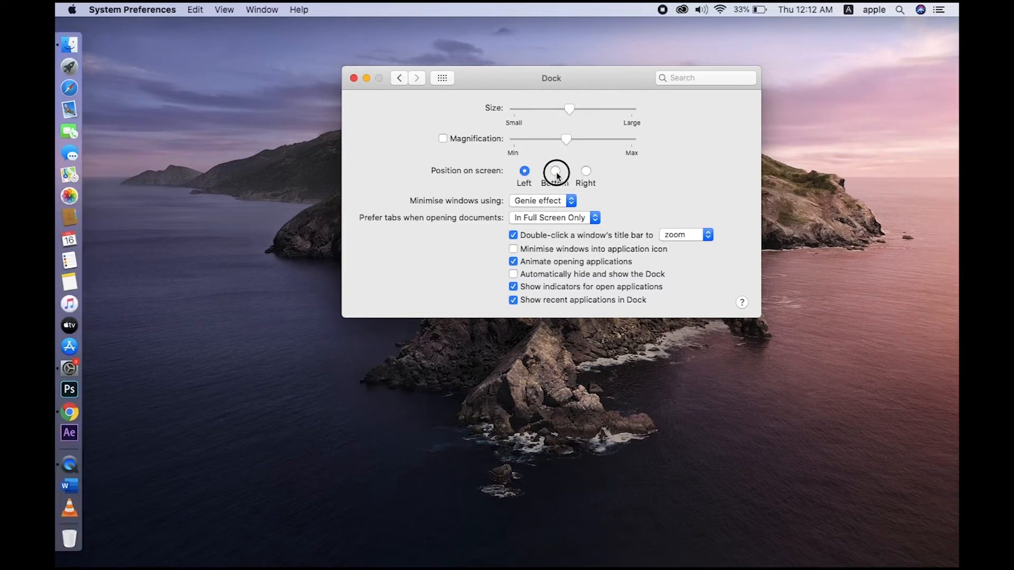
left_click(554, 171)
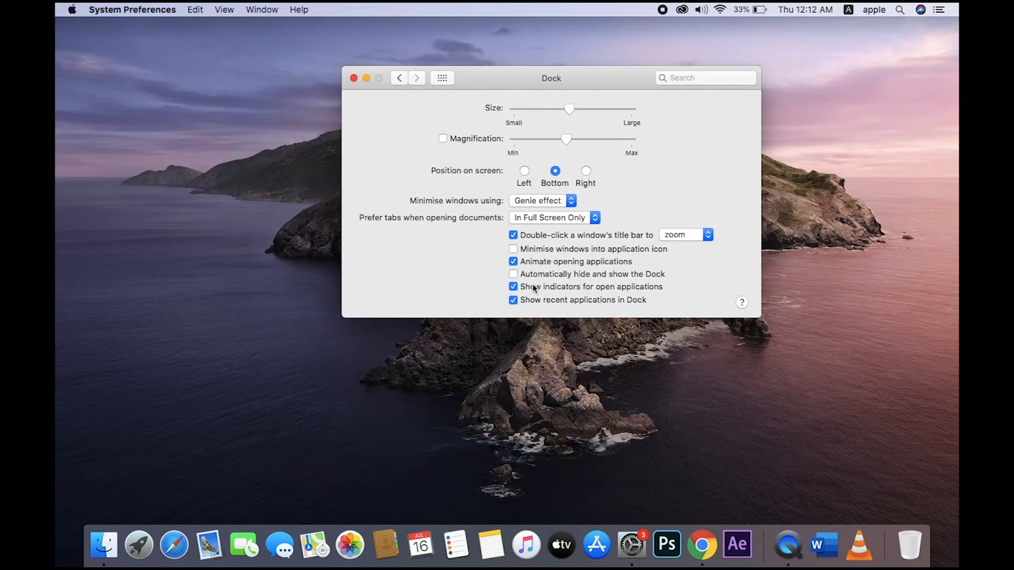
left_click(513, 273)
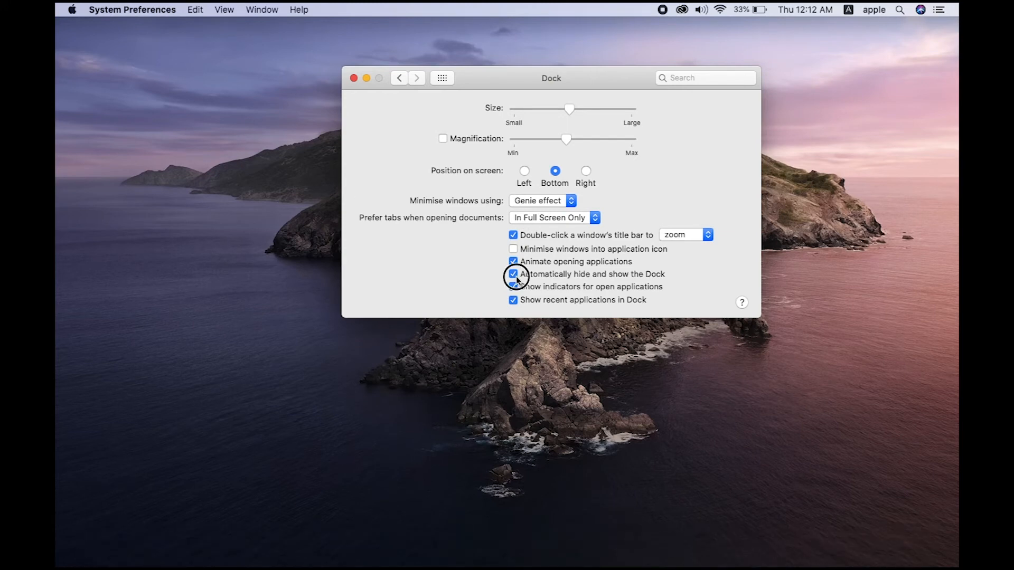
left_click(399, 78)
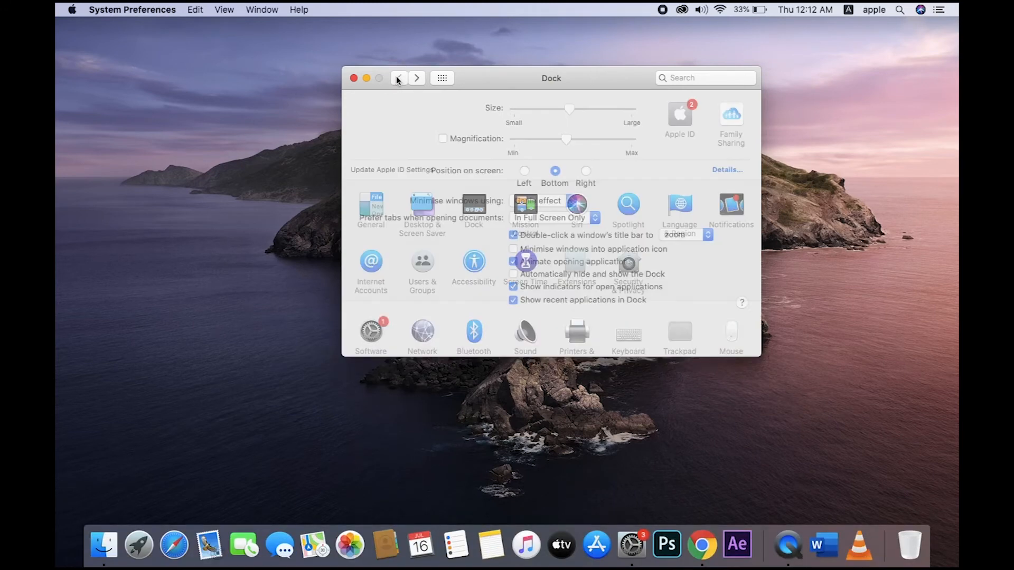
Step: In Users & Groups, select the current administrator account and begin Change Password
left_click(400, 78)
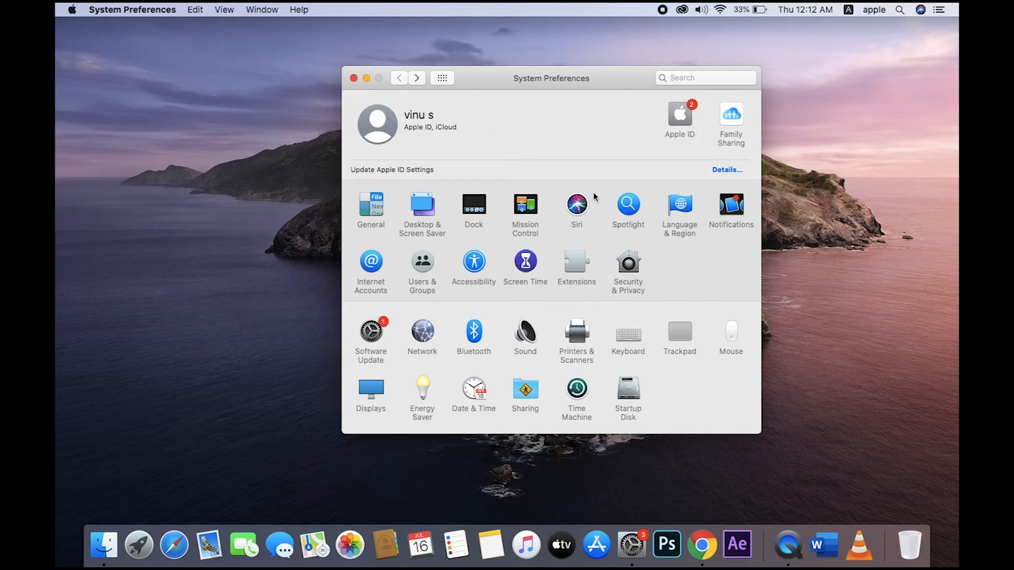
mouse_move(455, 251)
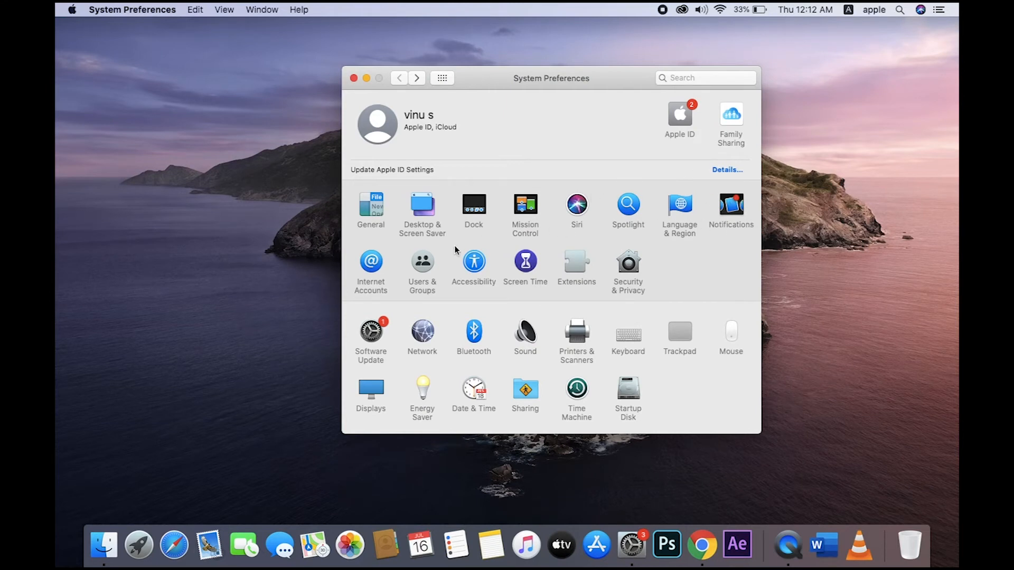
mouse_move(625, 217)
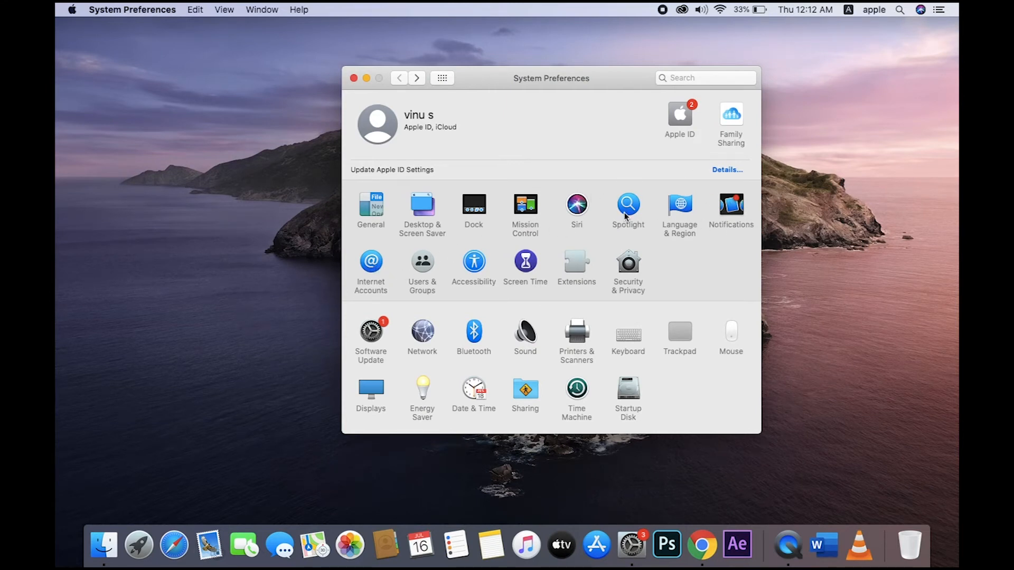
mouse_move(421, 265)
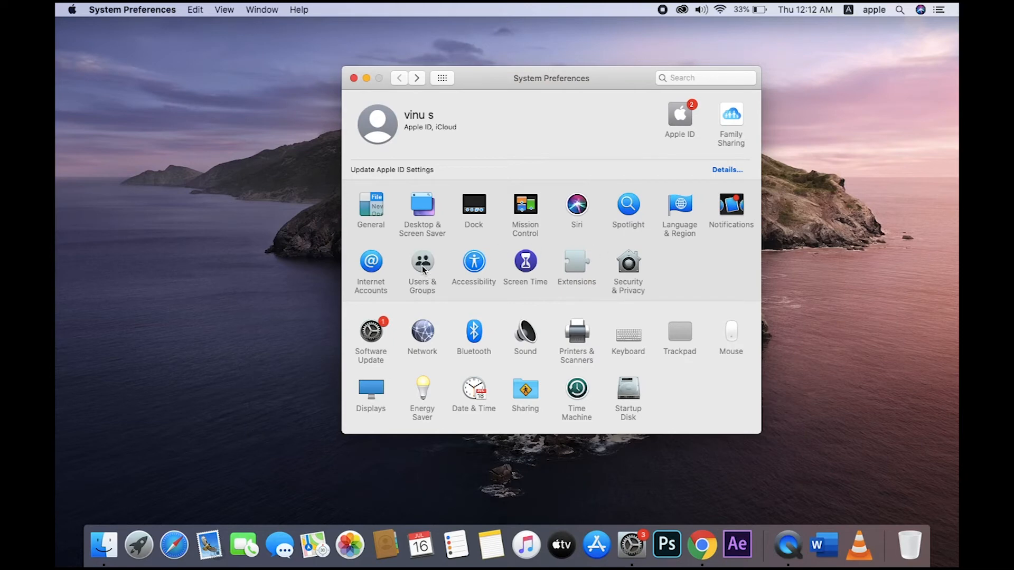
left_click(422, 267)
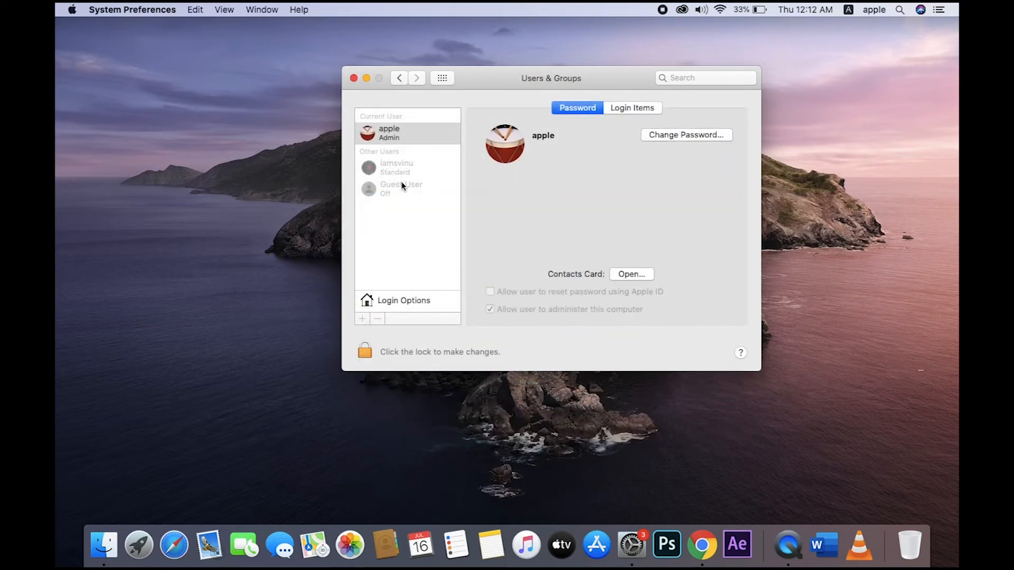
left_click(389, 133)
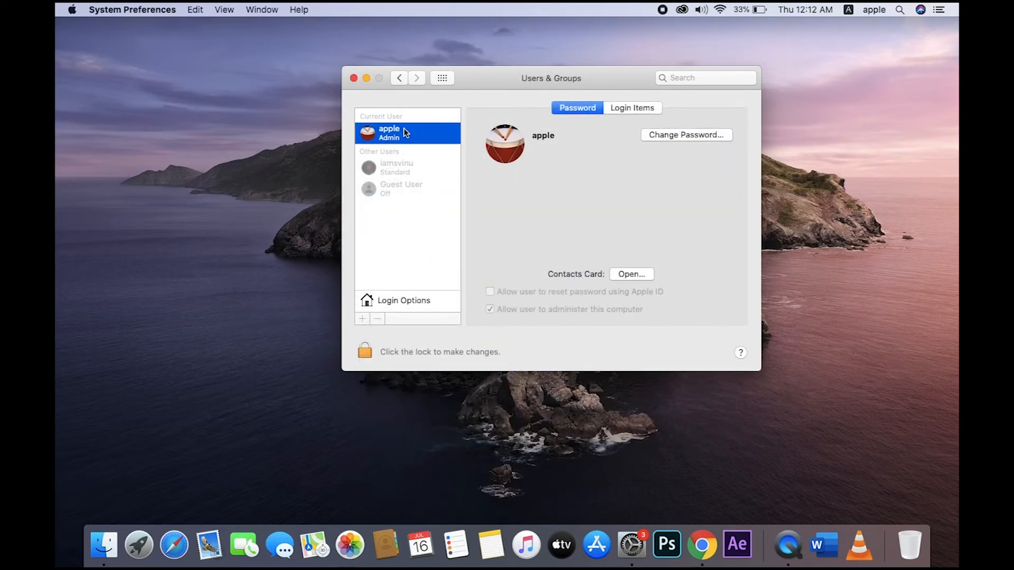
left_click(686, 135)
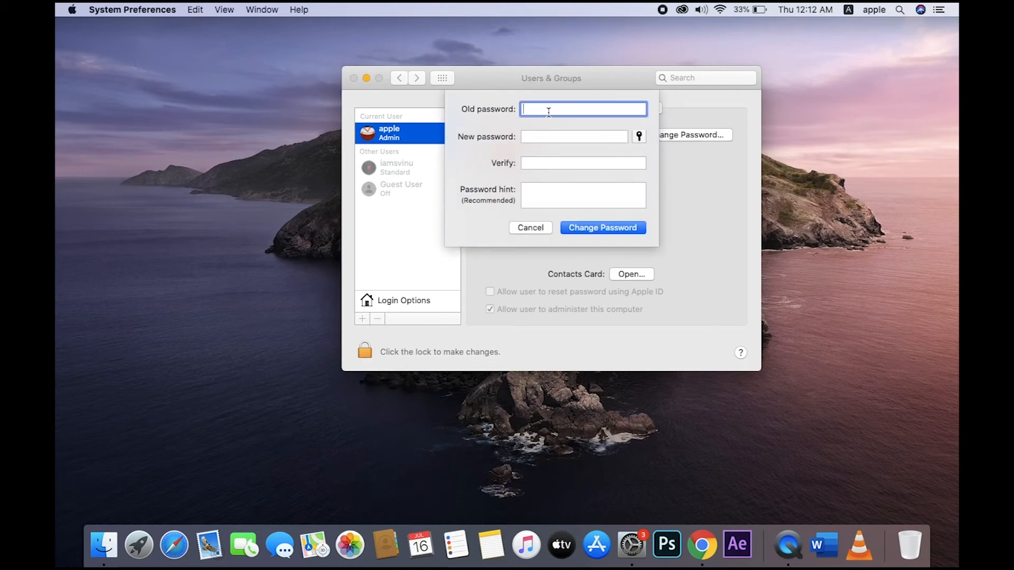
Step: Fill the old, new and verify password fields plus hint, and confirm the password change
type("••••")
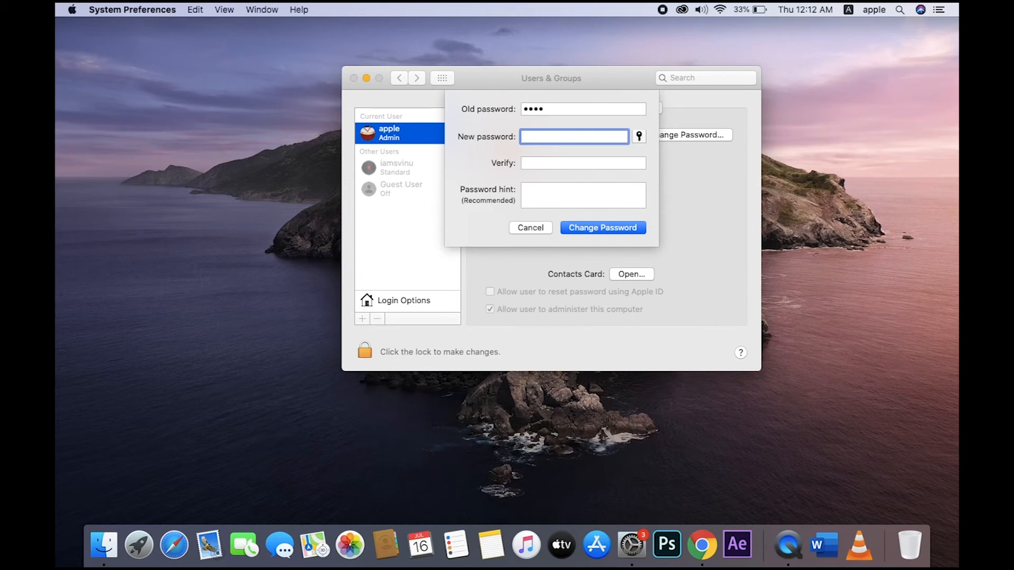
type("••••")
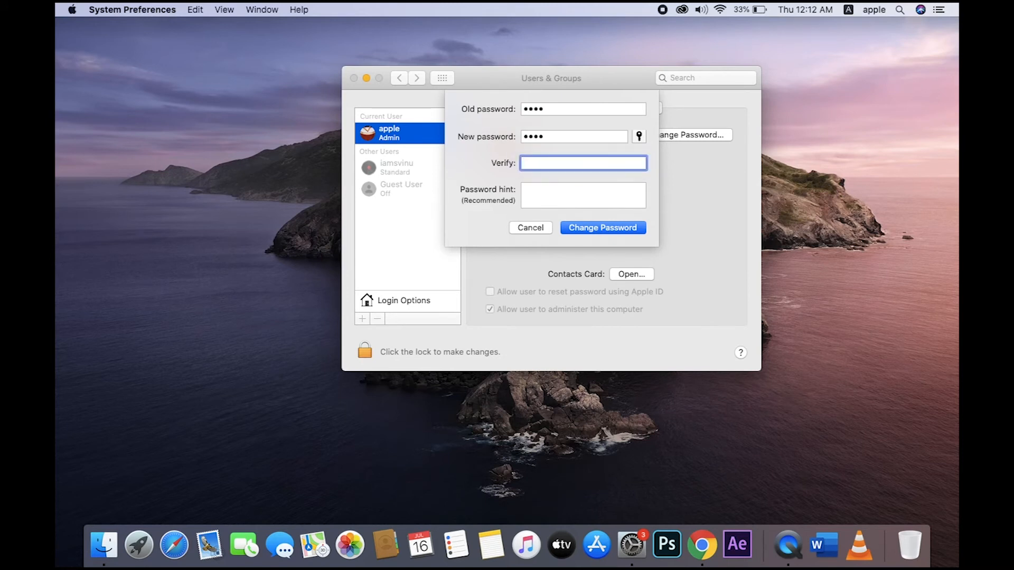
type("••••")
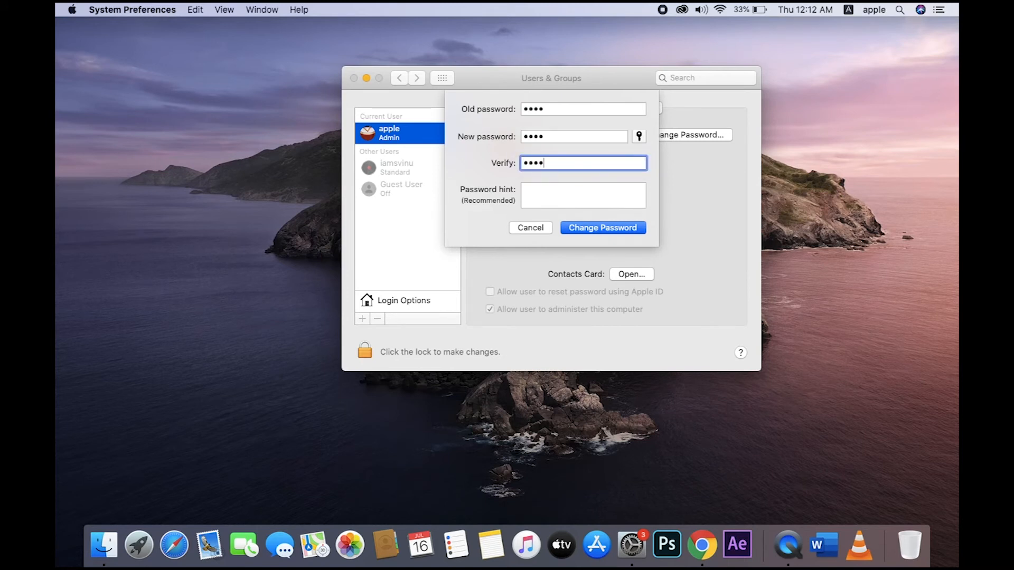
left_click(581, 195)
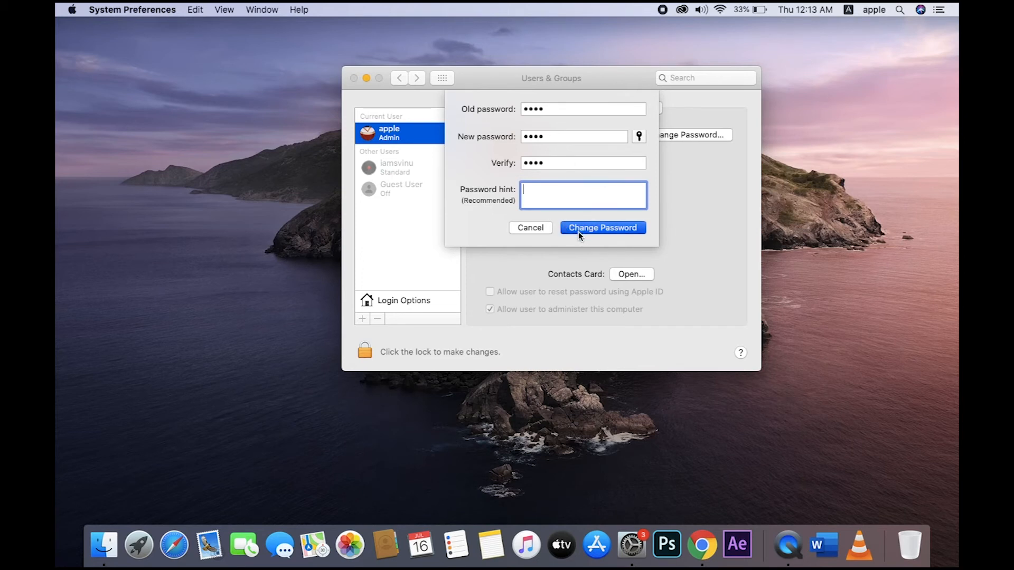
left_click(602, 227)
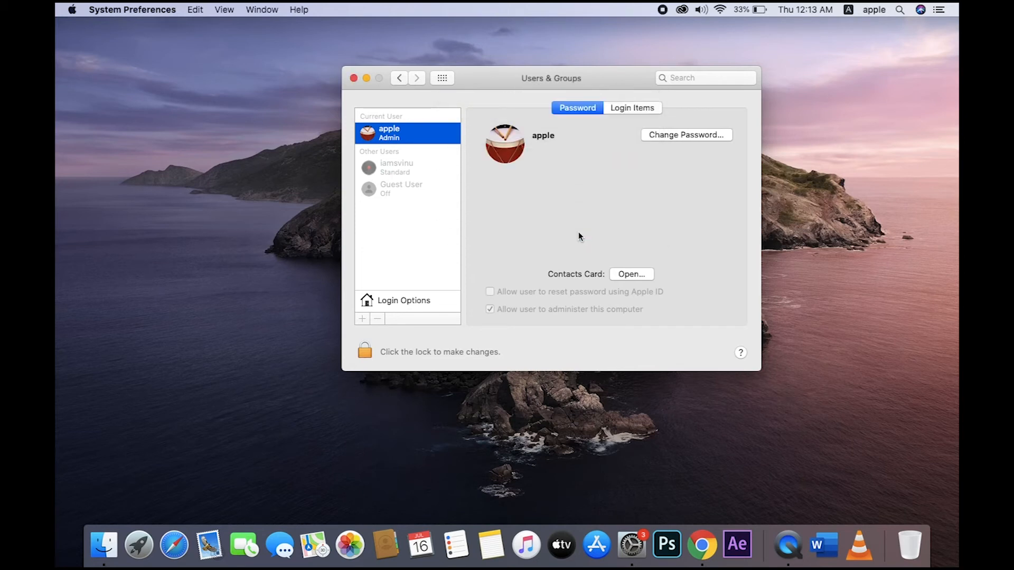
mouse_move(397, 260)
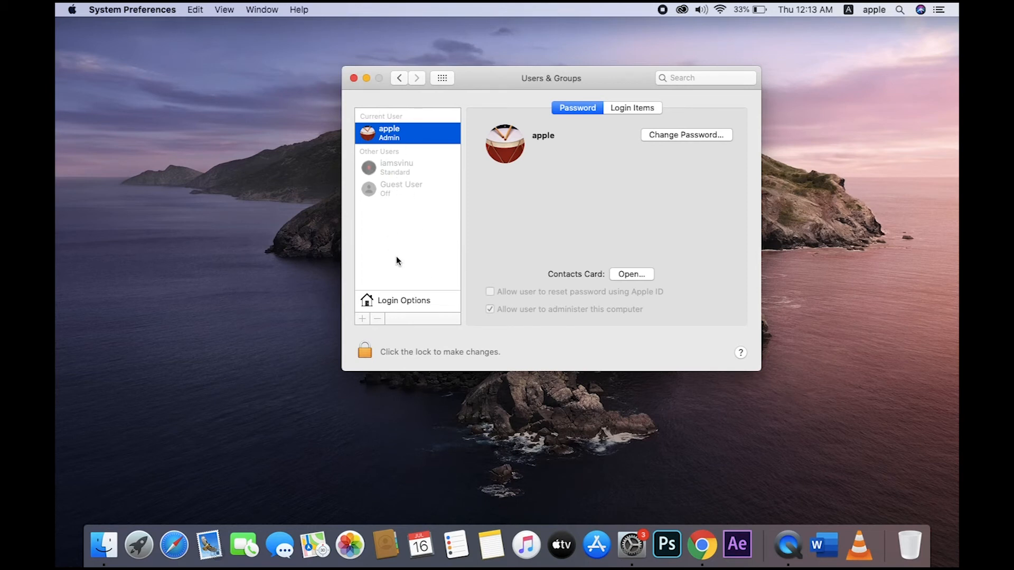
mouse_move(376, 364)
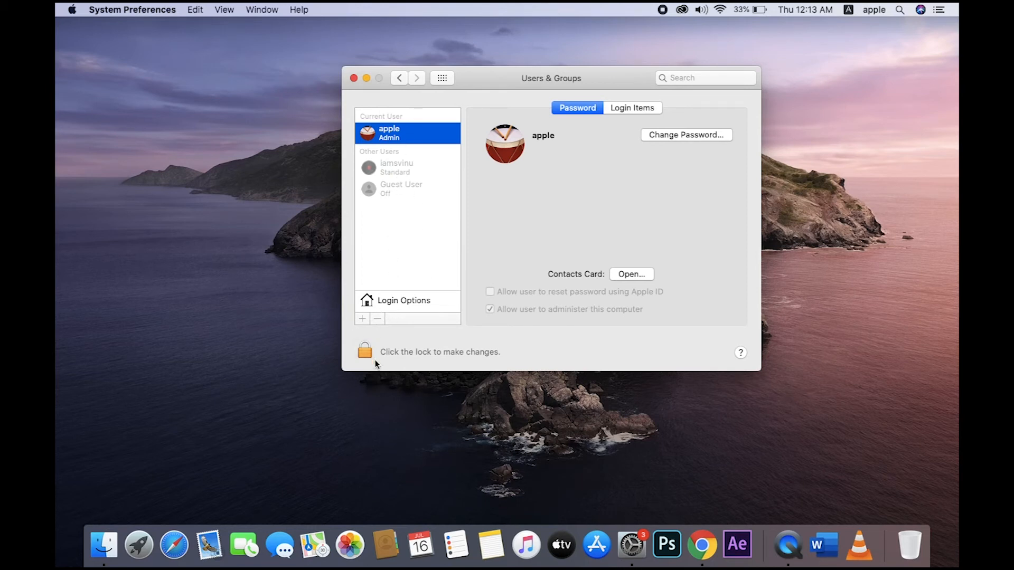
mouse_move(380, 348)
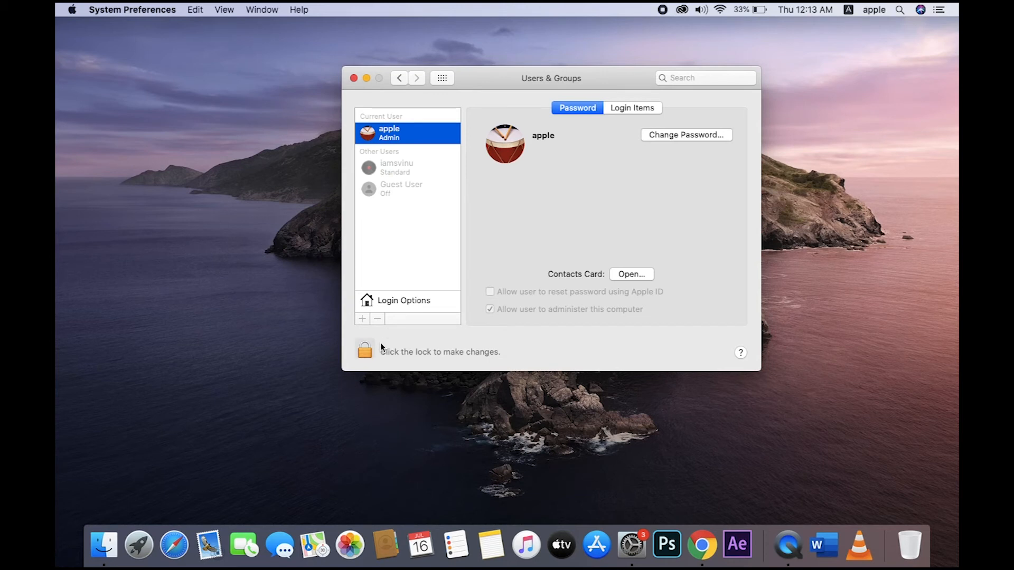
Step: Unlock Users & Groups and start a new account with full name 'new user account'
left_click(363, 352)
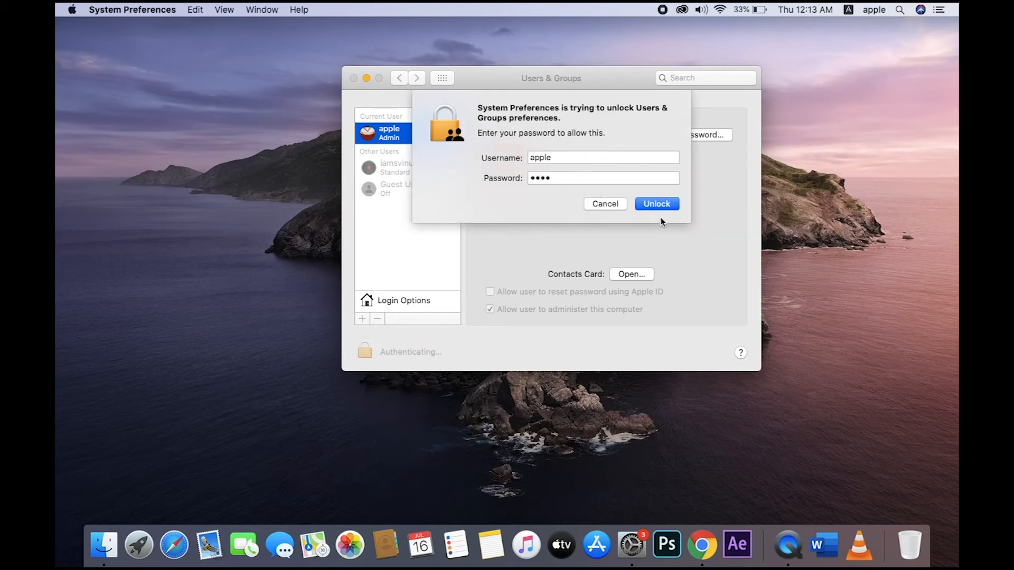
left_click(656, 204)
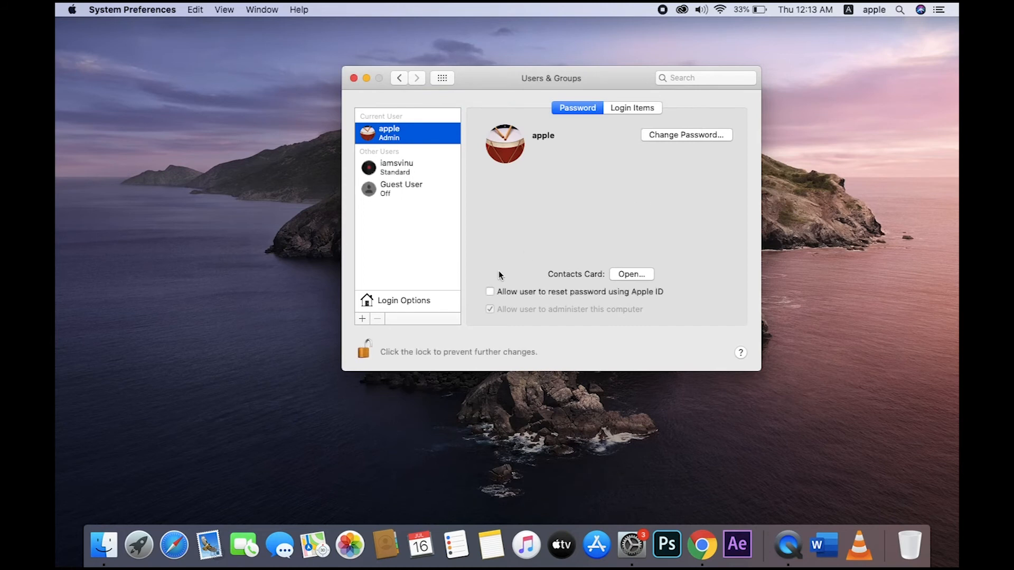
left_click(361, 318)
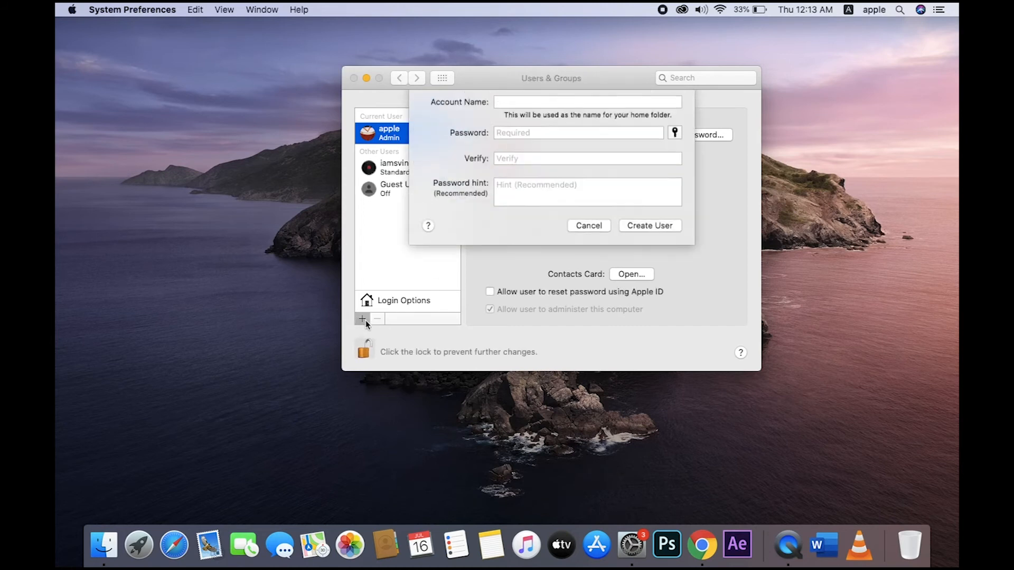
left_click(362, 318)
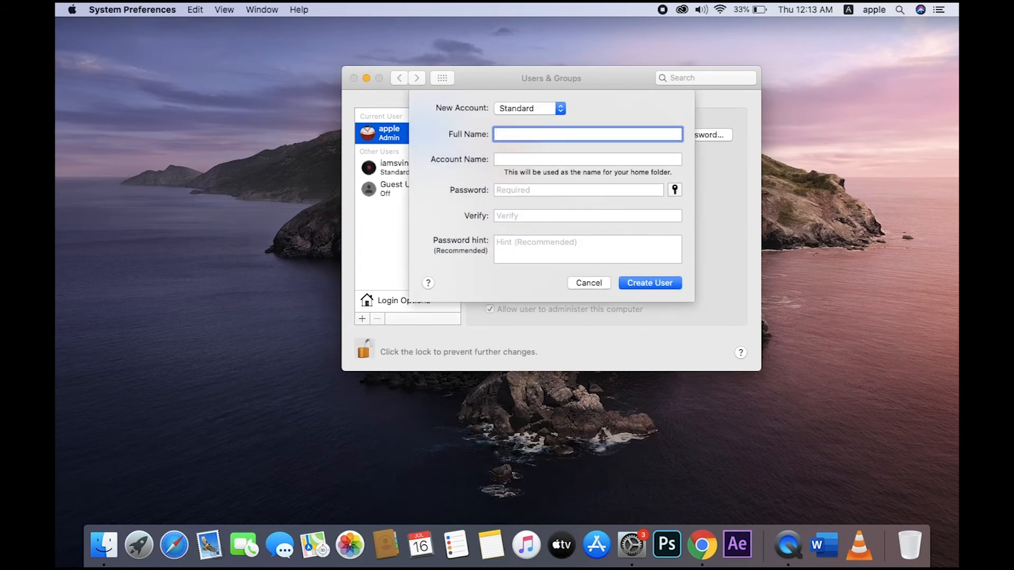
type("new user")
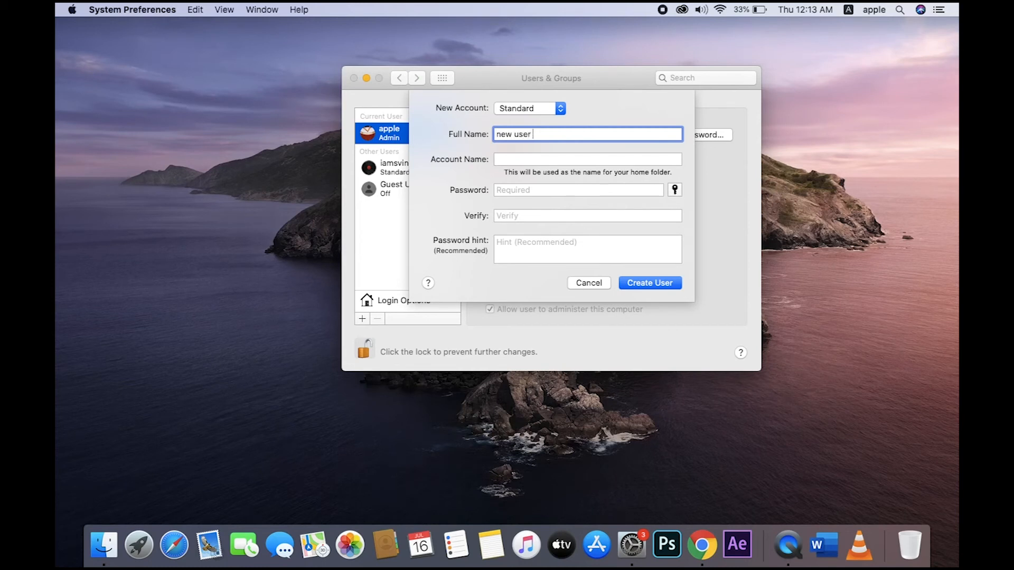
type("account")
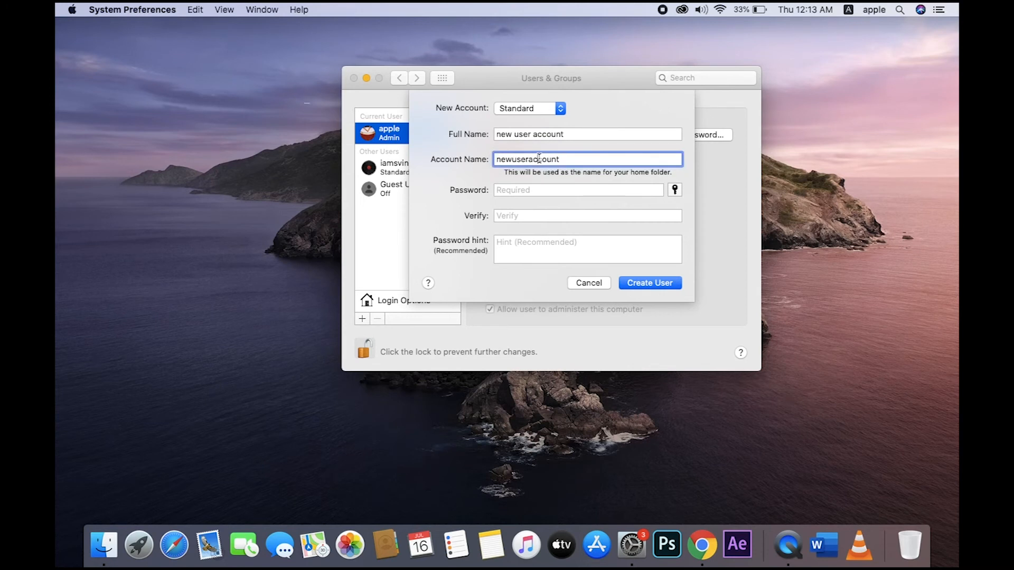
Step: Enter the new account's password and the hint 'my name'
left_click(577, 189)
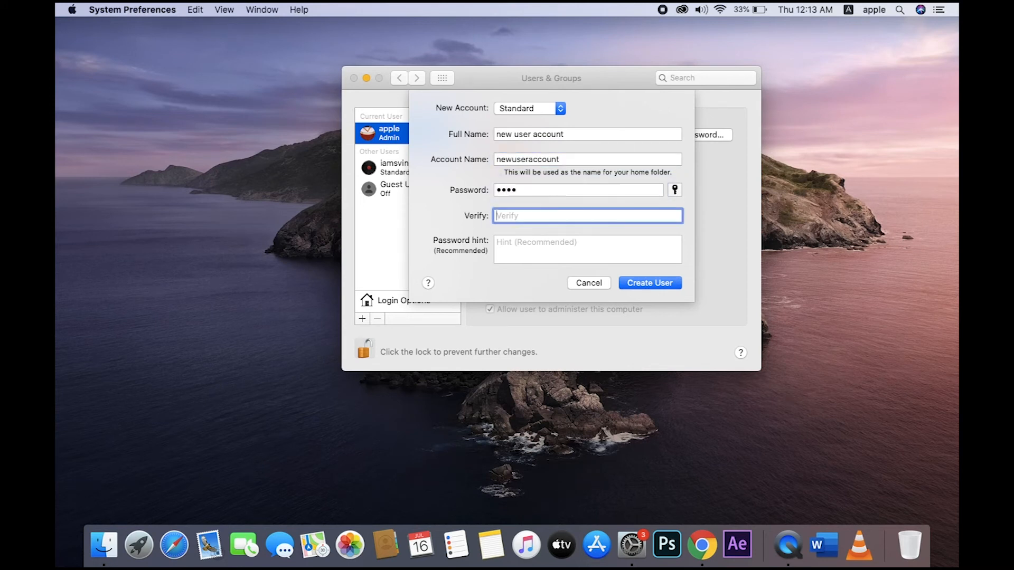
type("m")
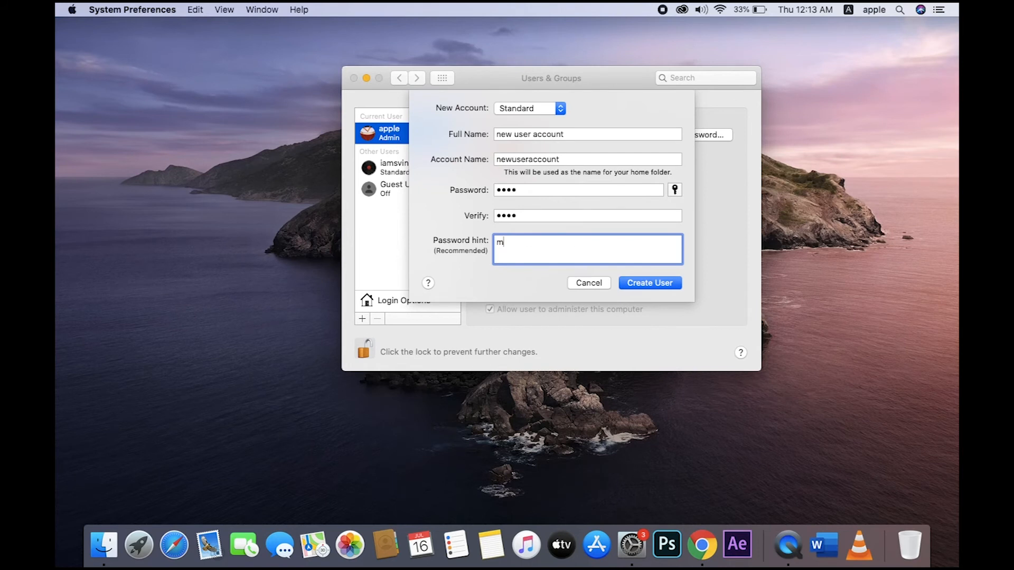
type("y name")
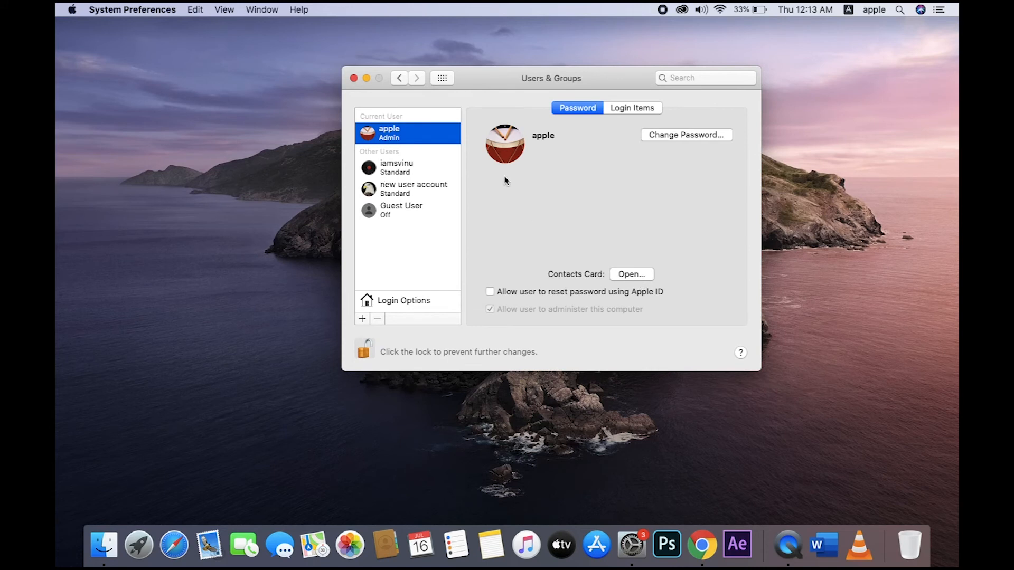
Step: Start deleting 'new user account' with its home folder, cancel it, then view Guest User settings
left_click(414, 188)
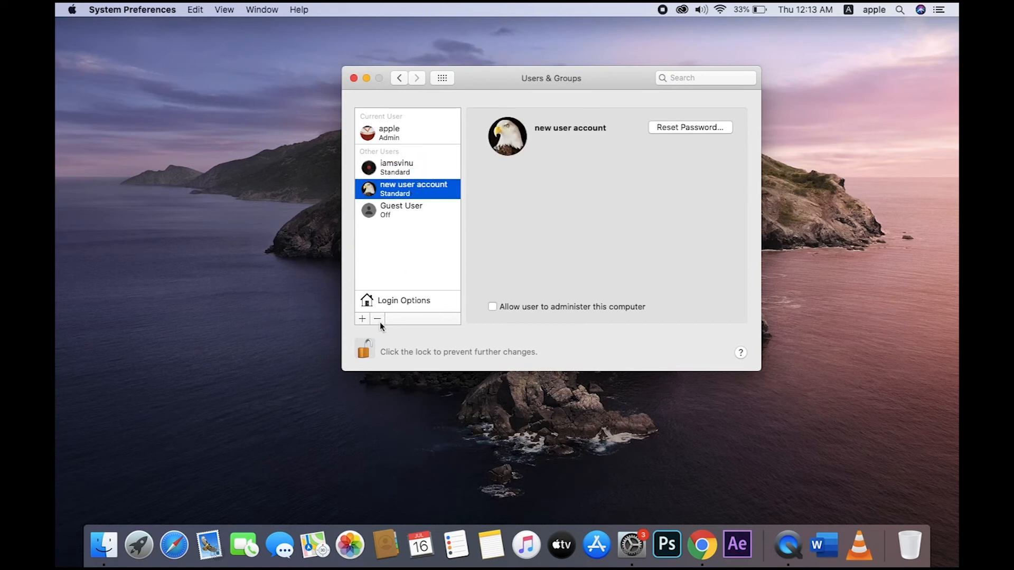
left_click(376, 319)
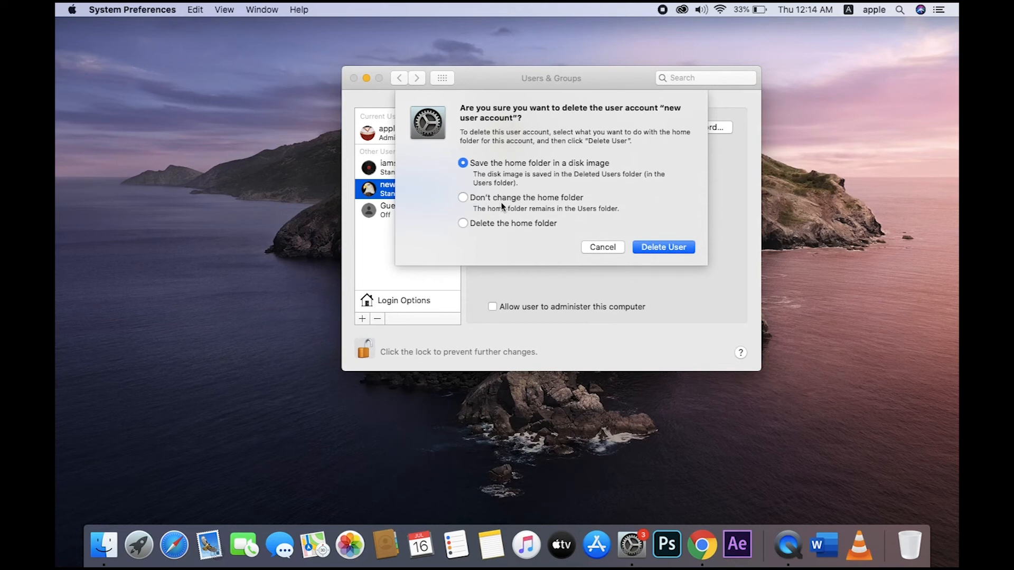
mouse_move(511, 230)
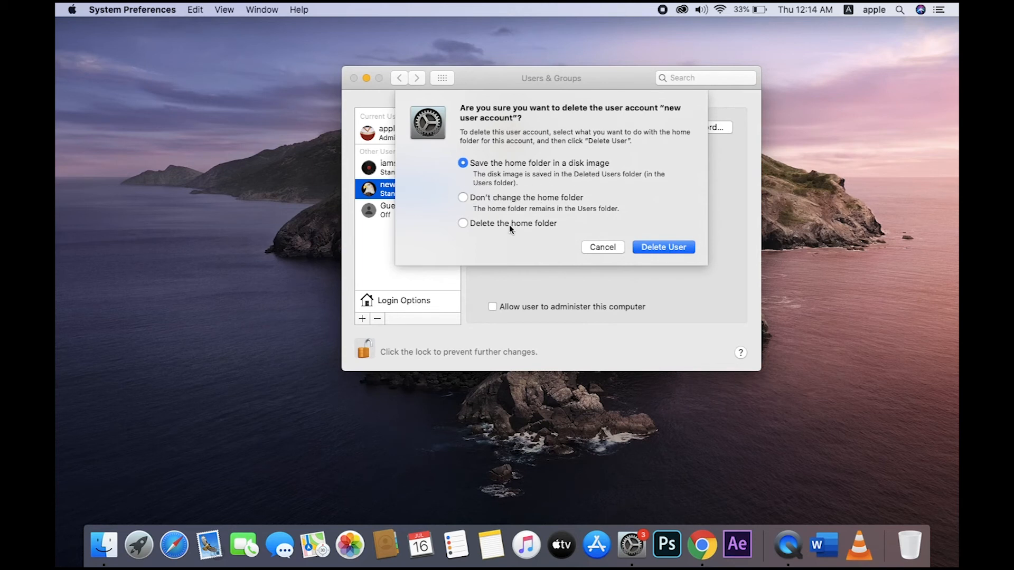
left_click(463, 223)
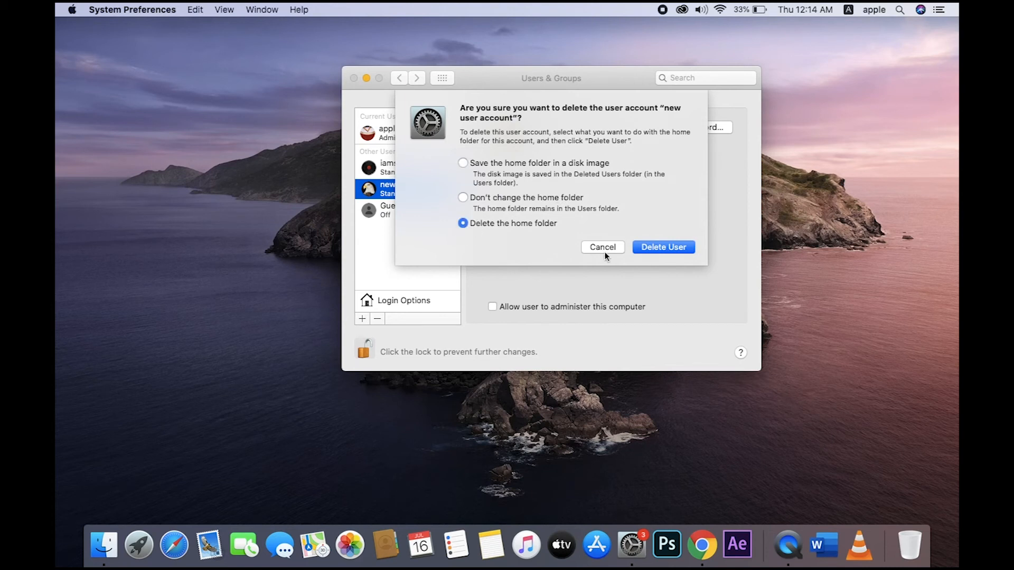
left_click(601, 247)
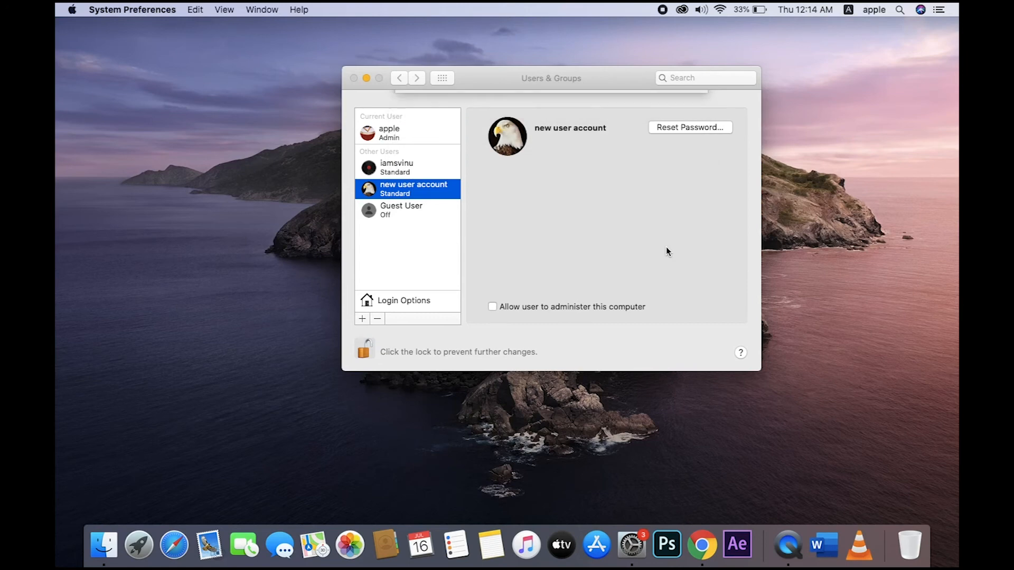
left_click(400, 211)
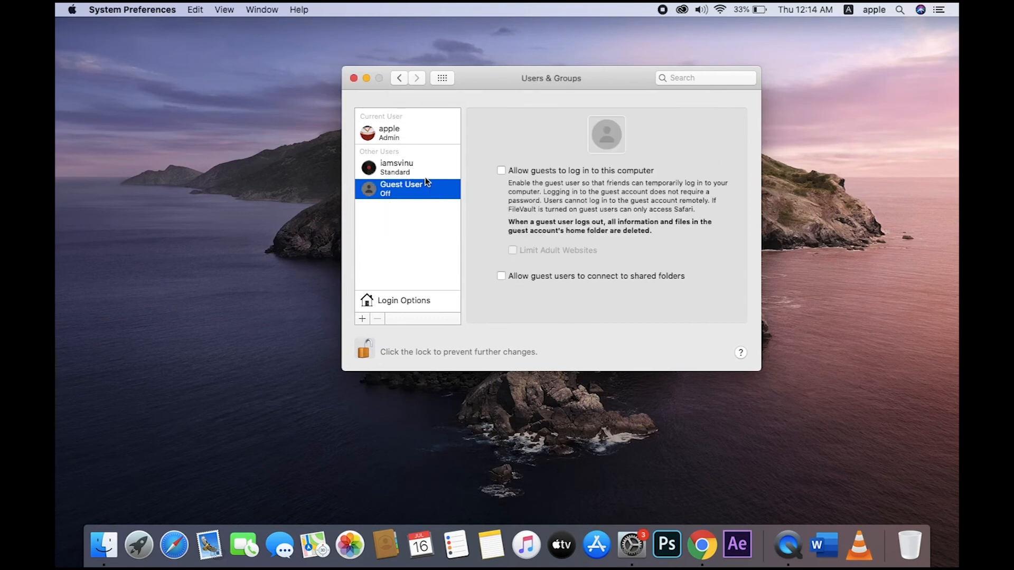
Step: View the iamsvinu account, return to the main grid and enter Screen Time
left_click(396, 167)
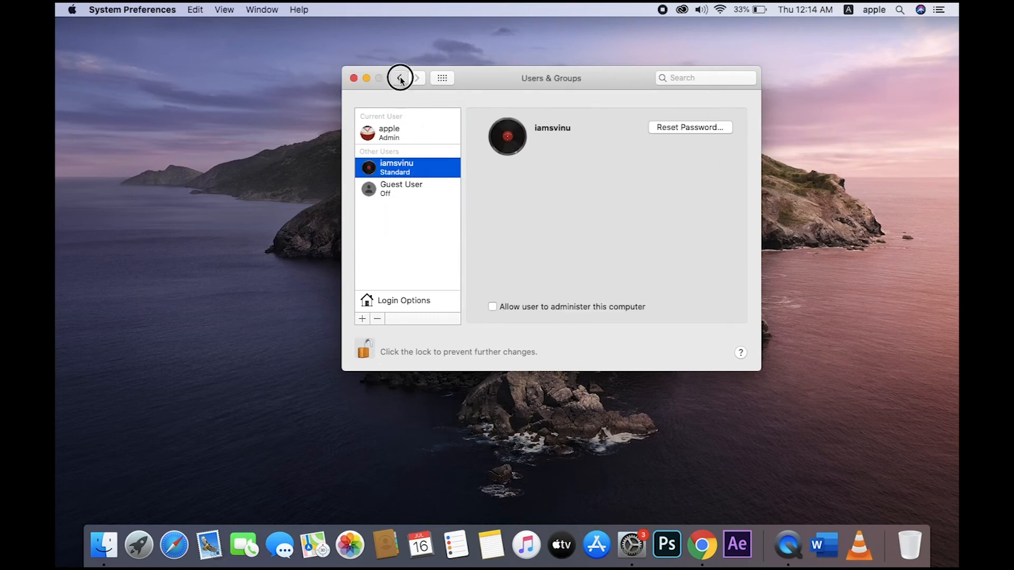
left_click(399, 78)
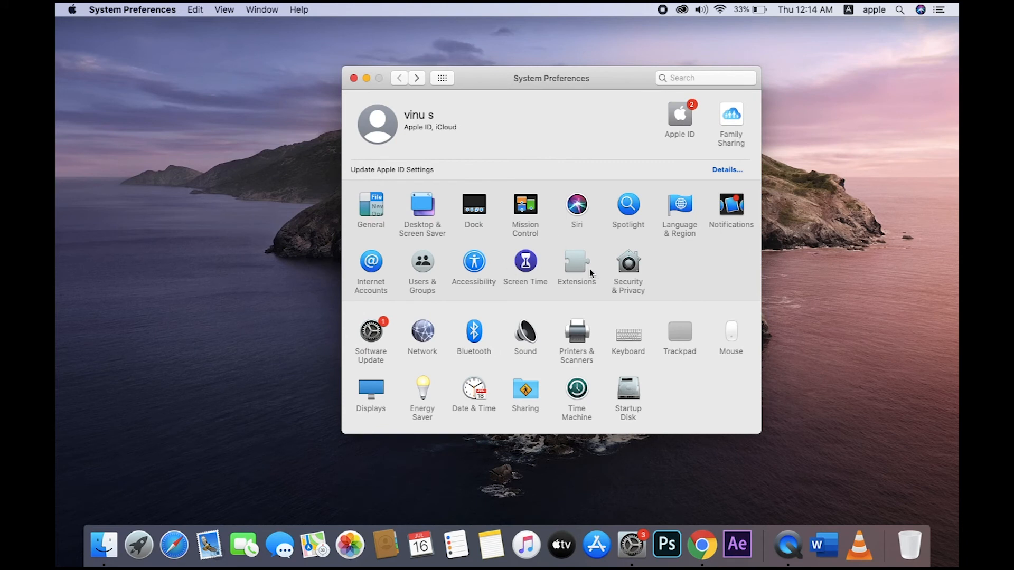
mouse_move(388, 343)
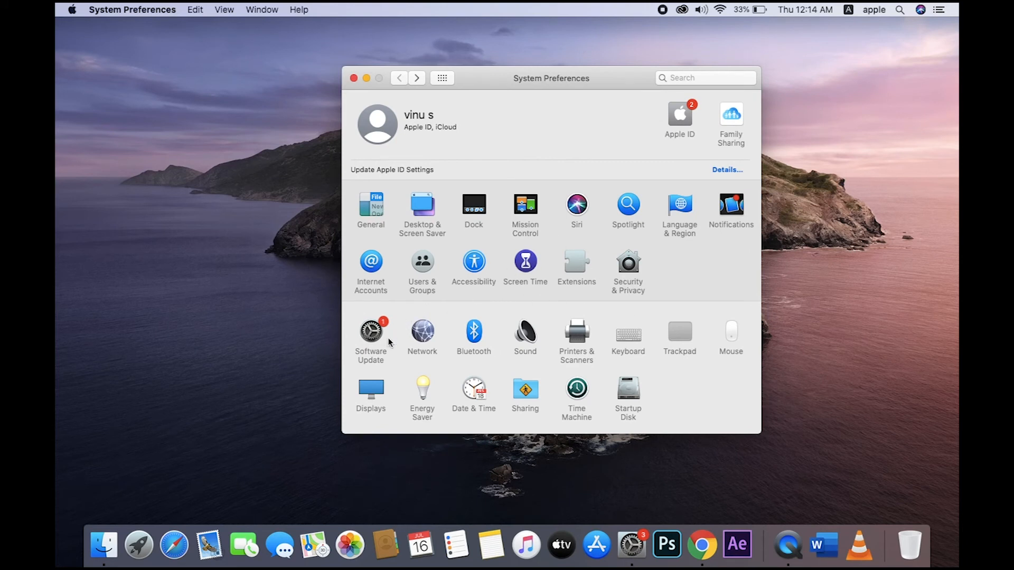
mouse_move(527, 264)
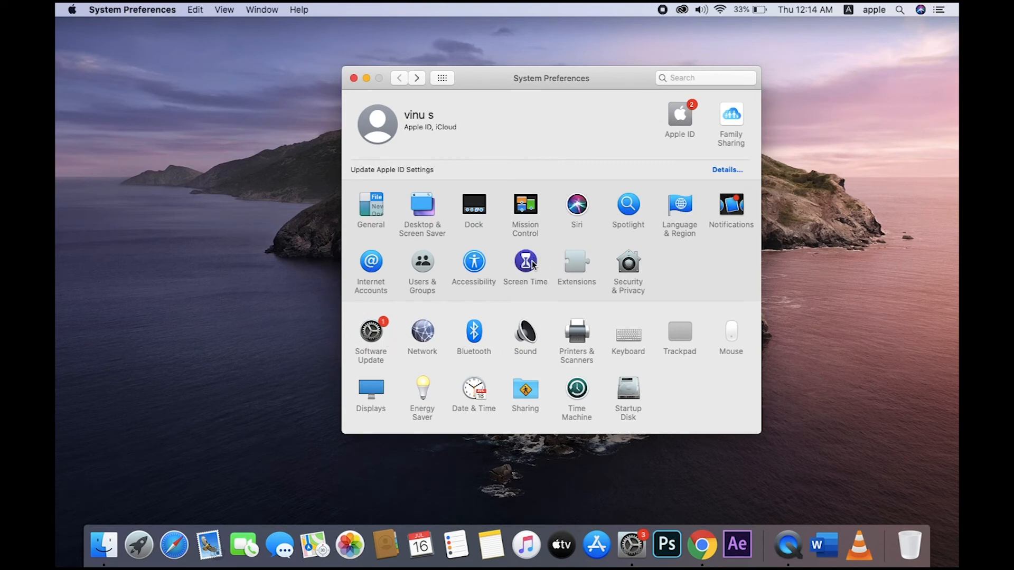
left_click(525, 262)
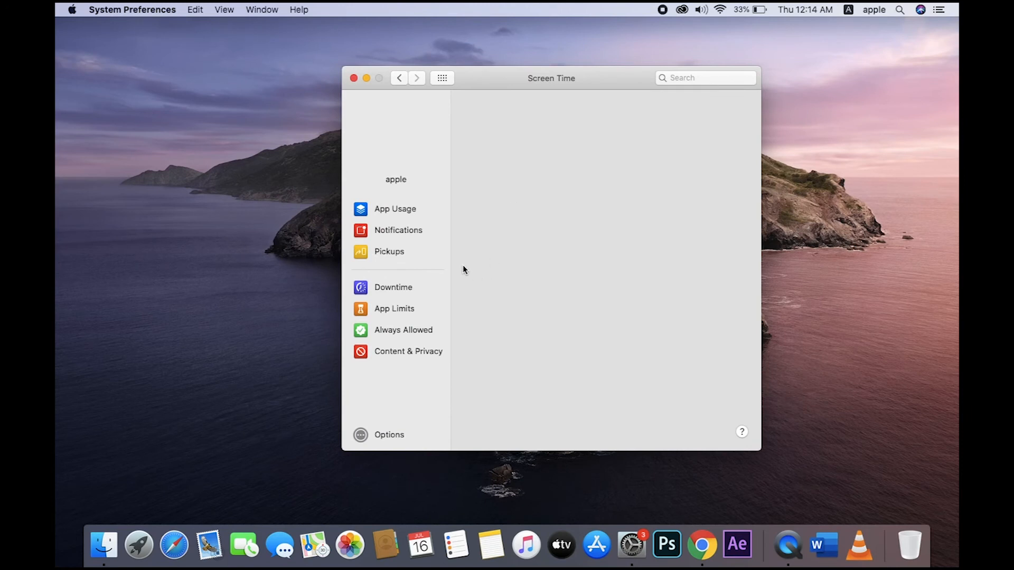
Step: Review today's App Usage and Notifications reports, then go back to all panes
left_click(395, 209)
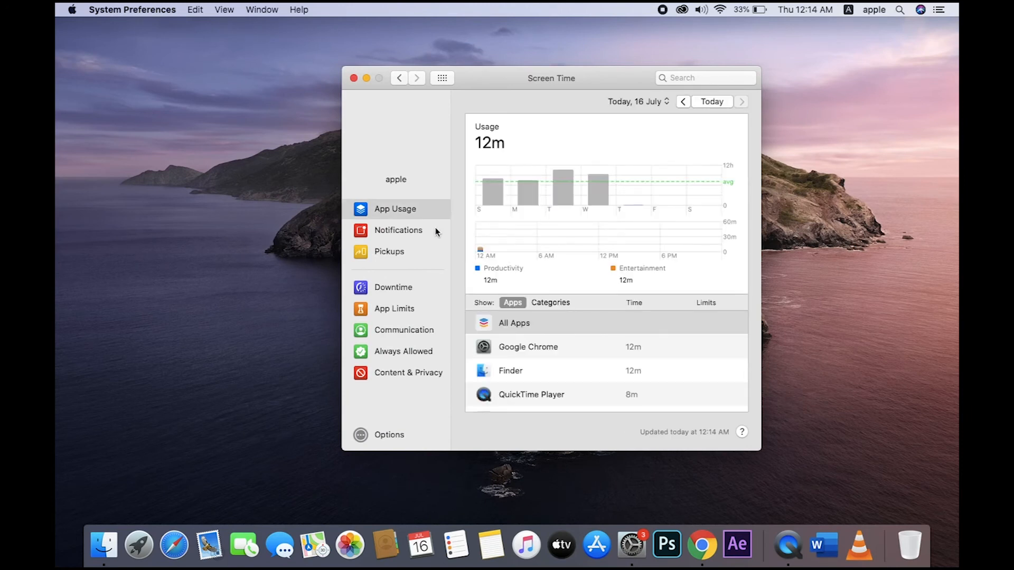
left_click(398, 230)
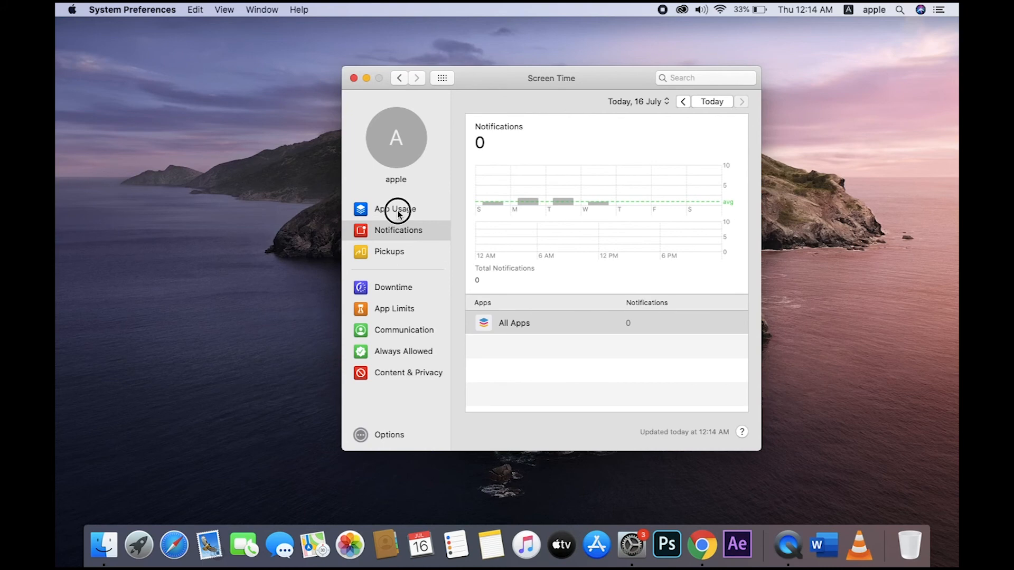
left_click(395, 209)
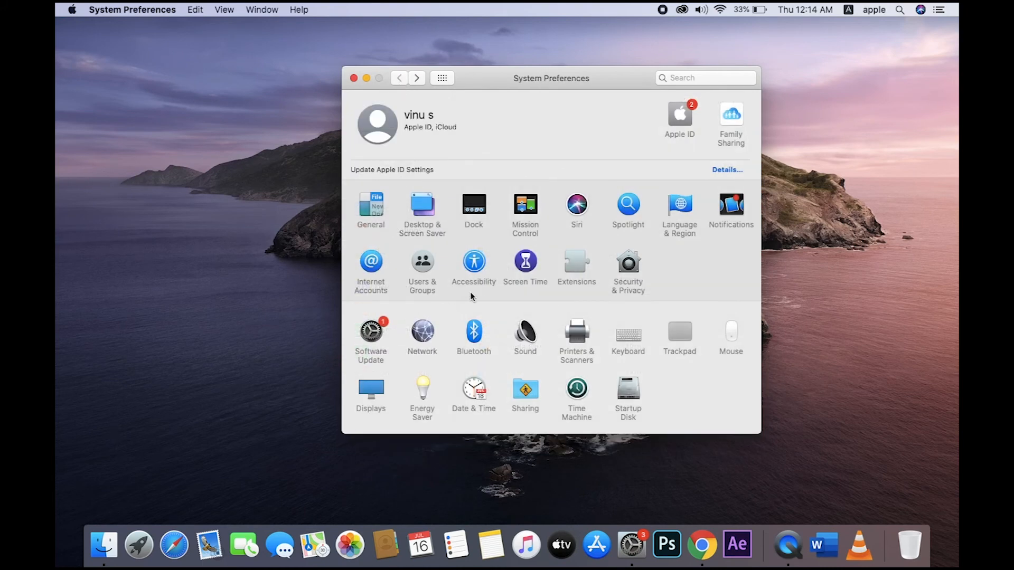
left_click(371, 331)
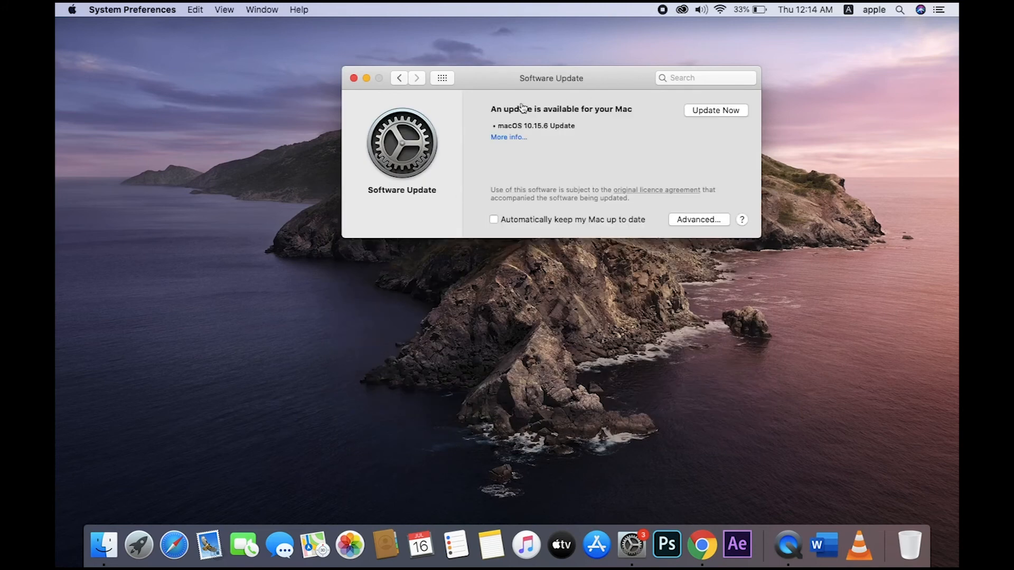
mouse_move(580, 134)
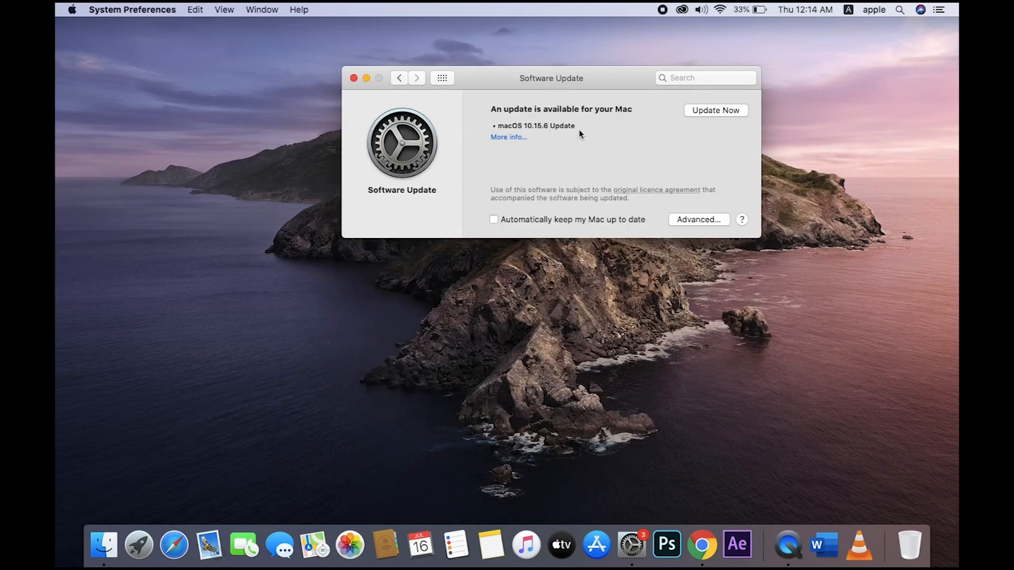
left_click(509, 137)
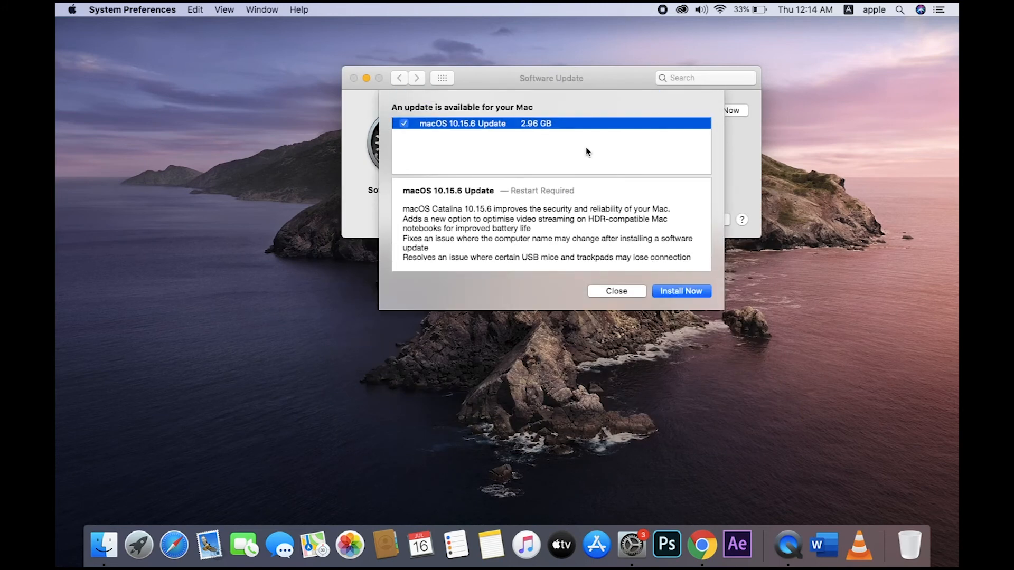
left_click(616, 291)
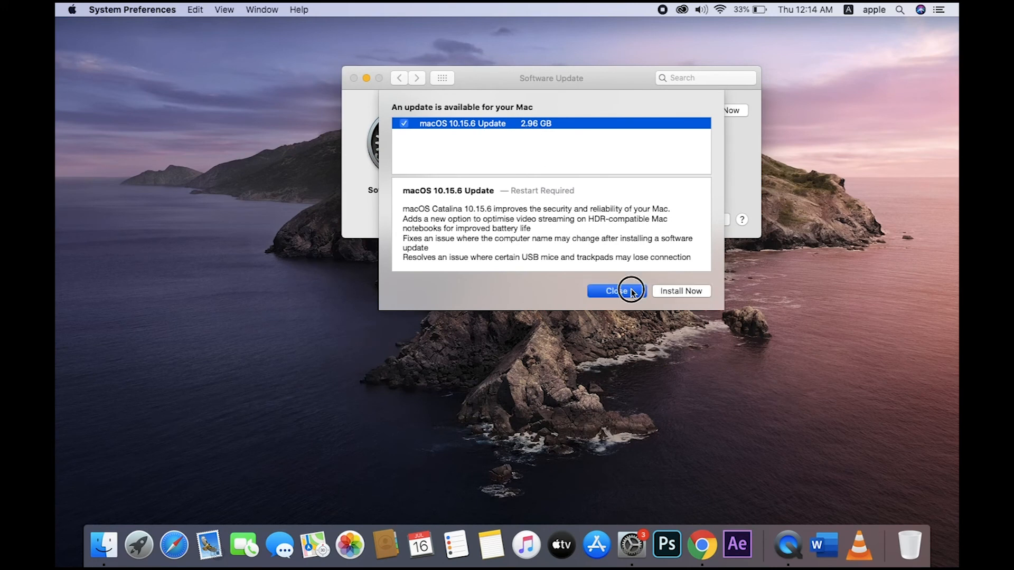
left_click(615, 291)
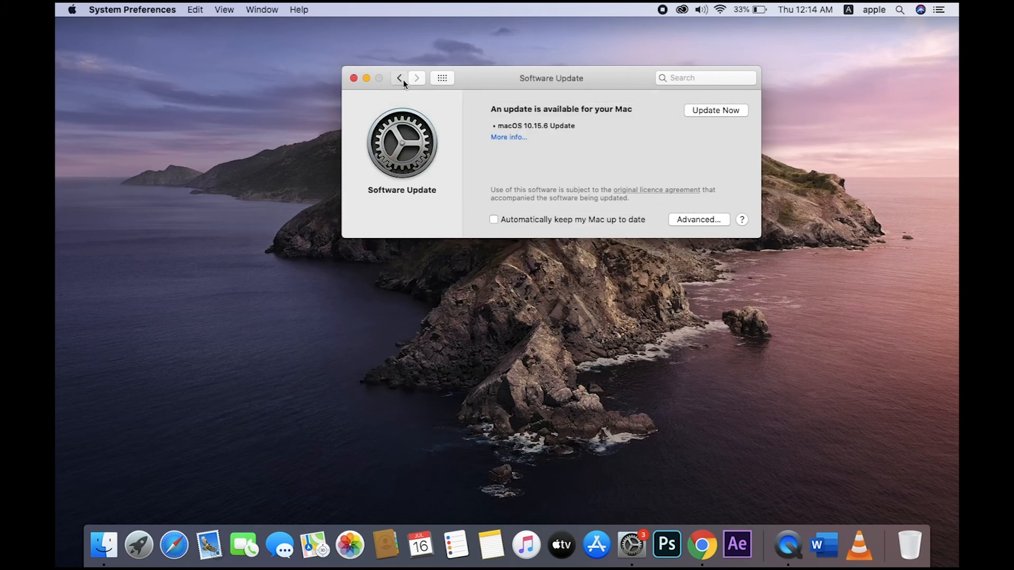
left_click(399, 78)
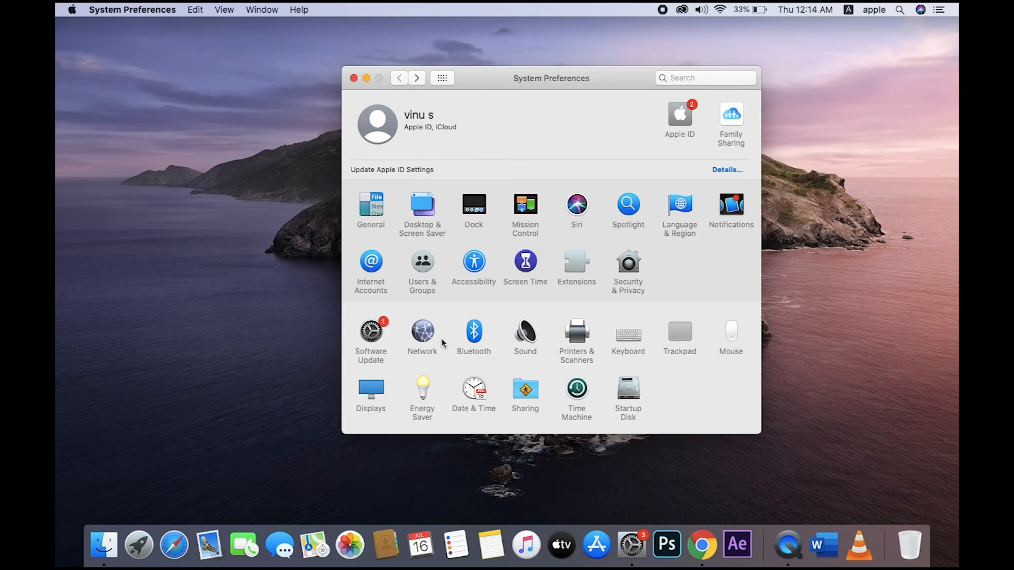
mouse_move(594, 330)
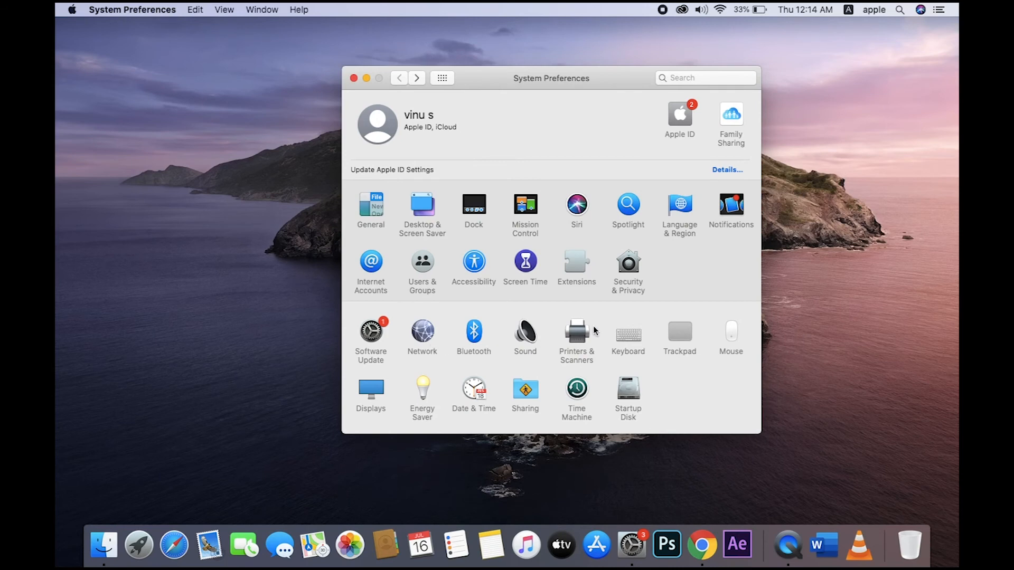
Step: Toggle Bluetooth off and back on, then return to the full preferences
left_click(474, 331)
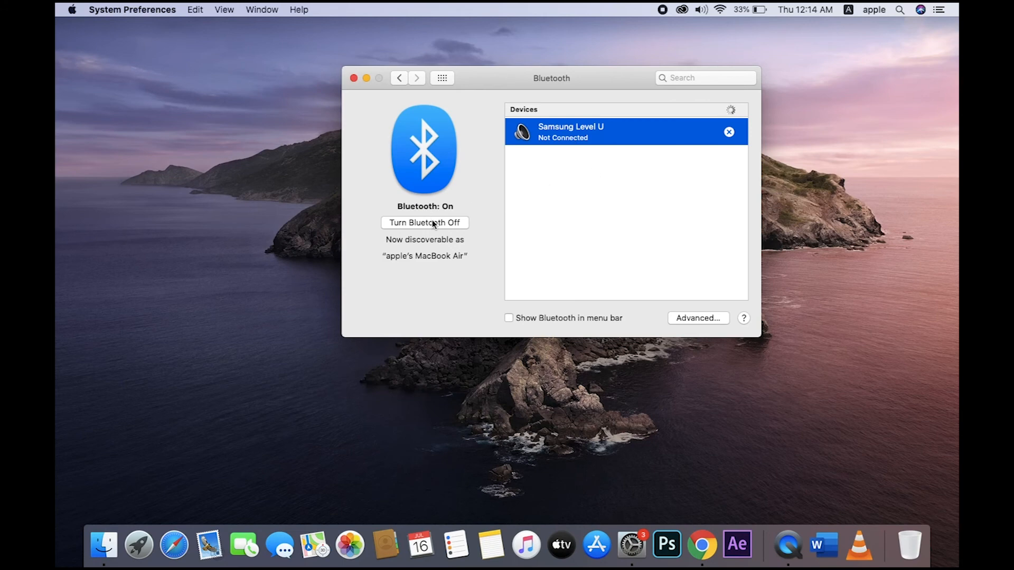
left_click(424, 222)
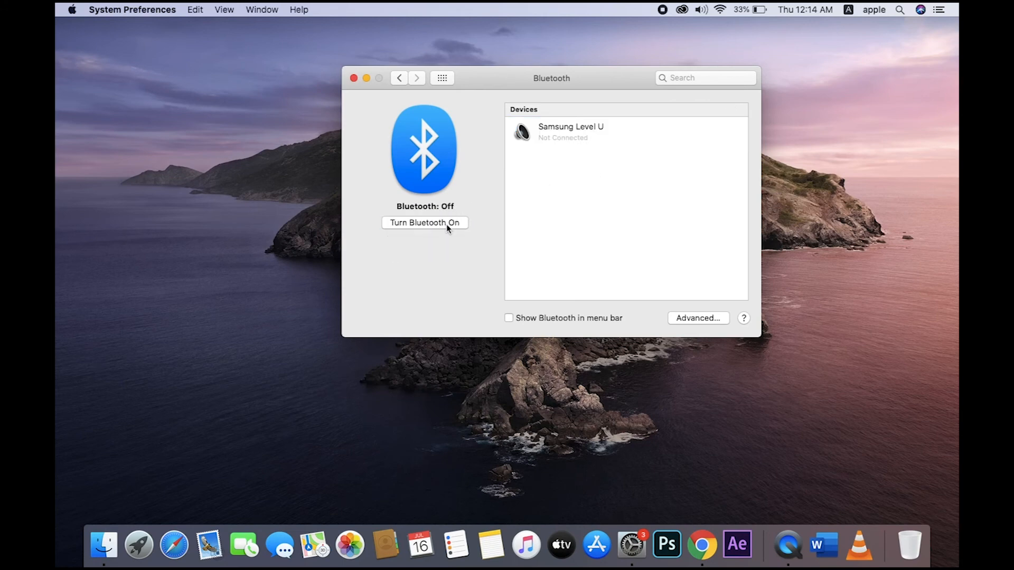
left_click(424, 222)
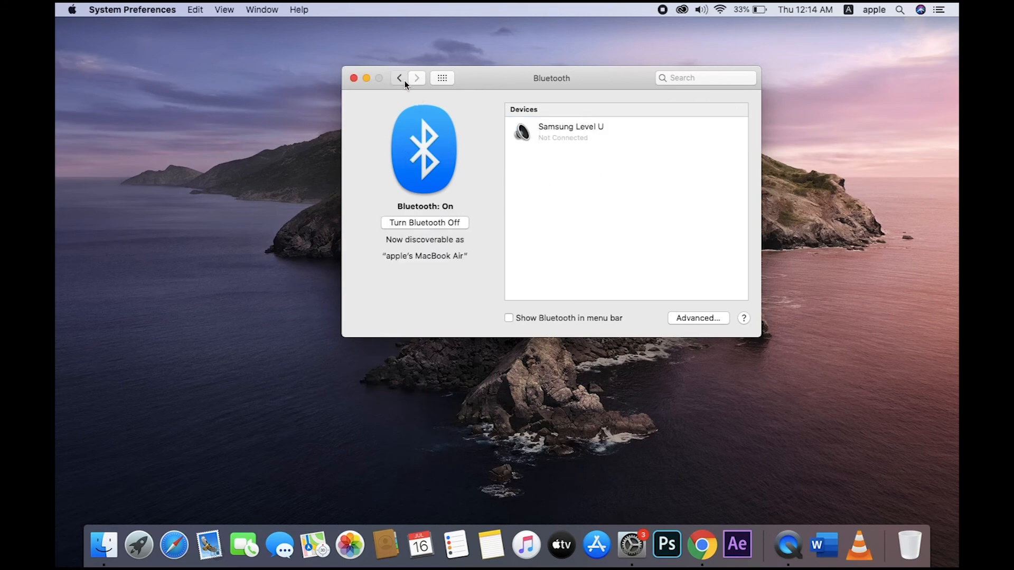
left_click(399, 78)
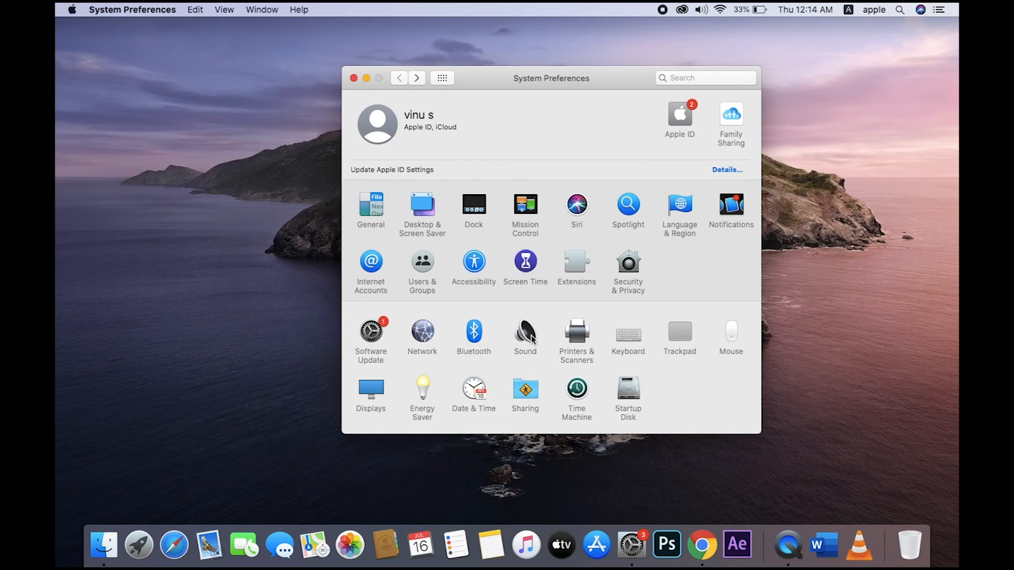
Step: In Sound, lower output volume to about half and hide the volume menu bar icon
left_click(525, 333)
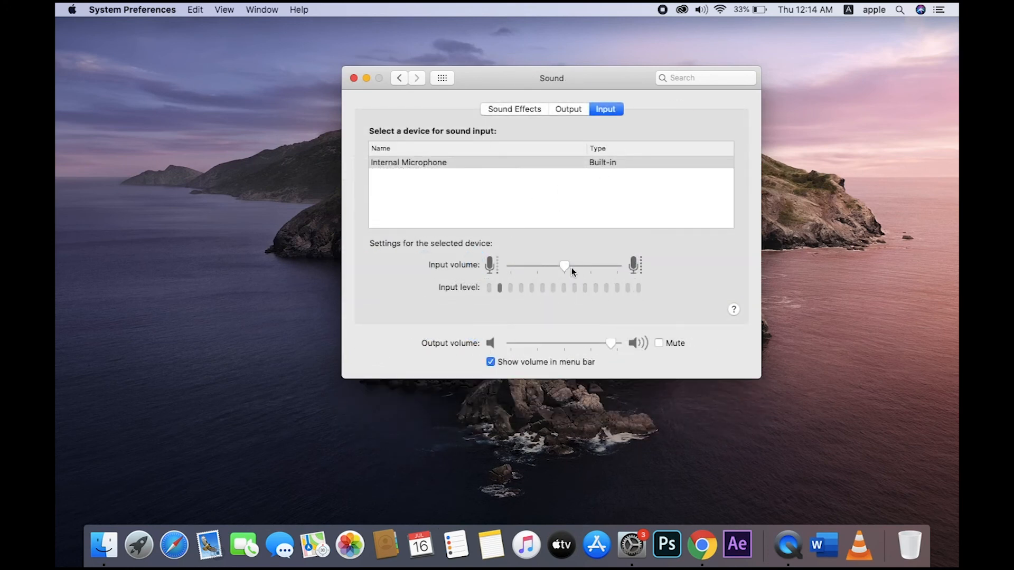
left_click(700, 9)
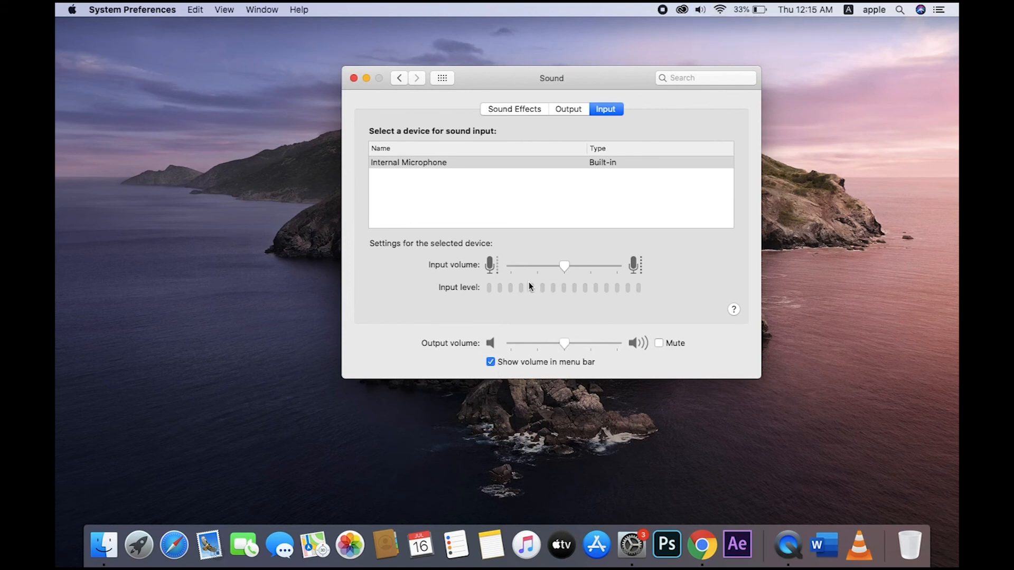
left_click(490, 362)
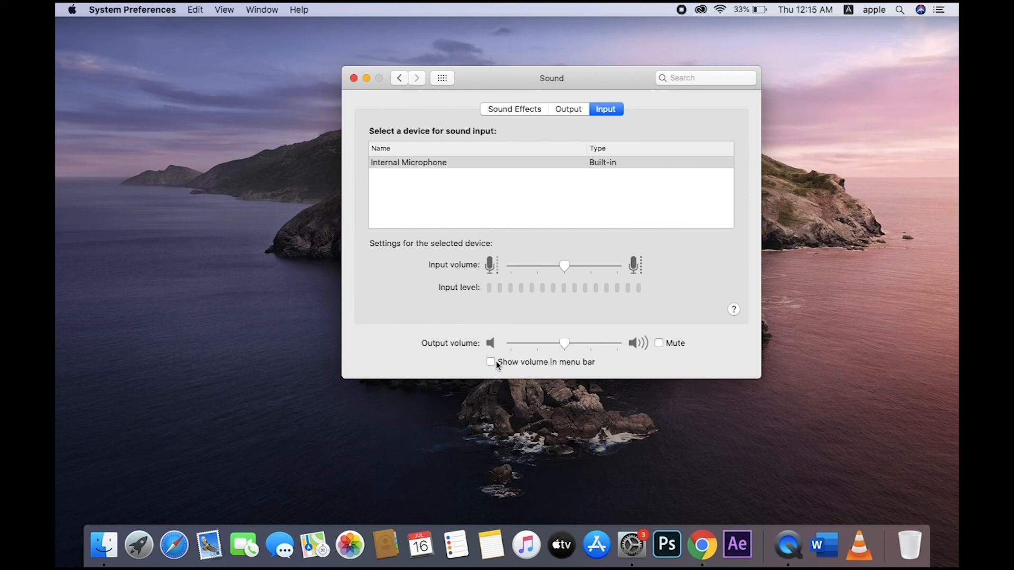
left_click(490, 361)
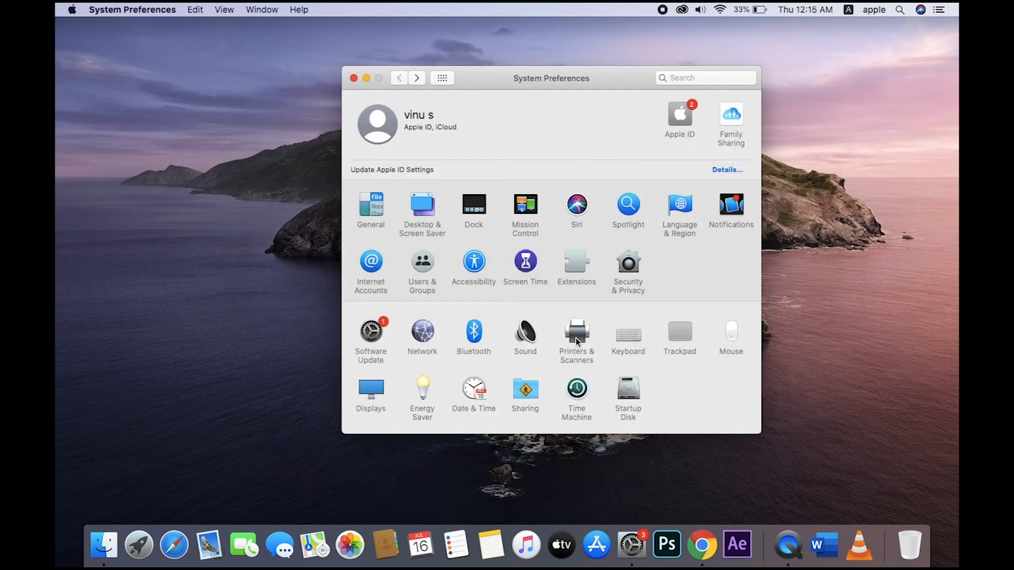
Step: Enable Tap to click under Trackpad's Point & Click, view More Gestures, then go to Date & Time
left_click(679, 332)
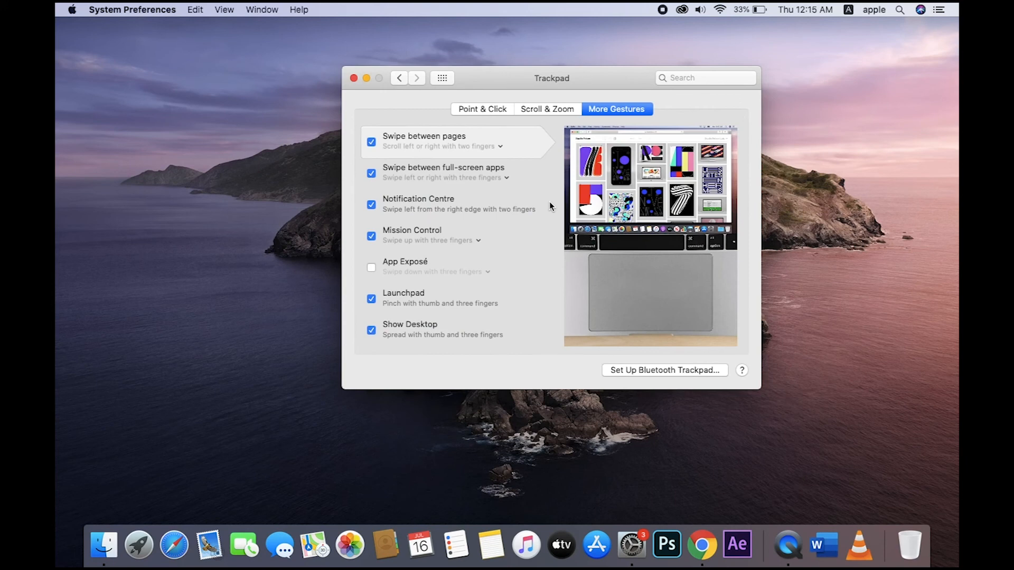
mouse_move(480, 130)
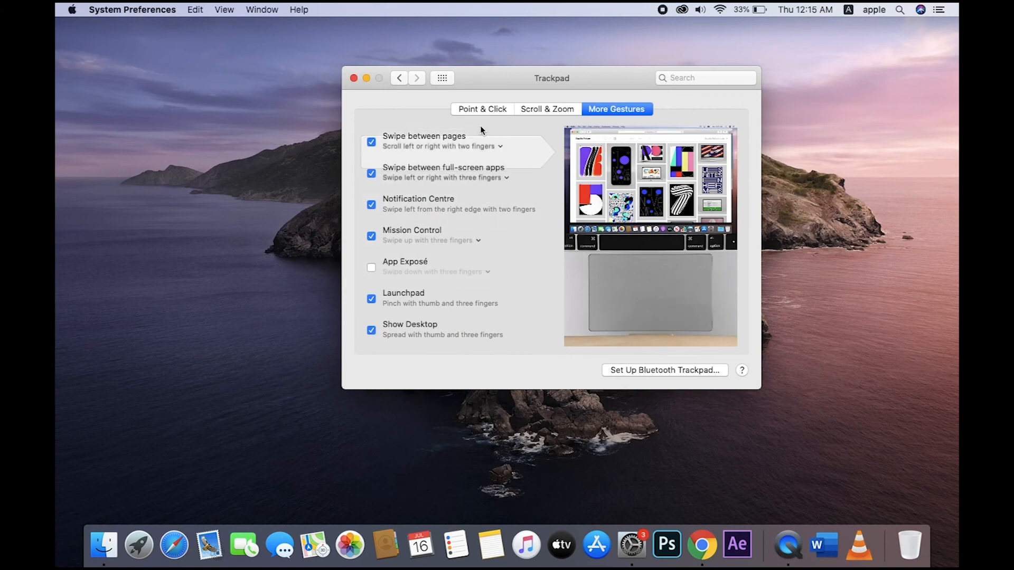
left_click(482, 108)
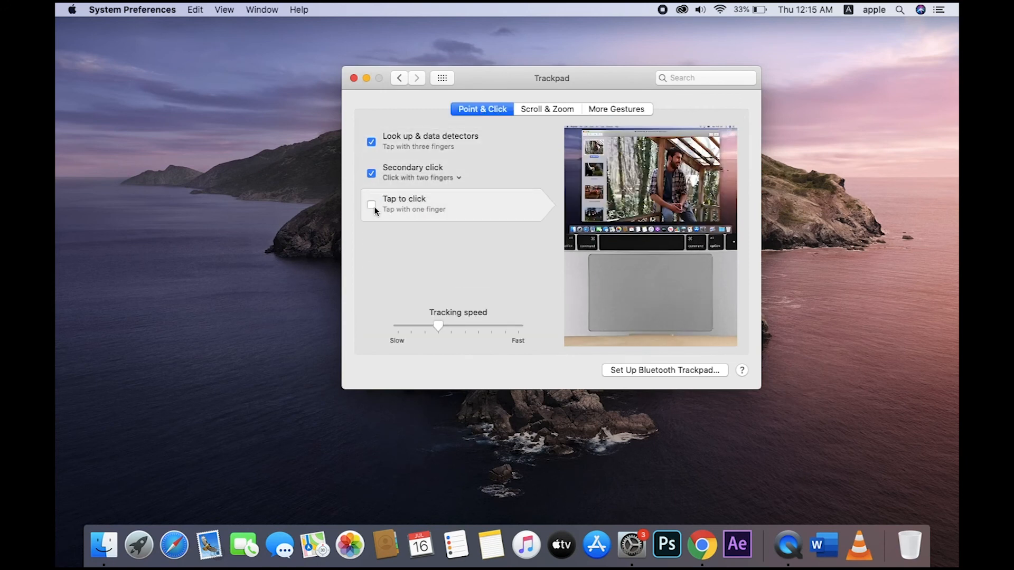
left_click(371, 205)
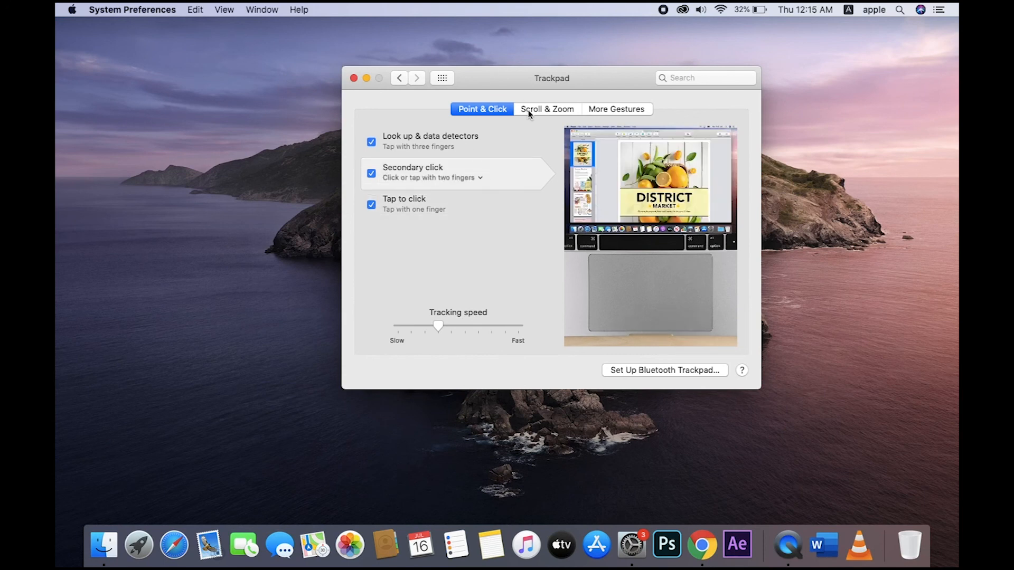
left_click(616, 109)
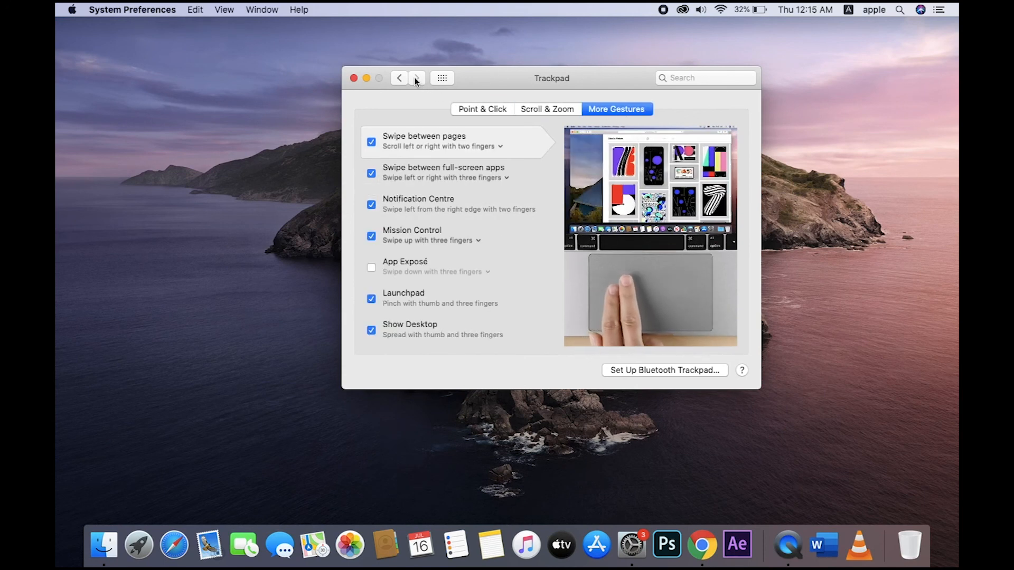
left_click(399, 77)
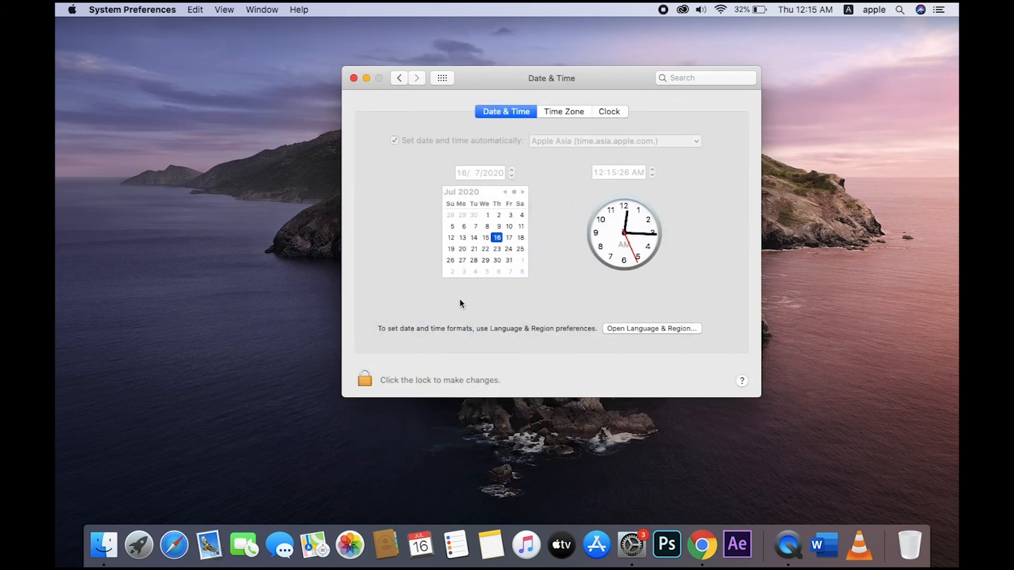
Step: Go to the Time Zone settings and unlock Date & Time with the password
left_click(564, 111)
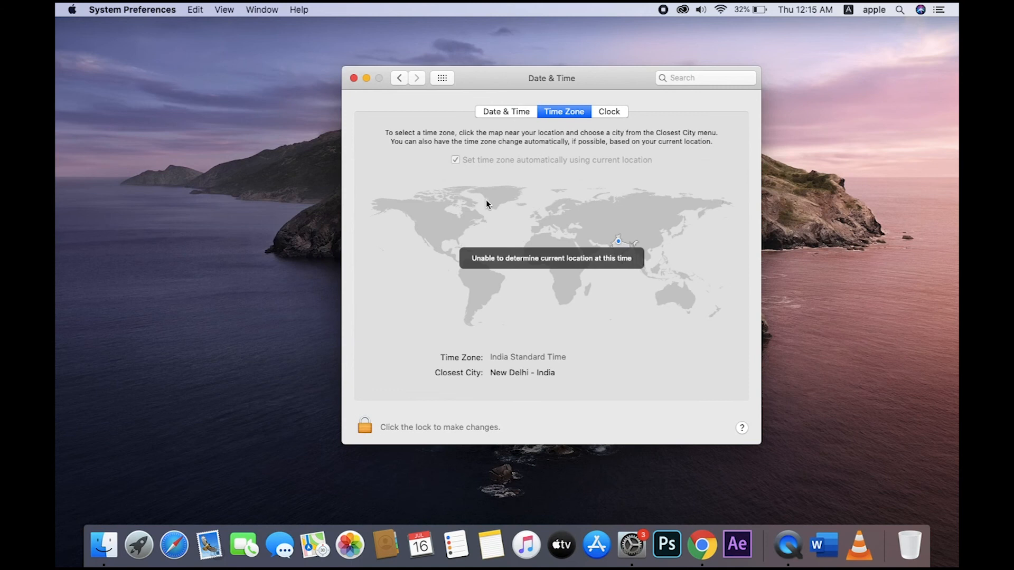
mouse_move(523, 150)
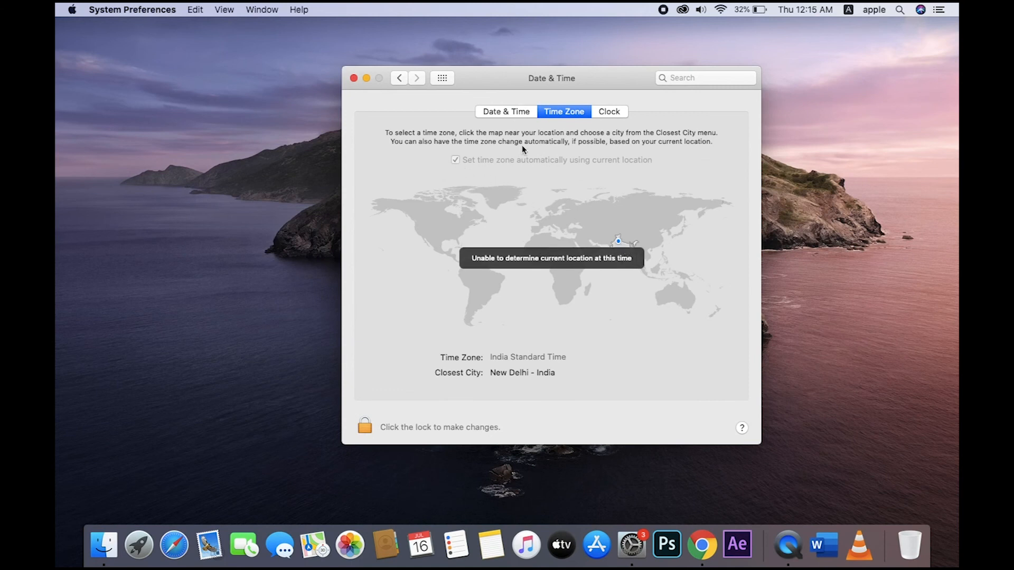
left_click(364, 427)
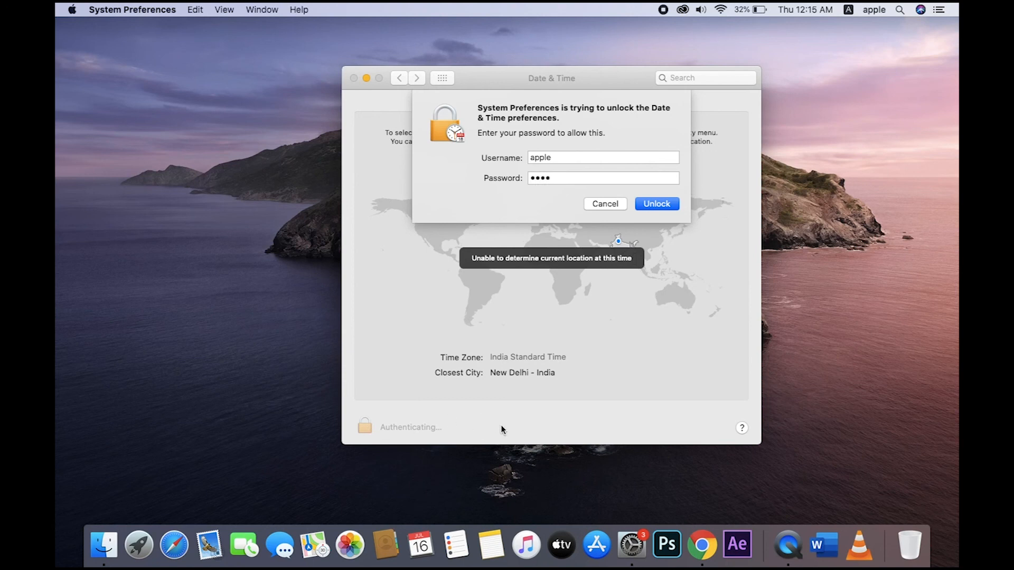
left_click(656, 204)
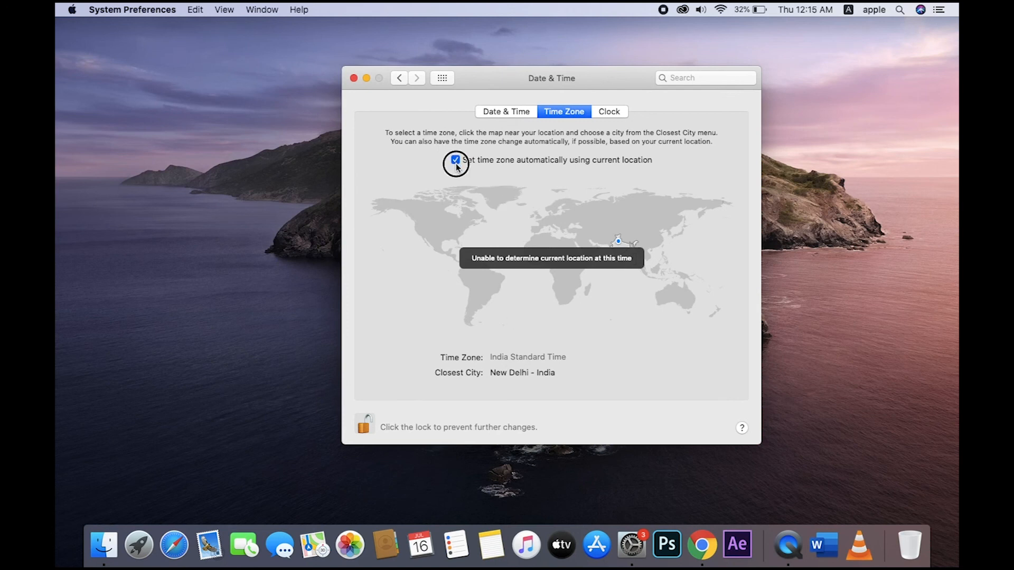
Step: Toggle automatic time zone off and on (Kolkata), view Clock, return to the main grid
left_click(455, 160)
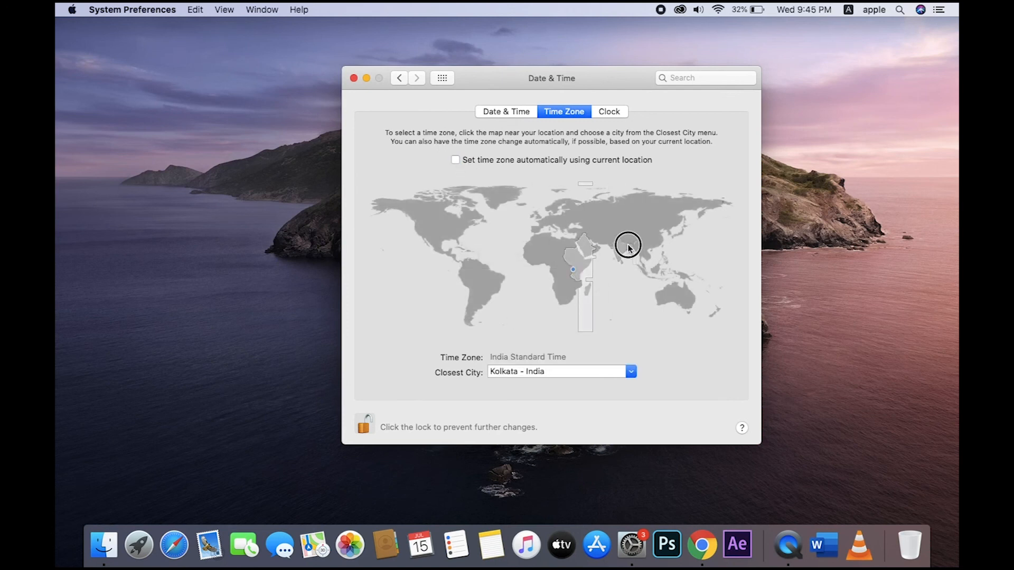
left_click(455, 160)
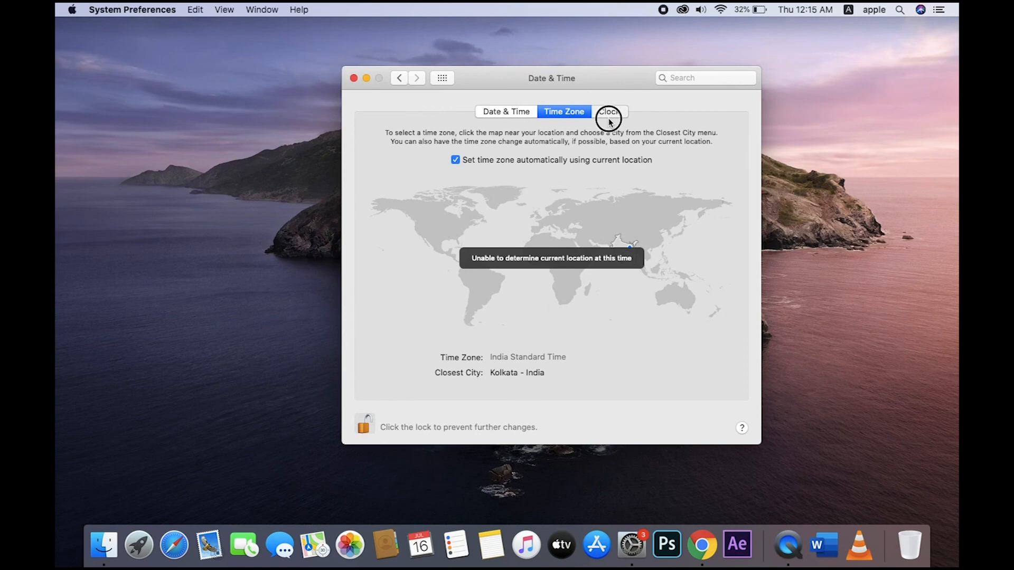
left_click(608, 111)
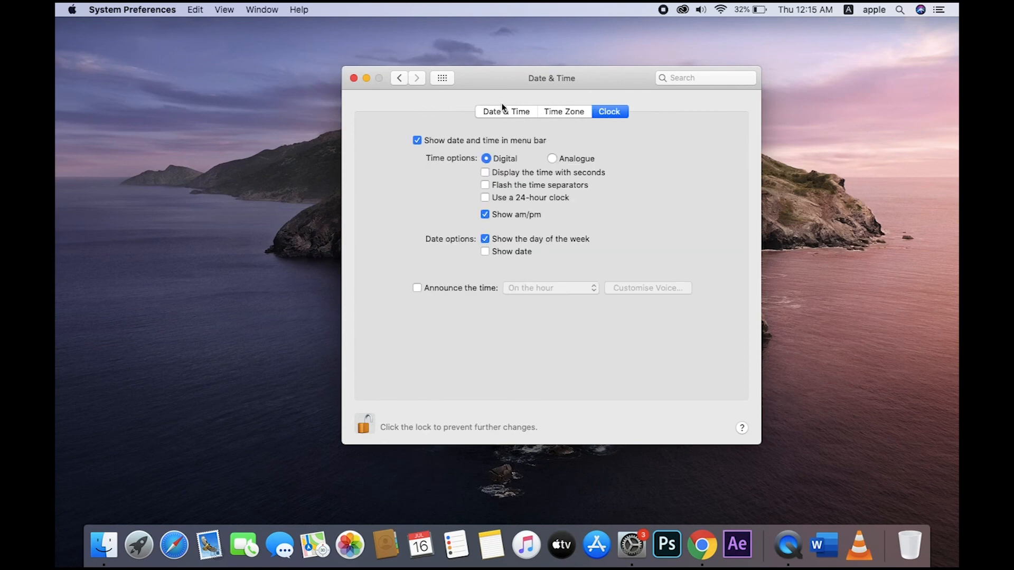
left_click(400, 77)
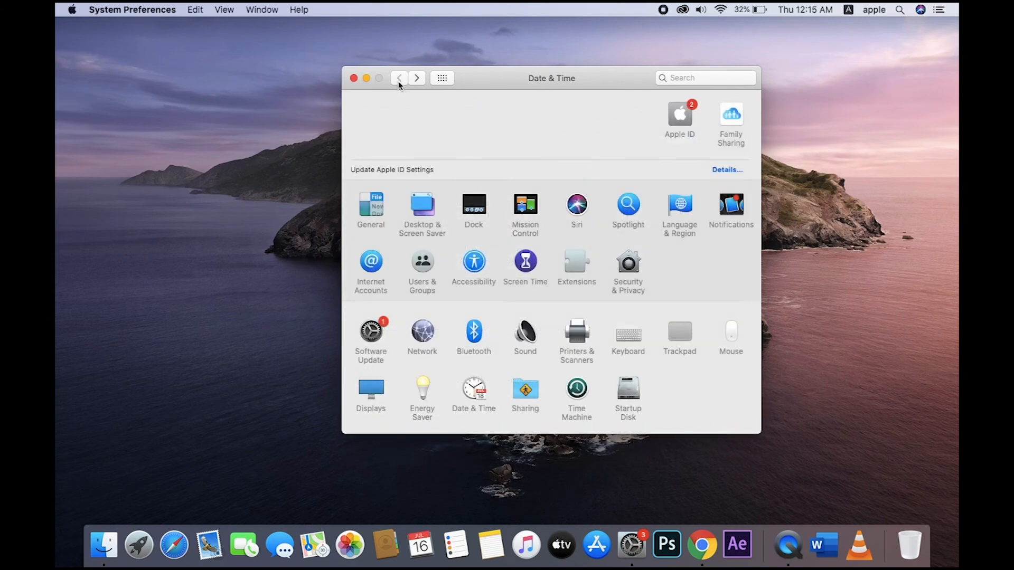
Step: Close the System Preferences window, leaving the empty Finder desktop
left_click(400, 78)
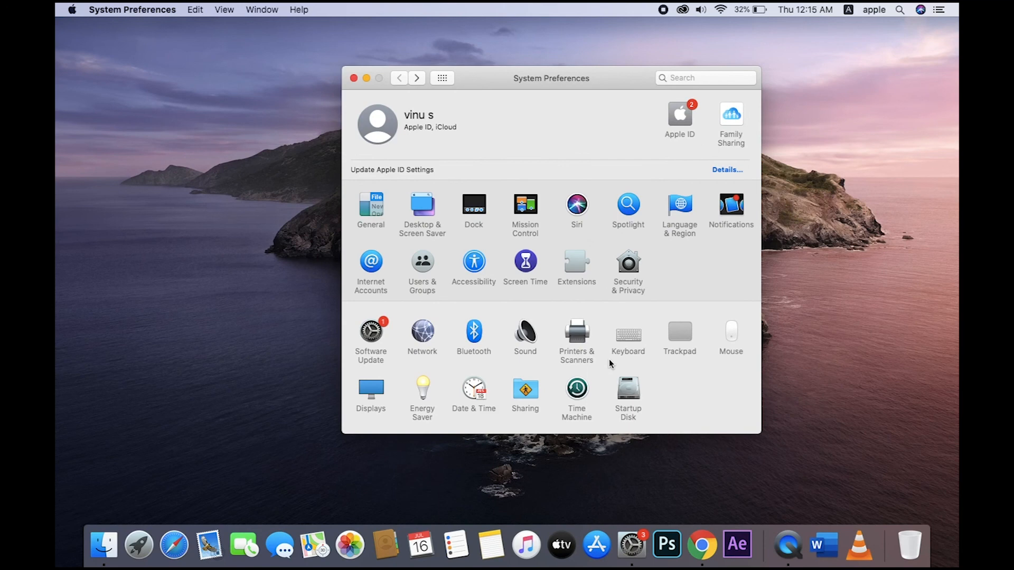
mouse_move(357, 86)
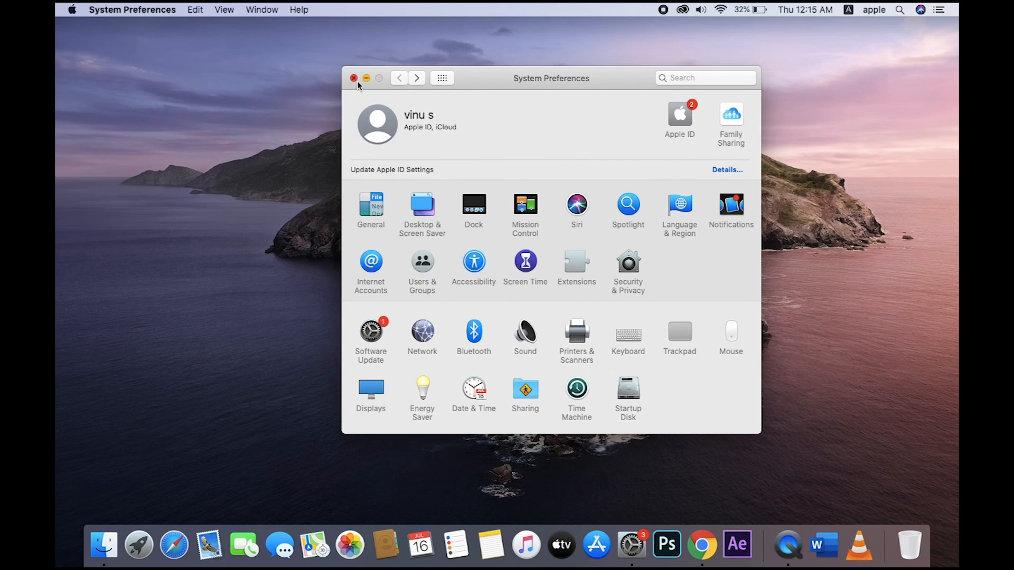
left_click(354, 77)
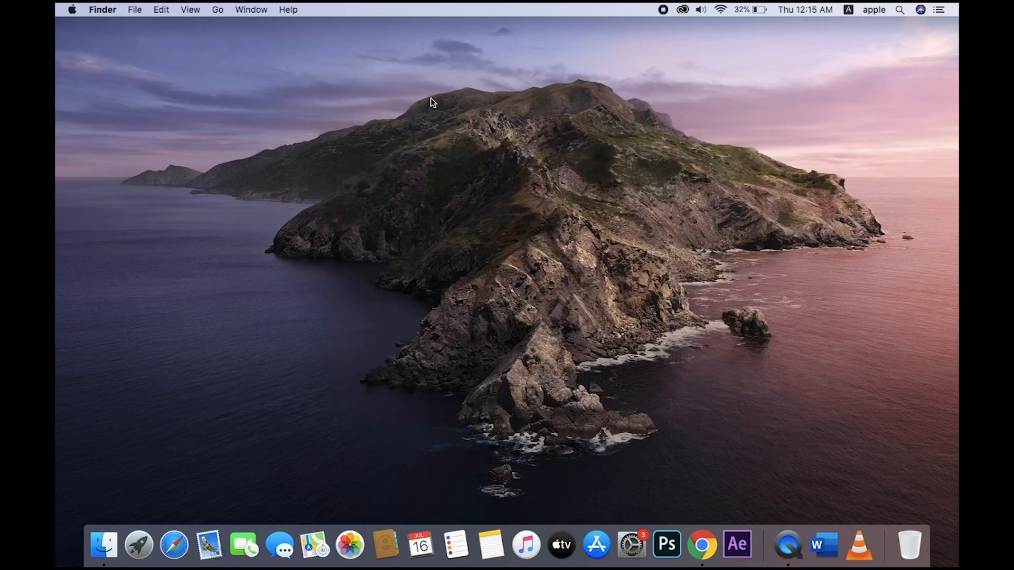